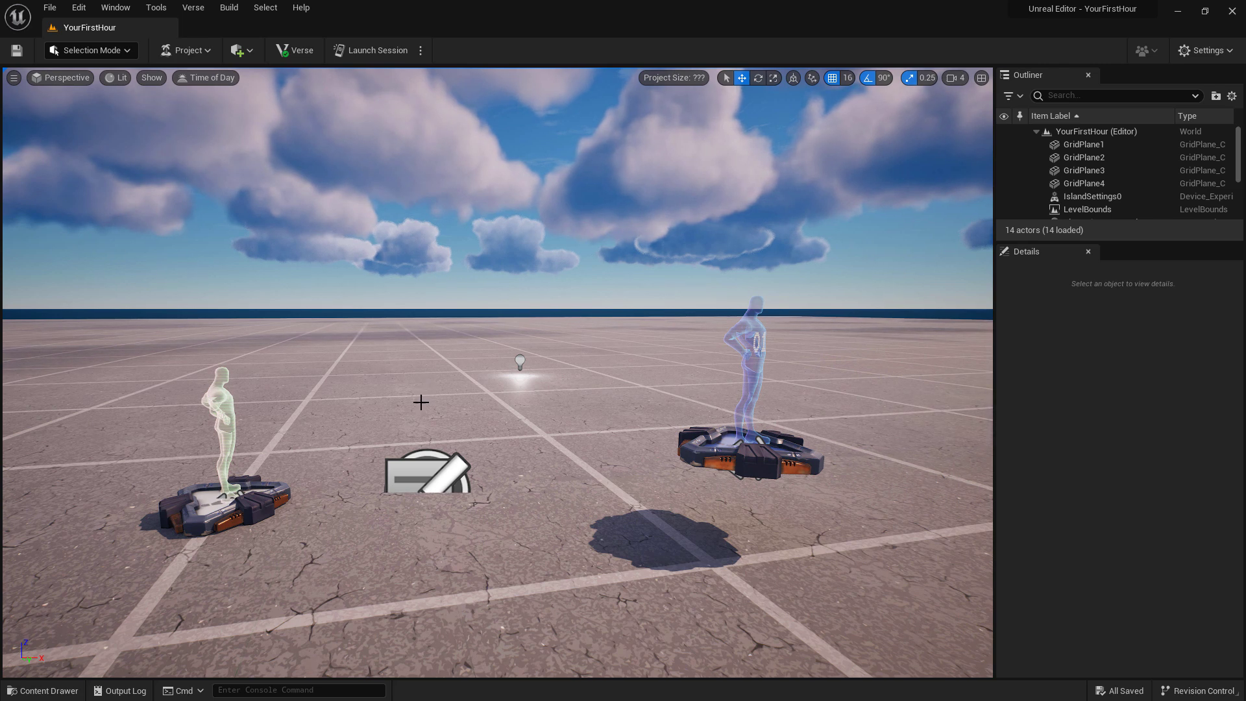
{"action": "mouse_move", "coordinate": [44, 689]}
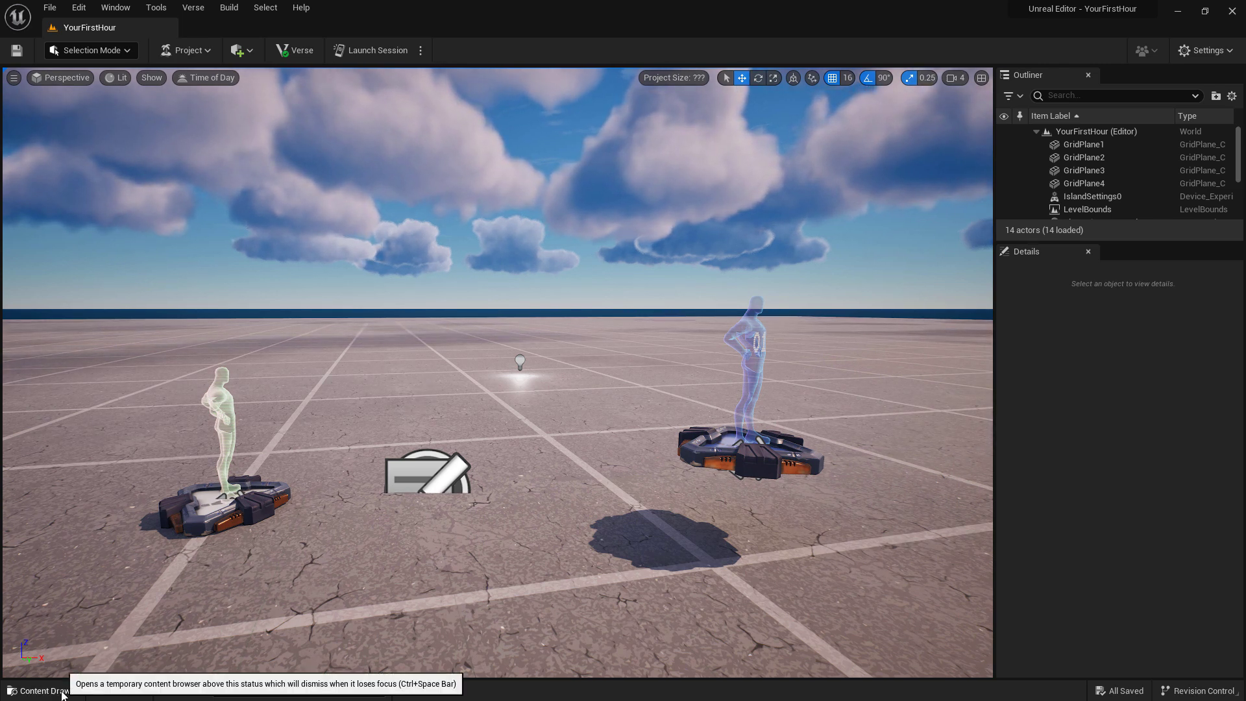
Dock the Content Drawer permanently into the editor layout.
{"action": "left_click", "coordinate": [44, 689]}
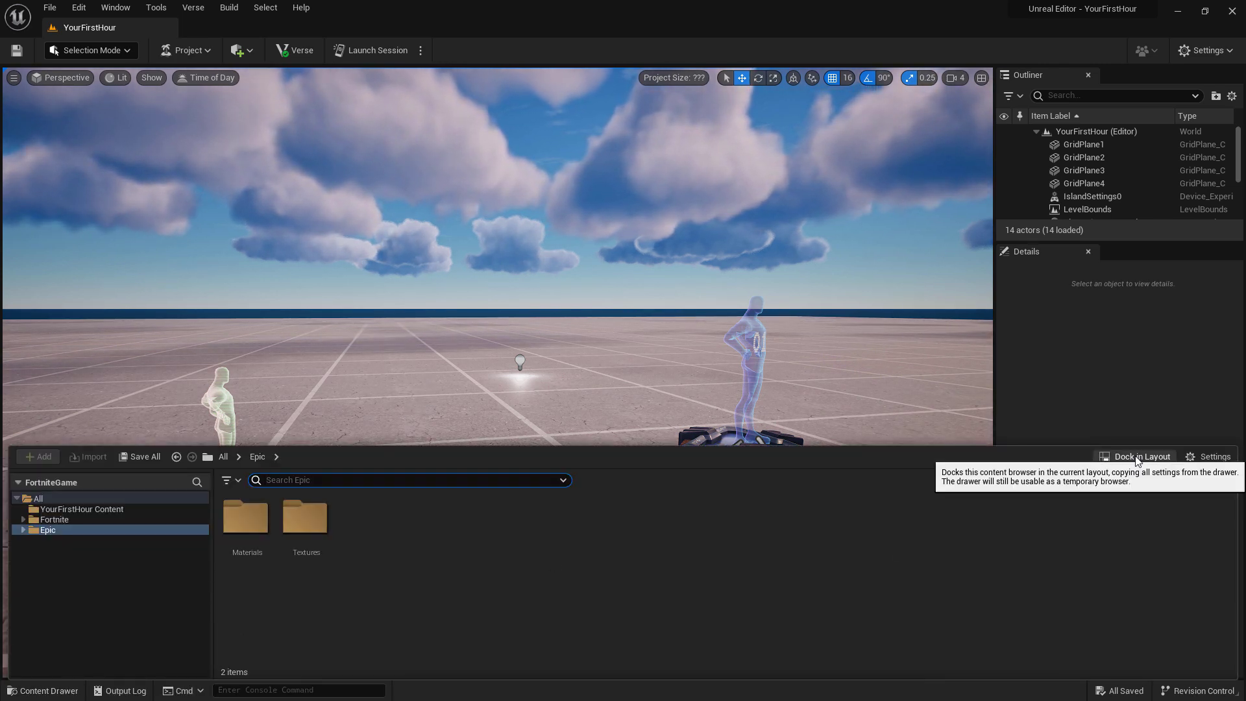
{"action": "left_click", "coordinate": [1139, 456]}
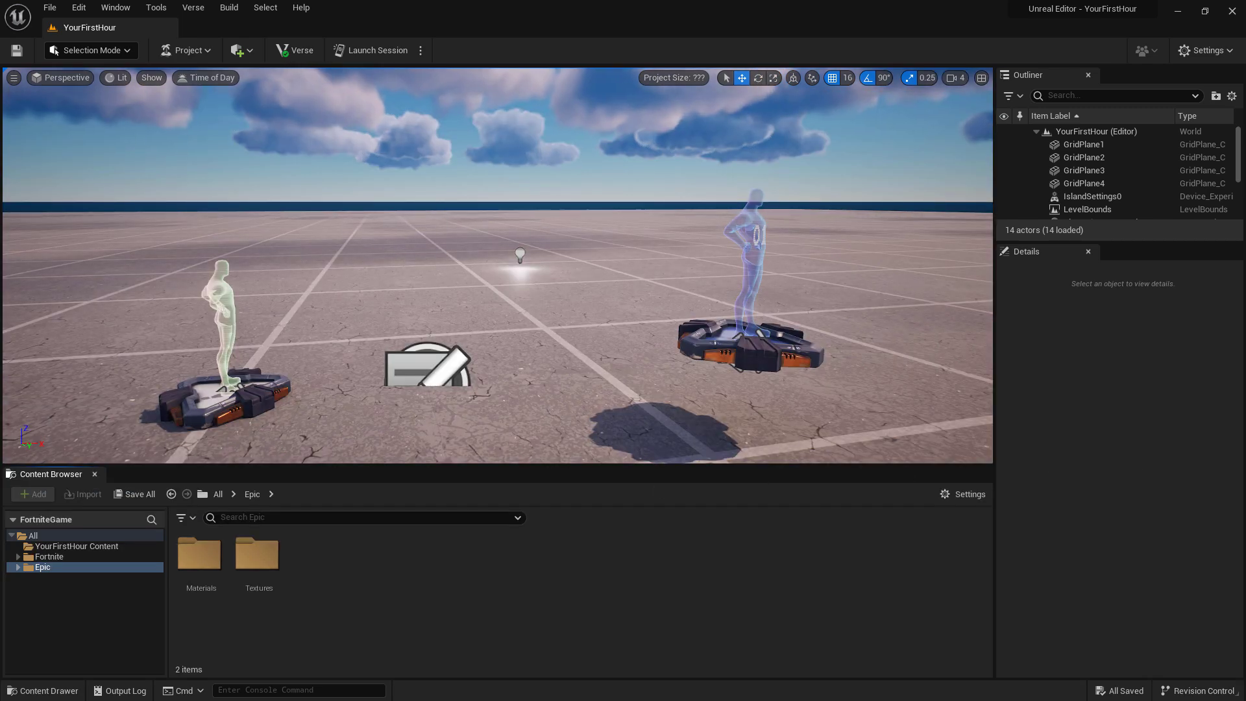
{"action": "mouse_move", "coordinate": [116, 8]}
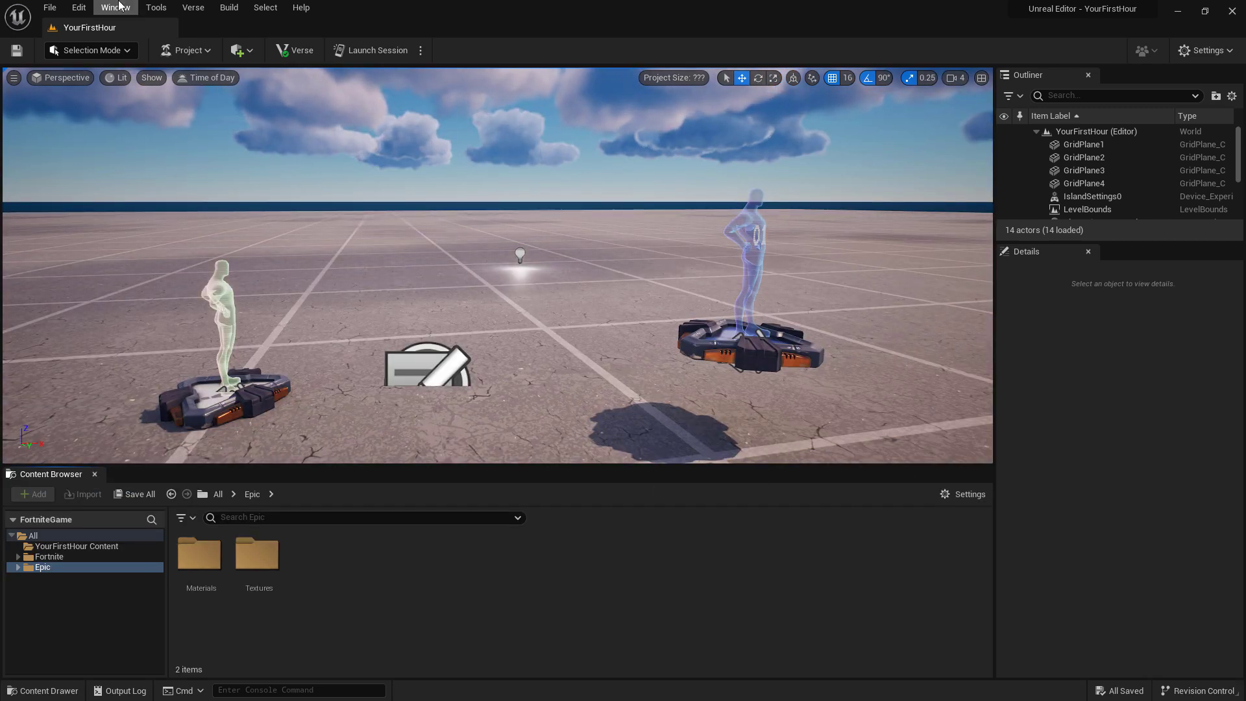
{"action": "left_click", "coordinate": [114, 8]}
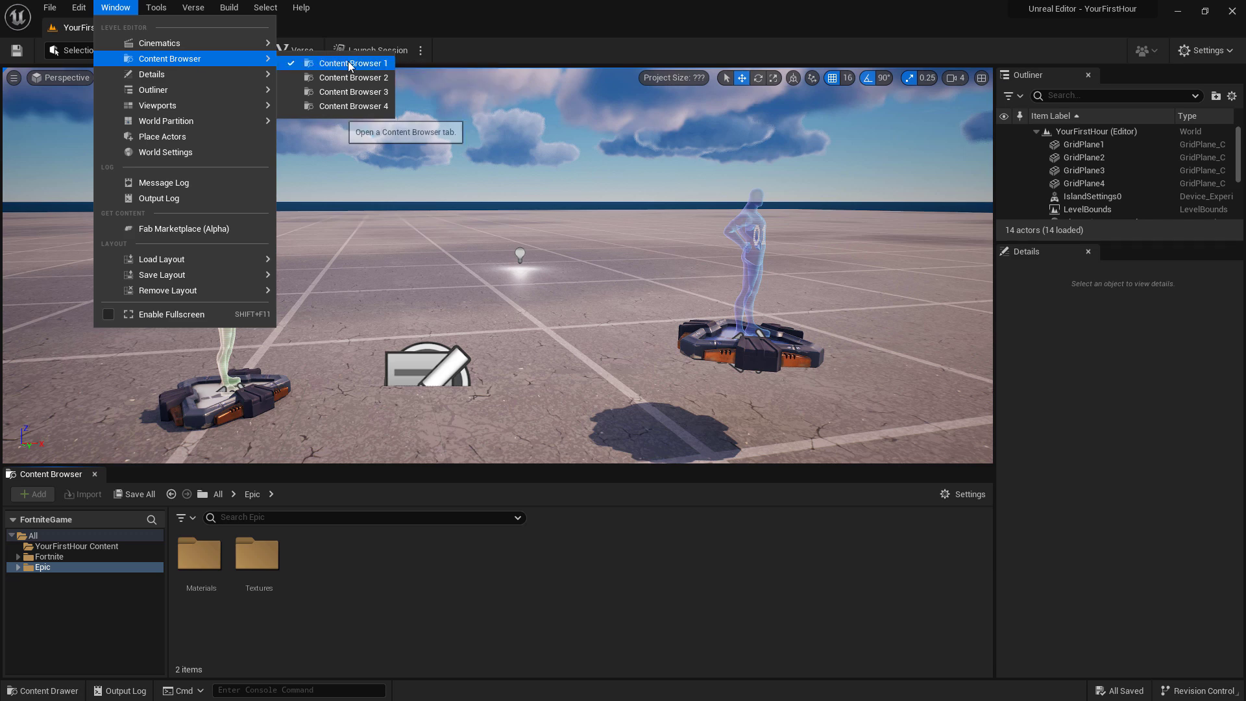
{"action": "mouse_move", "coordinate": [355, 91]}
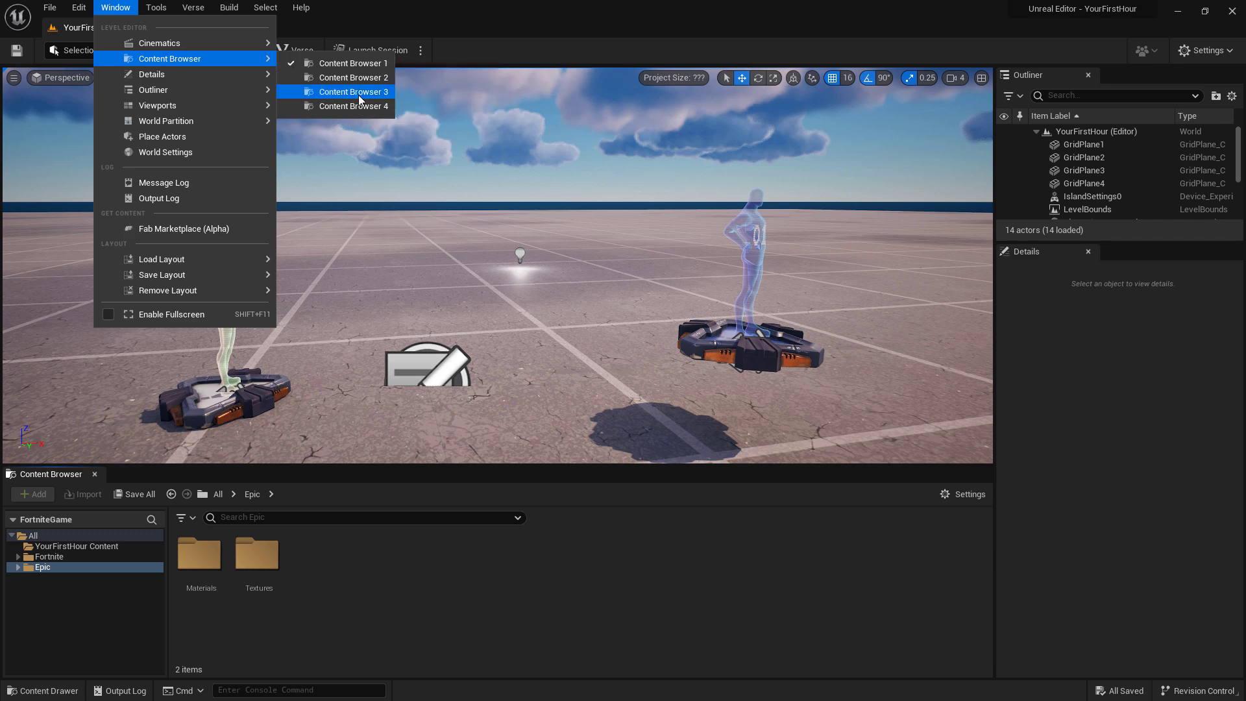
{"action": "left_click", "coordinate": [356, 90]}
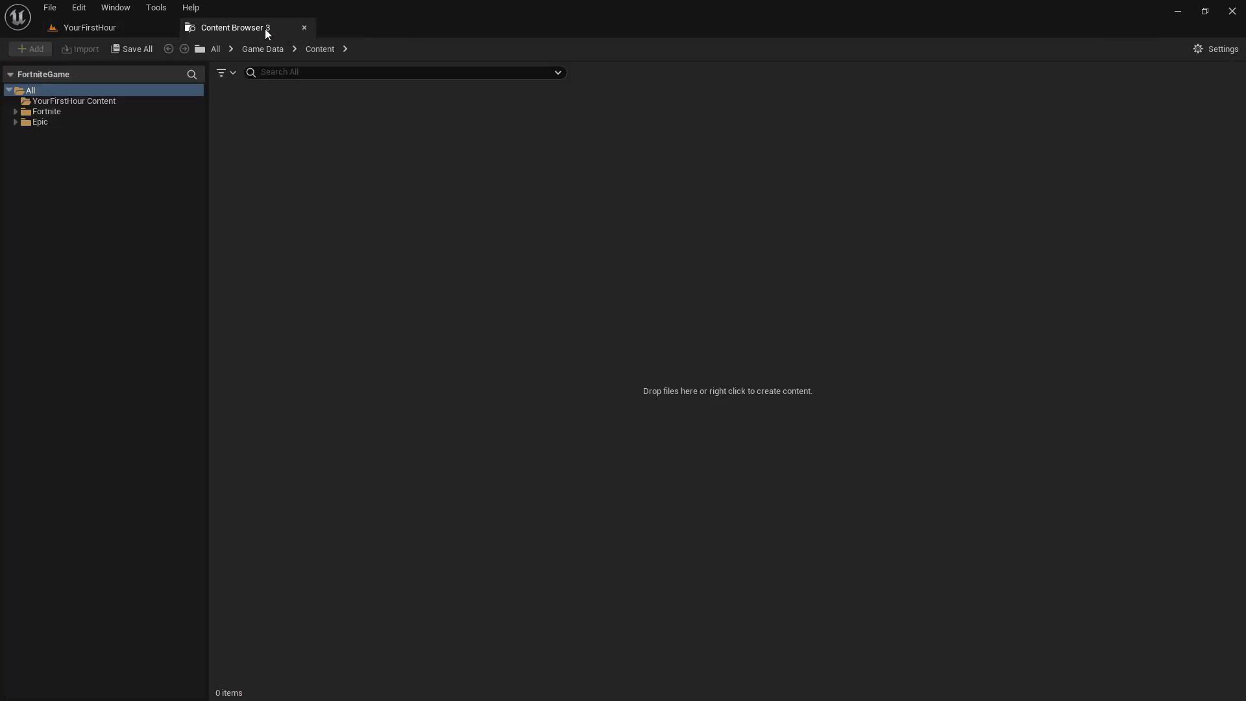
{"action": "left_click", "coordinate": [46, 112]}
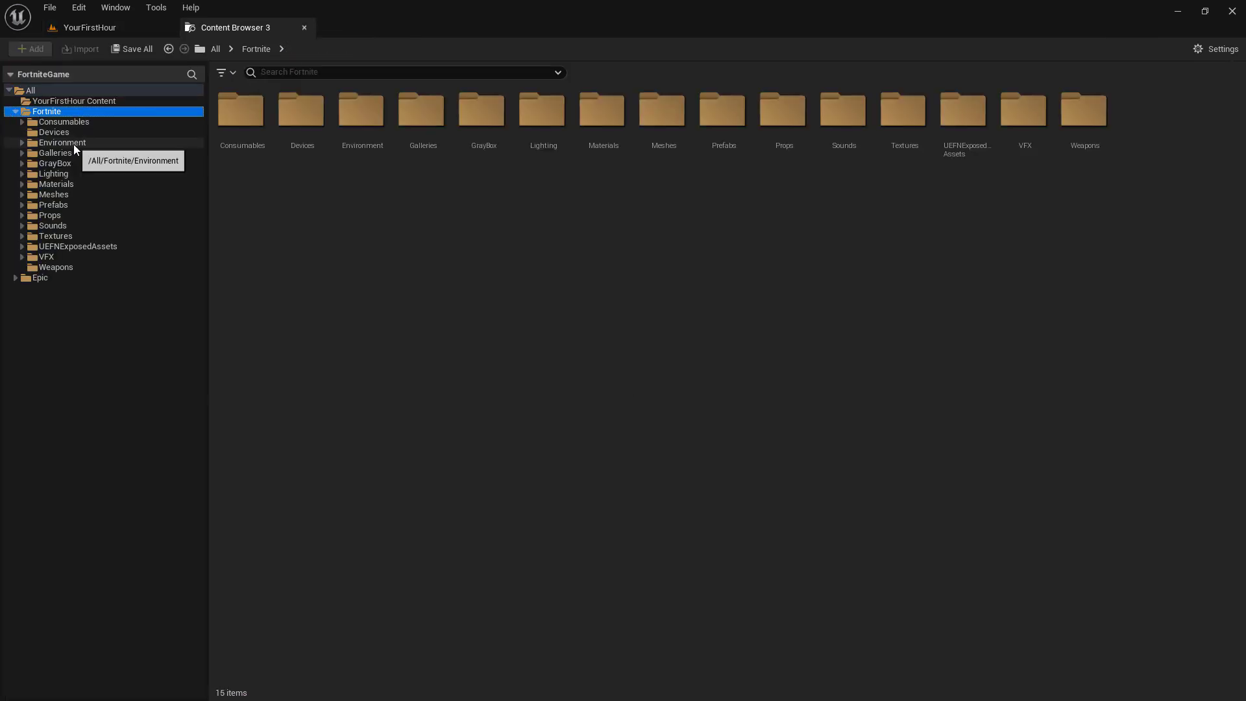
{"action": "left_click", "coordinate": [62, 143]}
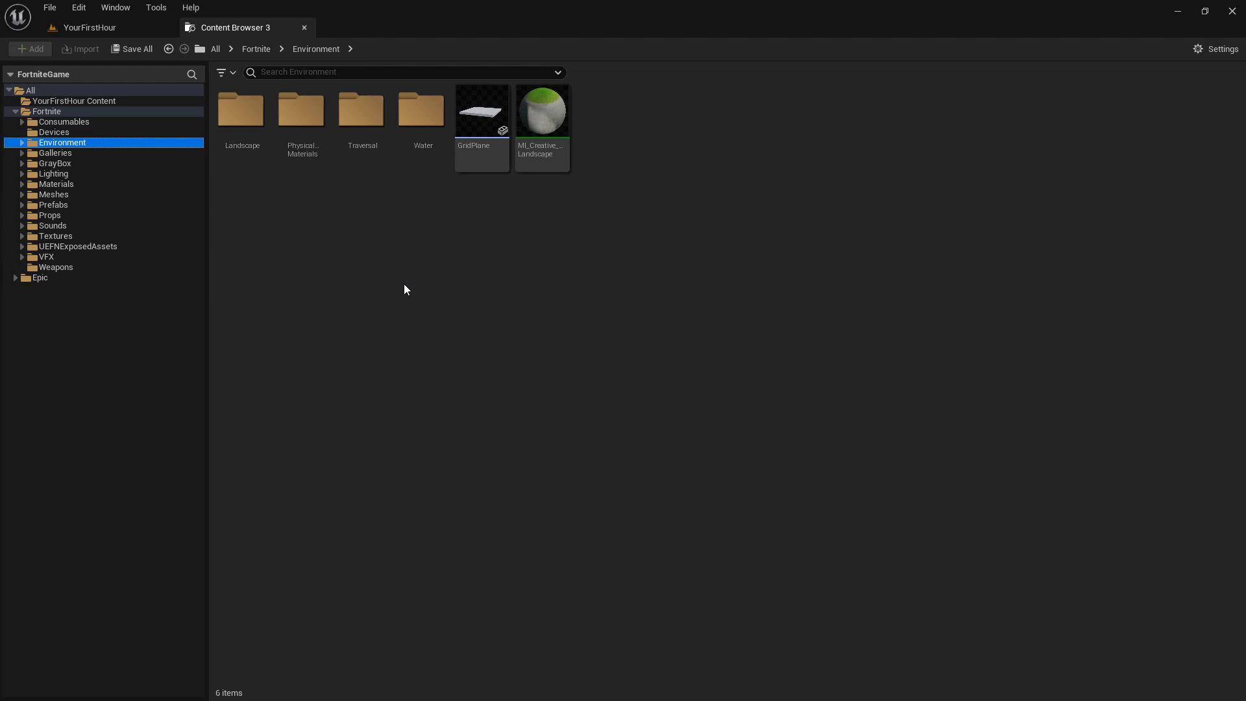
{"action": "mouse_move", "coordinate": [395, 274]}
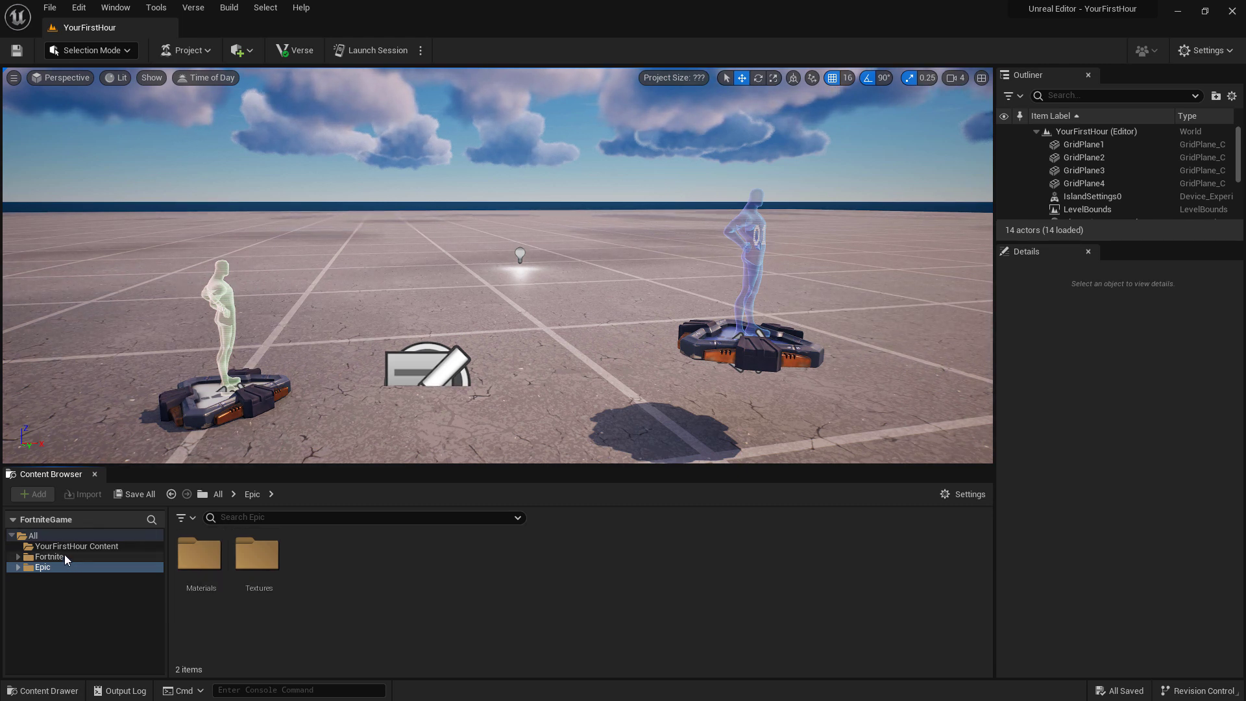
{"action": "left_click", "coordinate": [75, 546]}
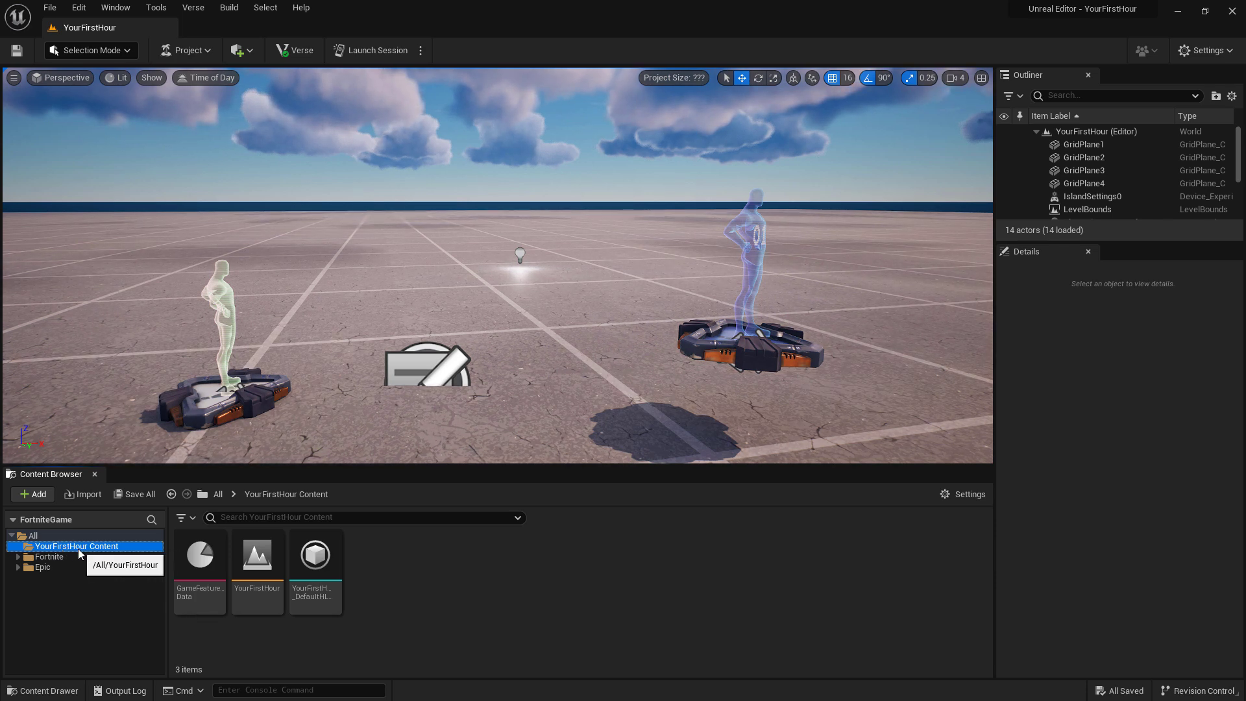
{"action": "mouse_move", "coordinate": [435, 576]}
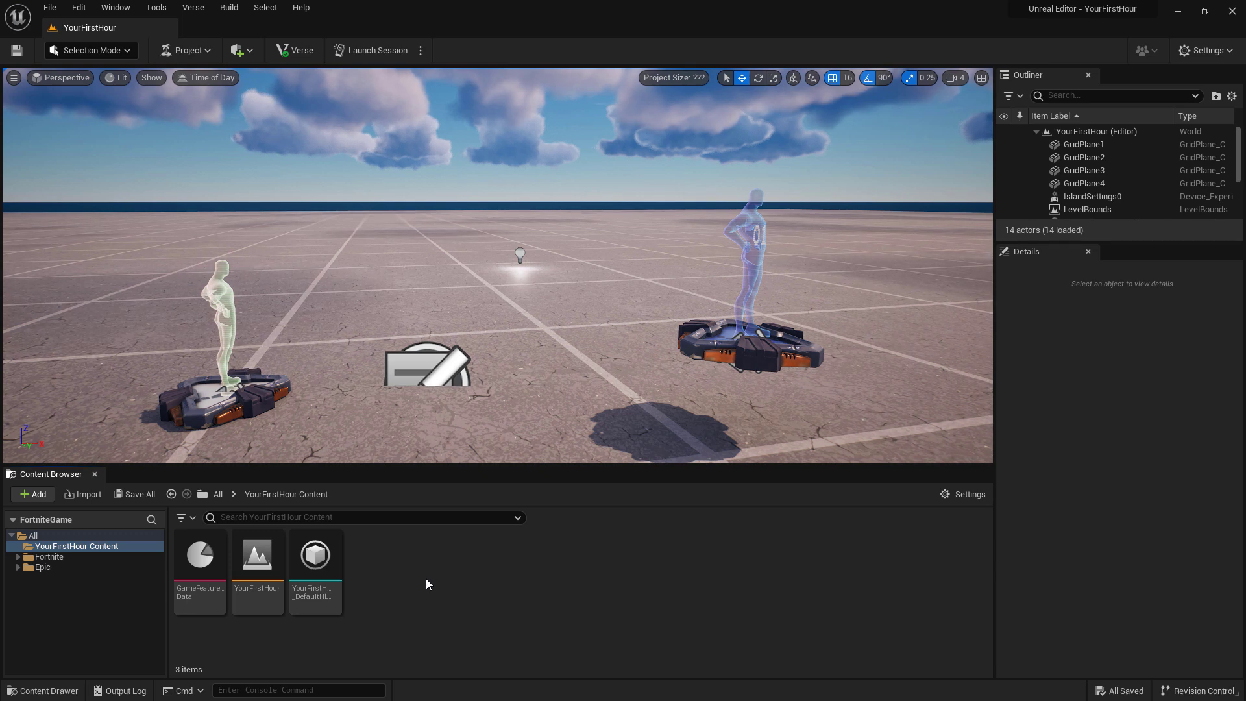
{"action": "left_click", "coordinate": [50, 557]}
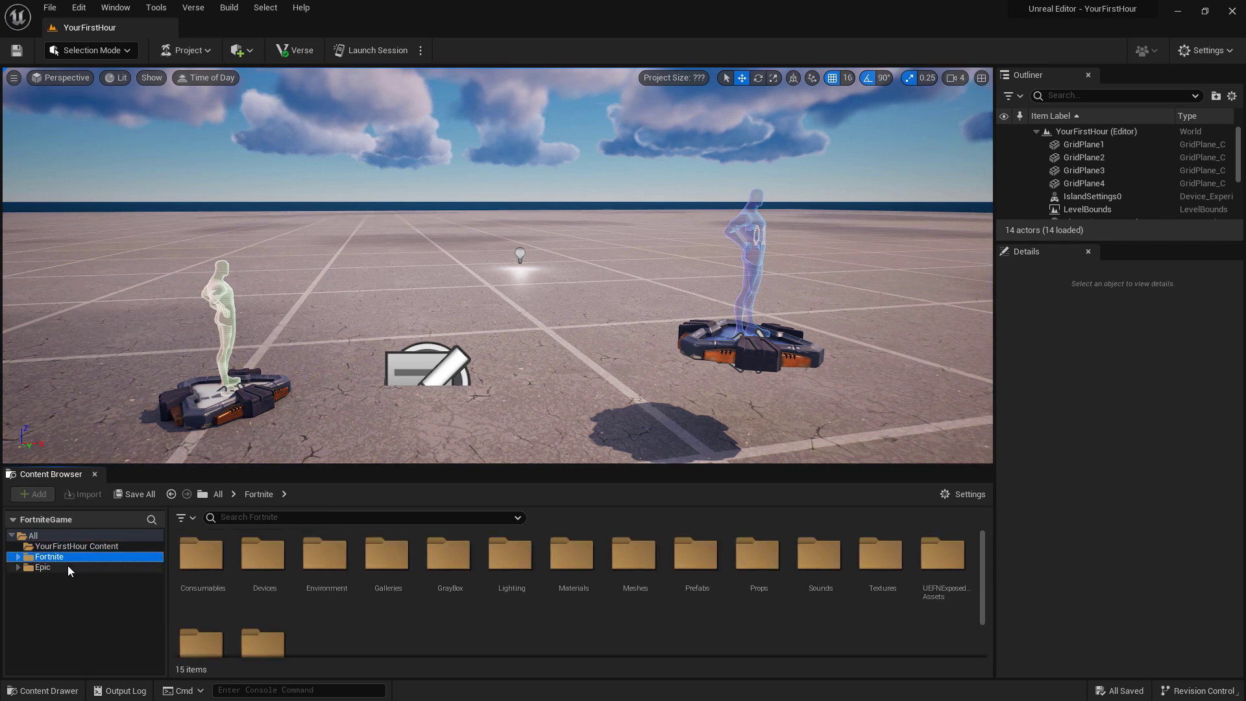
{"action": "left_click", "coordinate": [43, 567]}
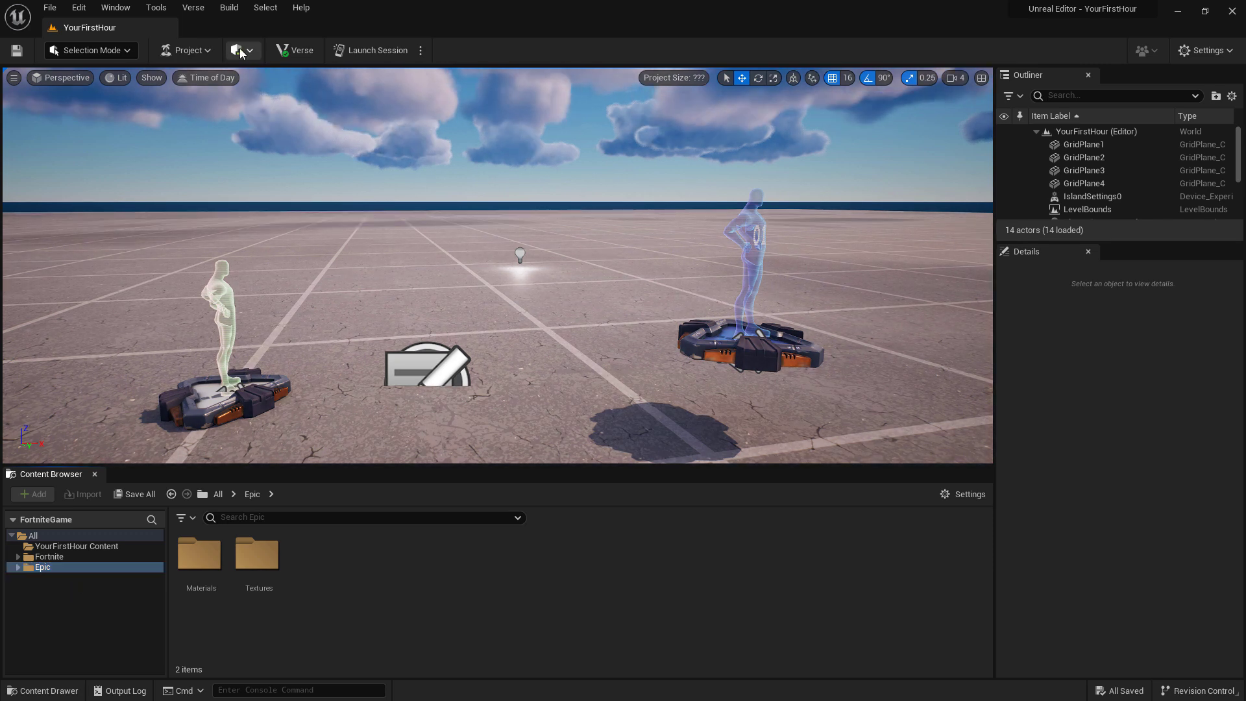
Place a second point light, PointLight2, into the level from the Quick Add Lights list.
{"action": "left_click", "coordinate": [237, 50]}
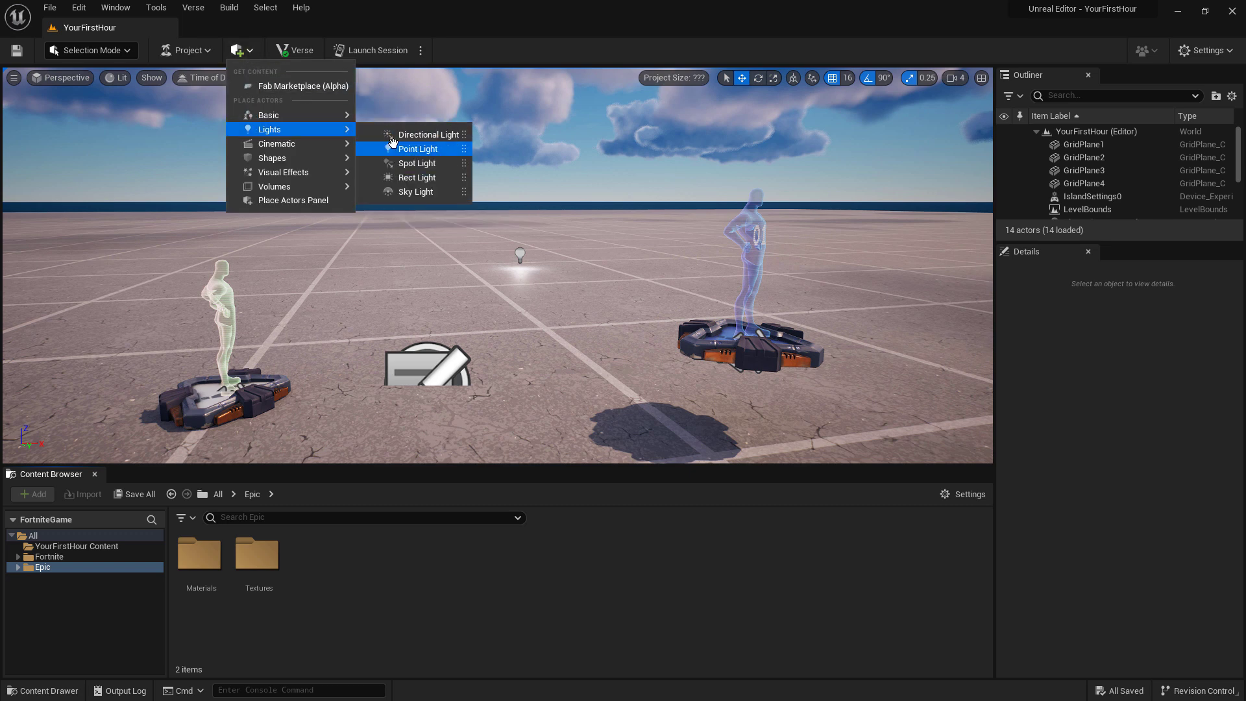
{"action": "left_click", "coordinate": [417, 148]}
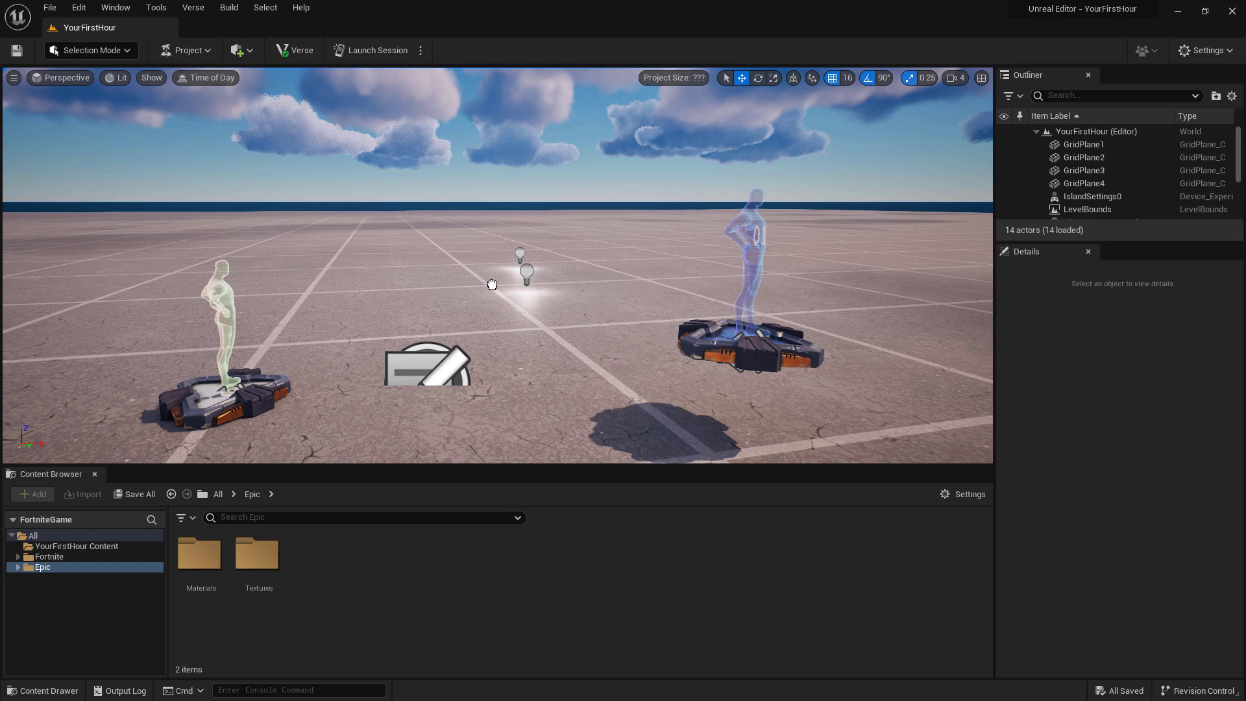
{"action": "left_click", "coordinate": [238, 51]}
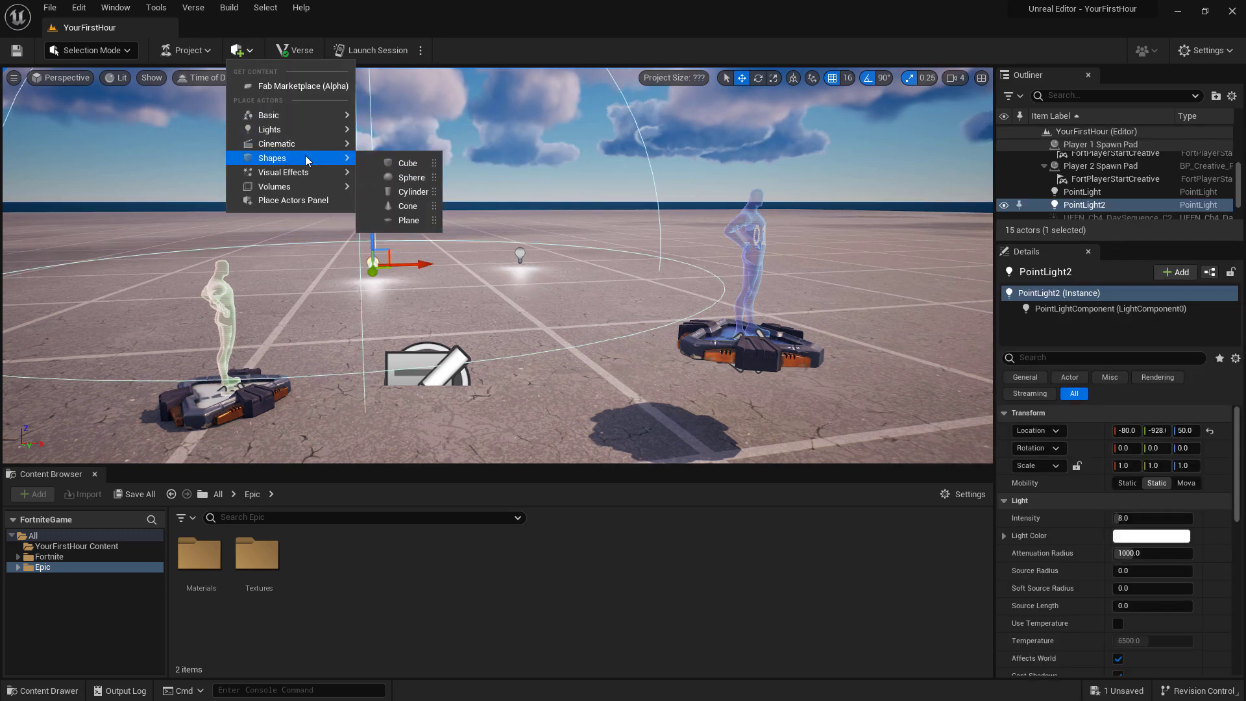
{"action": "mouse_move", "coordinate": [406, 164]}
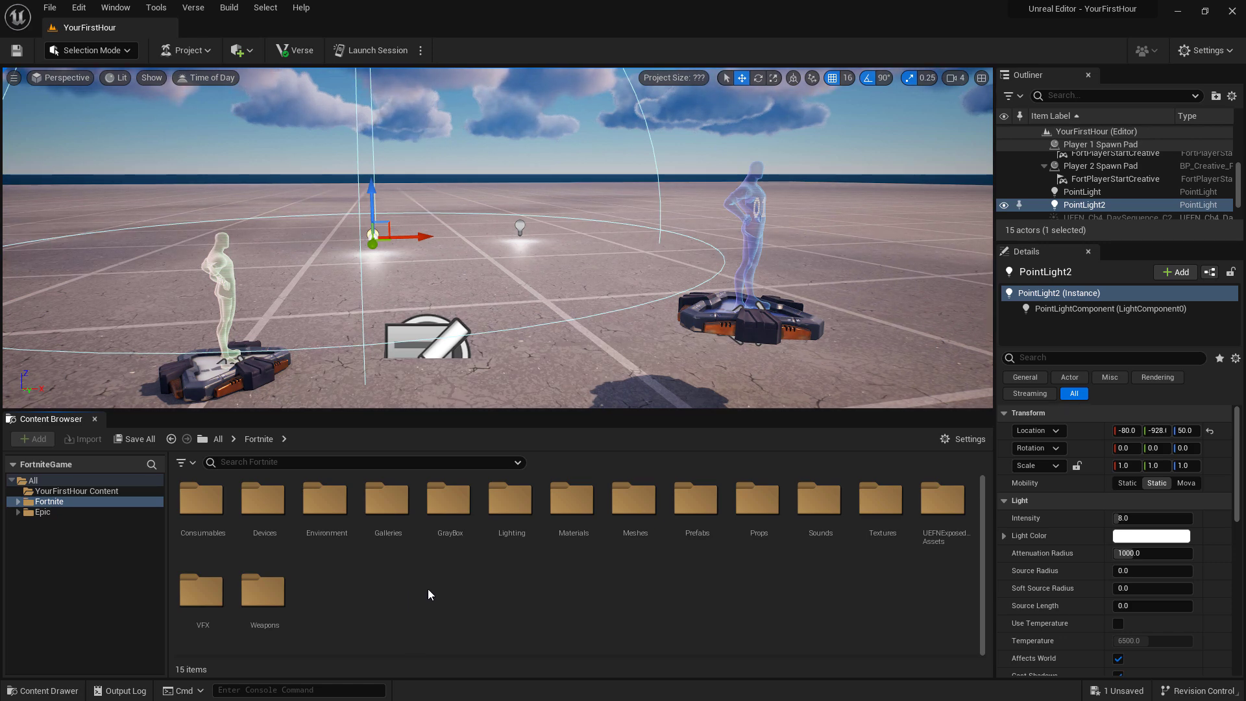
Place a Sunburst SciFiCity Bldg 01 Top 01b from Props > Cyber City and move the view to its base.
{"action": "double_click", "coordinate": [756, 504]}
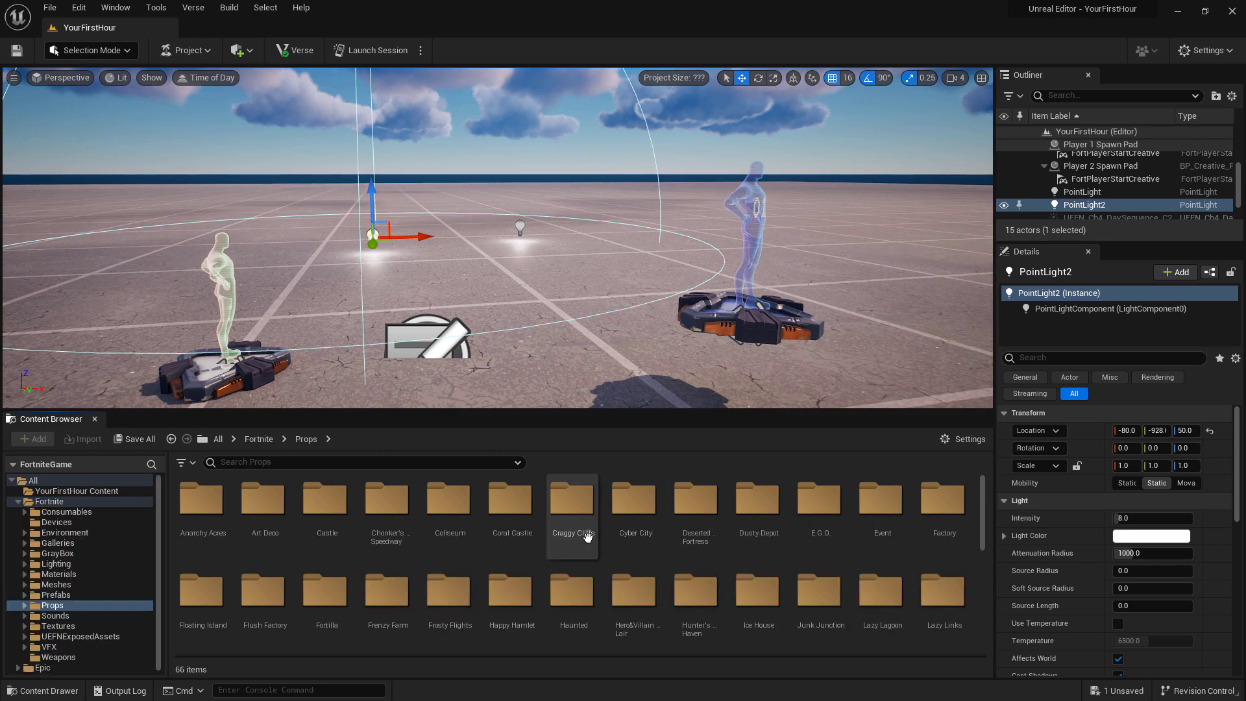
{"action": "mouse_move", "coordinate": [635, 502]}
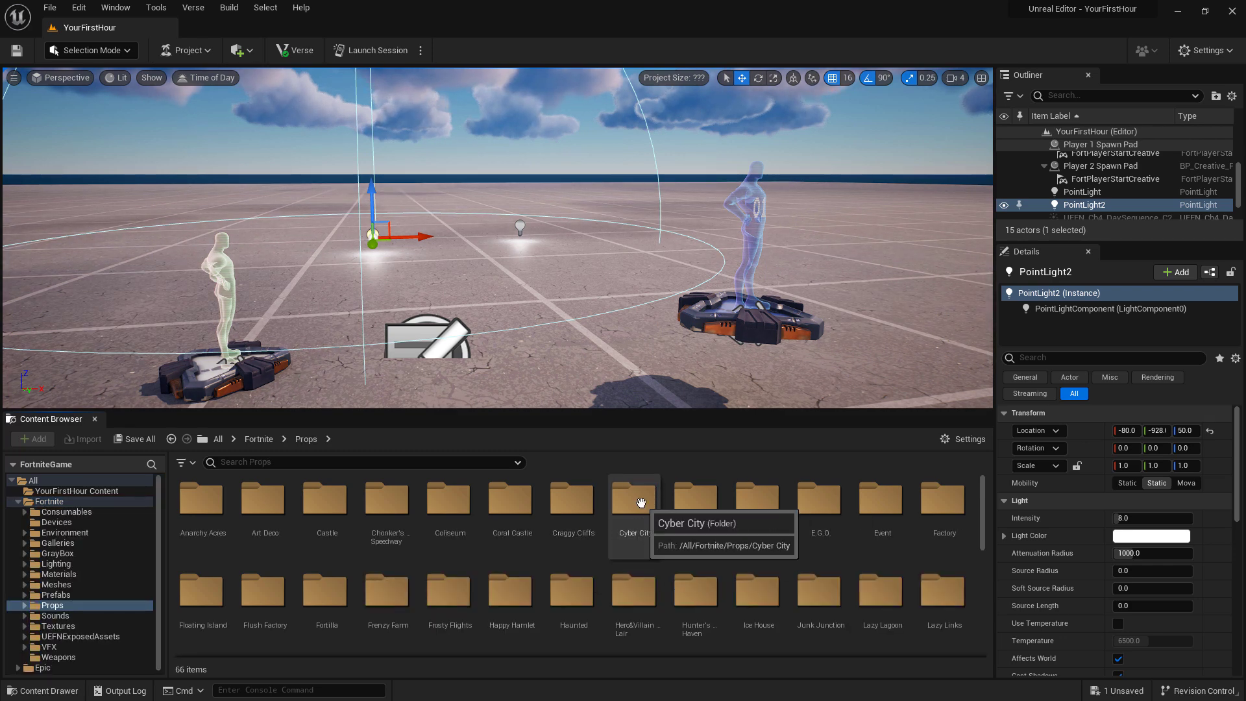
{"action": "double_click", "coordinate": [634, 499]}
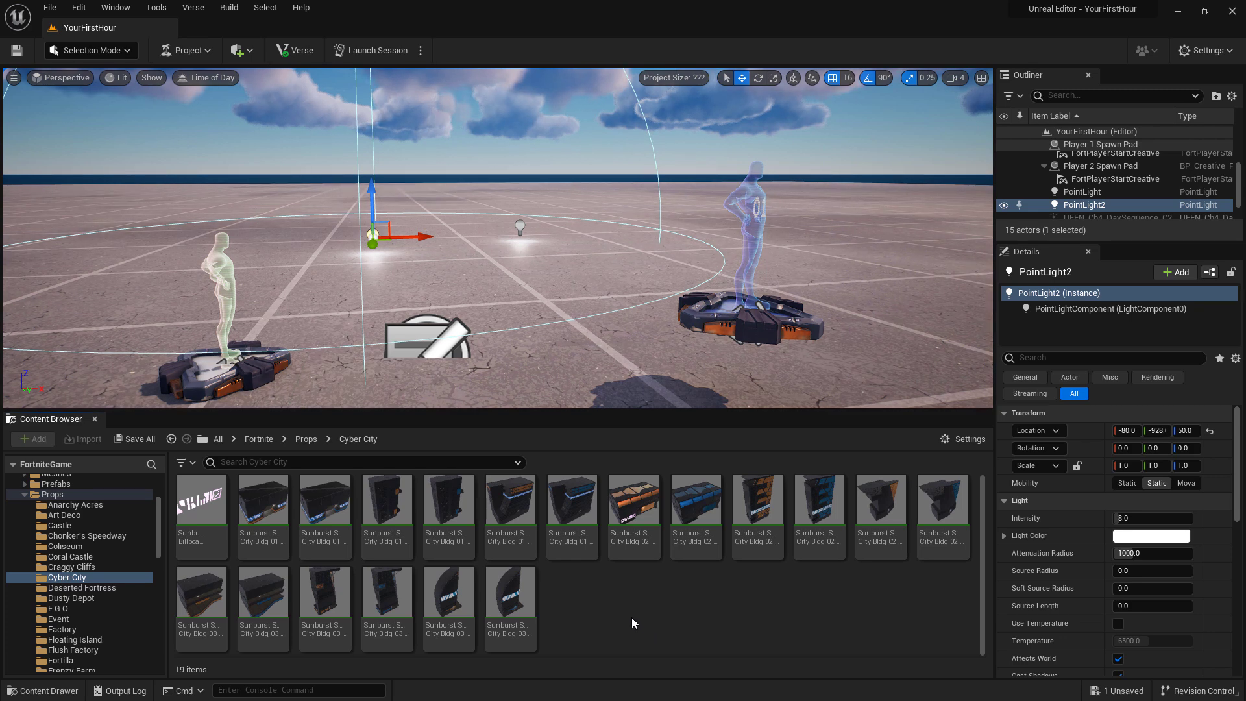
{"action": "left_click", "coordinate": [510, 504]}
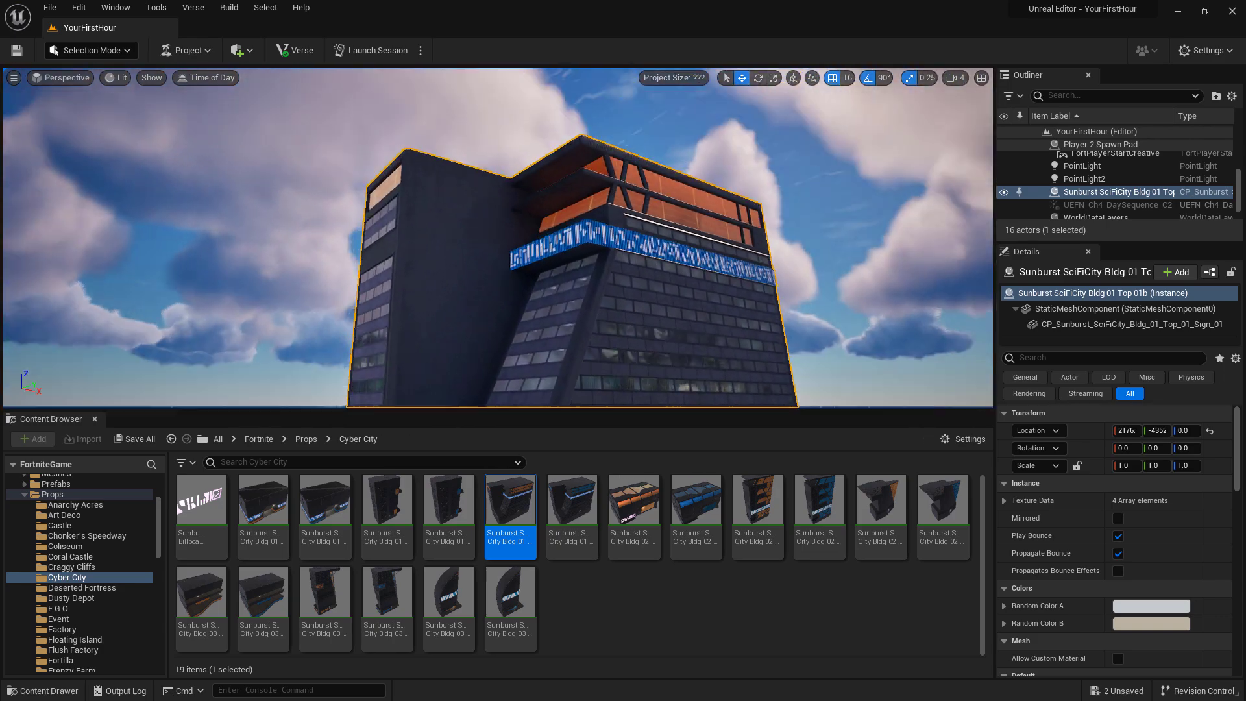
{"action": "left_click_drag", "start_coordinate": [493, 238], "coordinate": [493, 119]}
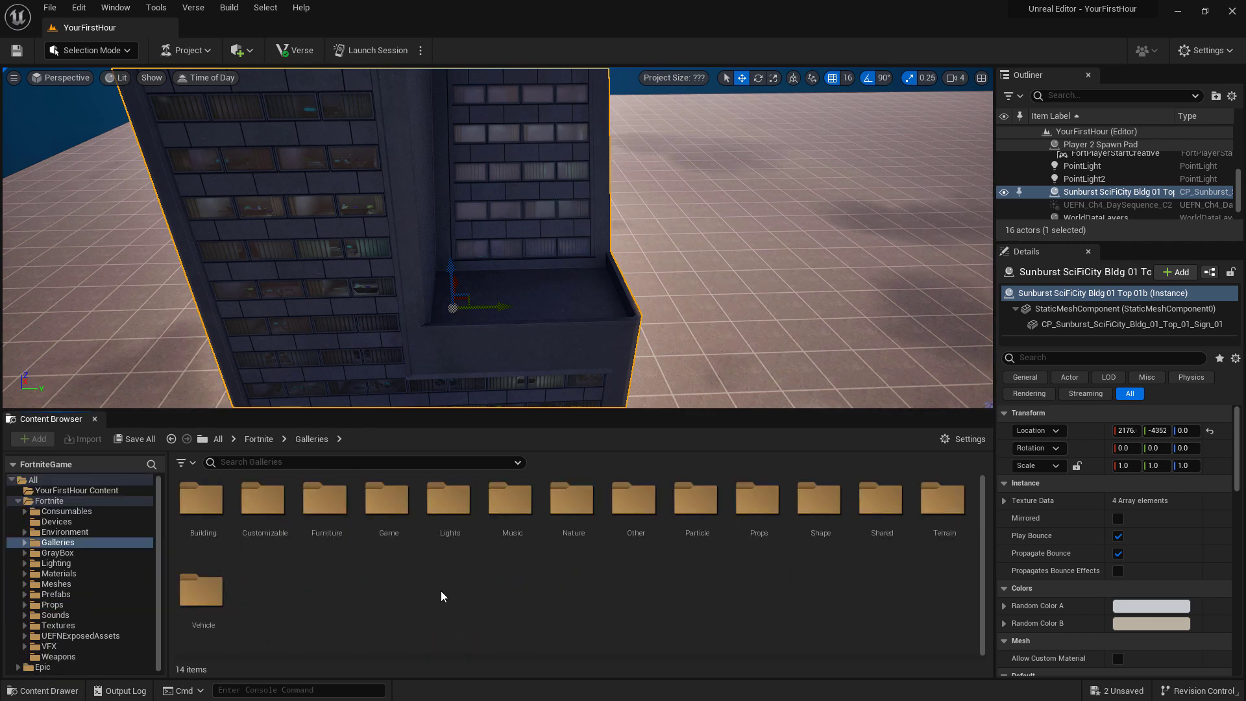
{"action": "mouse_move", "coordinate": [201, 499]}
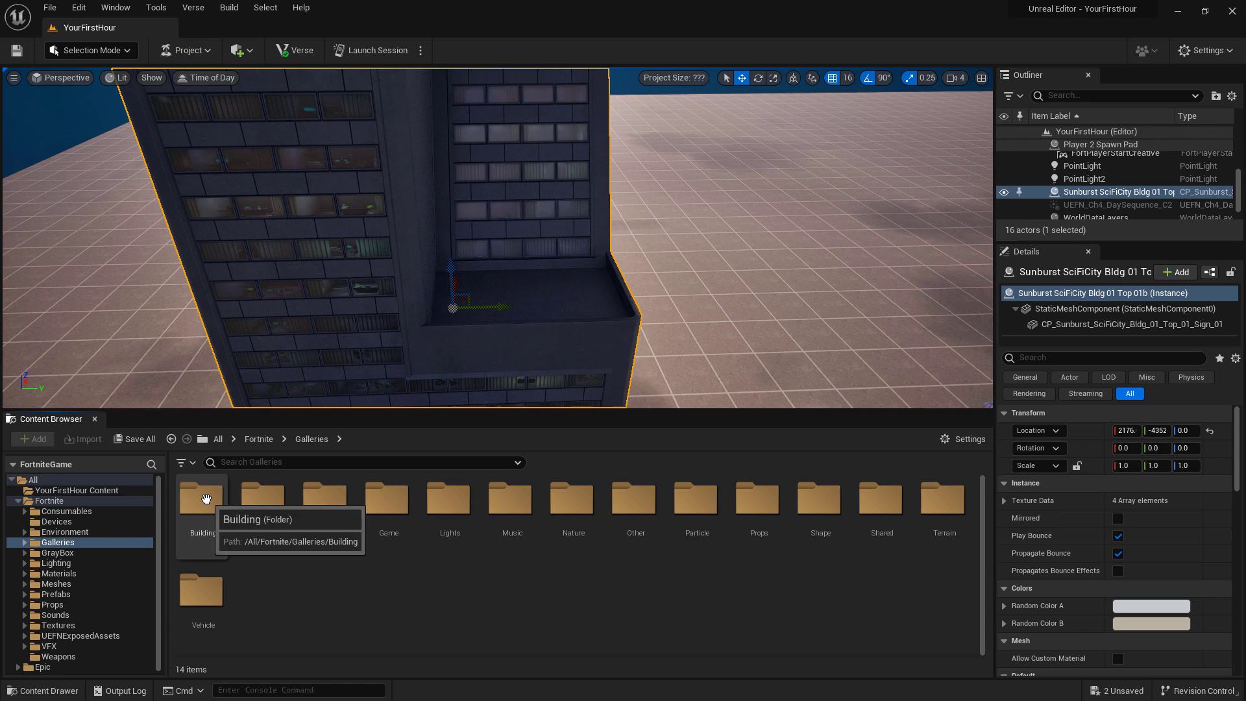
Bring the Clock Tower Gallery from the Building galleries onto the grid floor.
{"action": "double_click", "coordinate": [201, 496]}
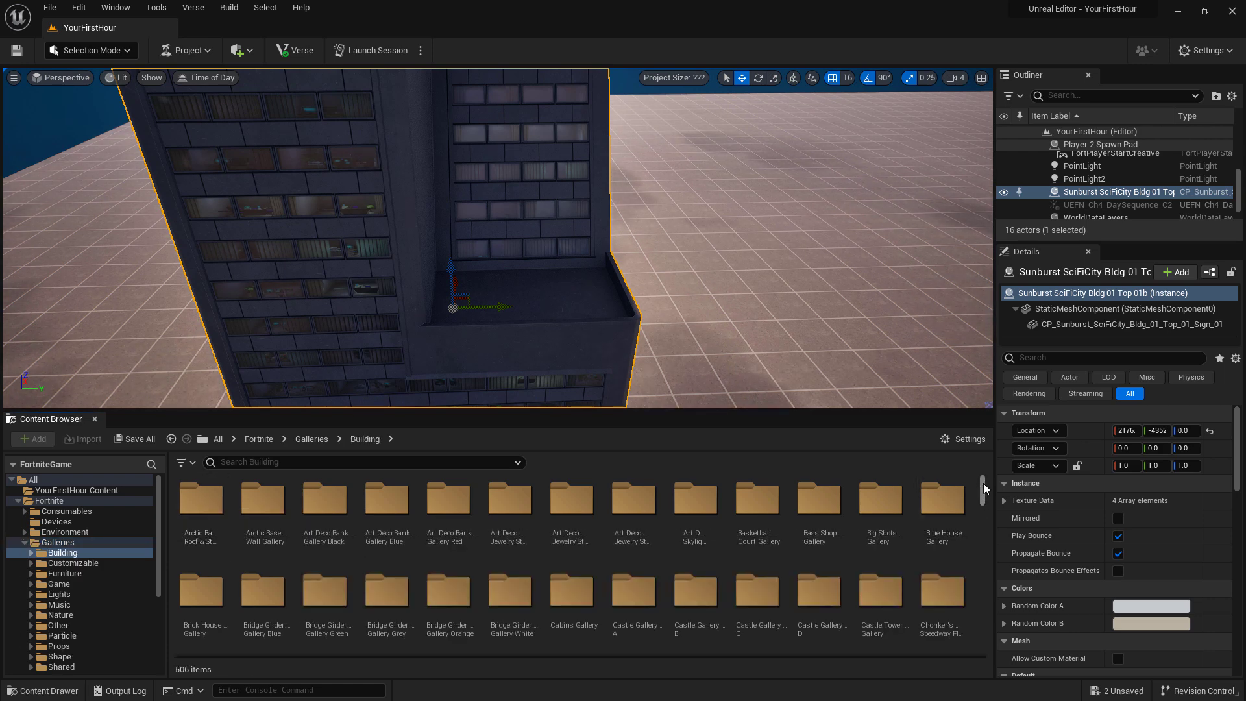
{"action": "scroll", "scroll_direction": "down", "scroll_amount": 3}
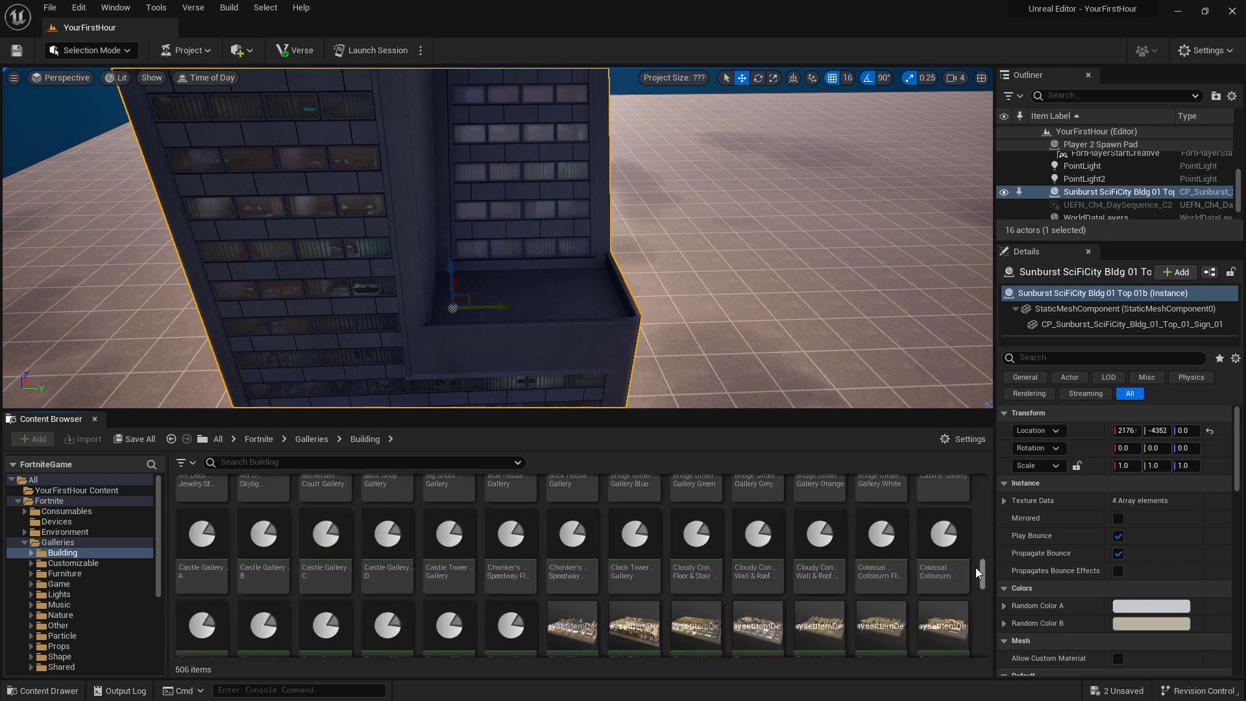
{"action": "mouse_move", "coordinate": [447, 532]}
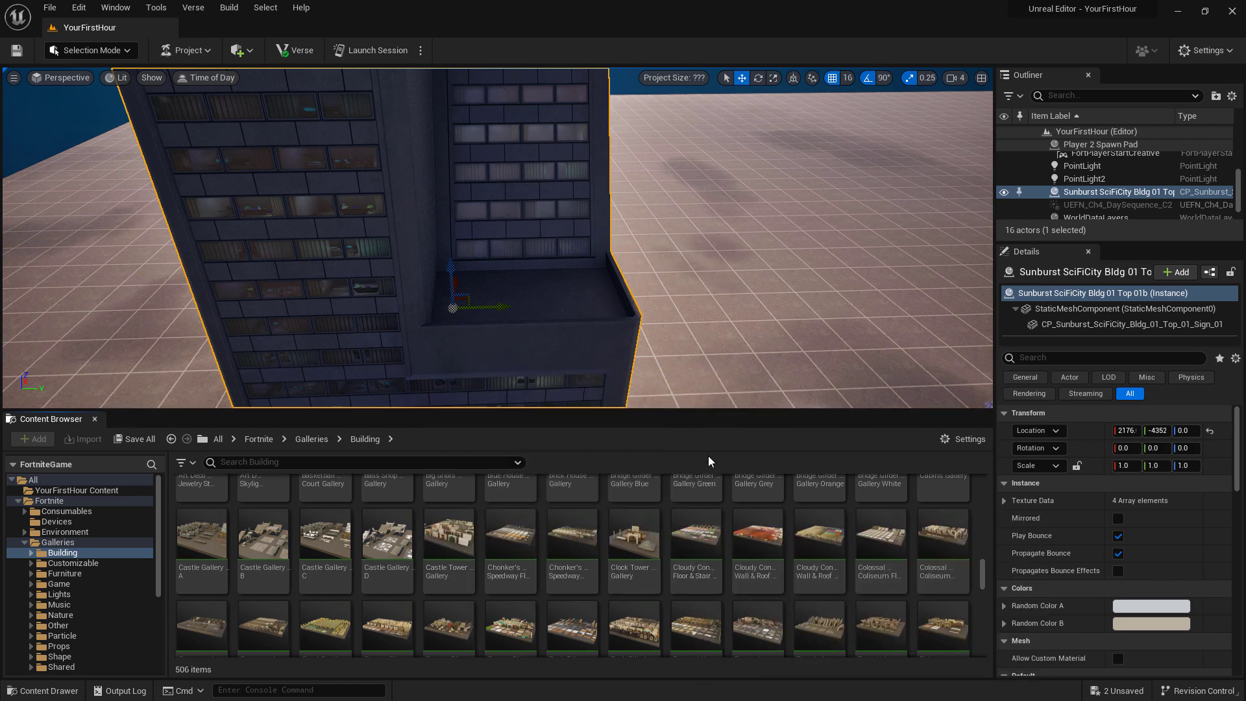
{"action": "mouse_move", "coordinate": [634, 532]}
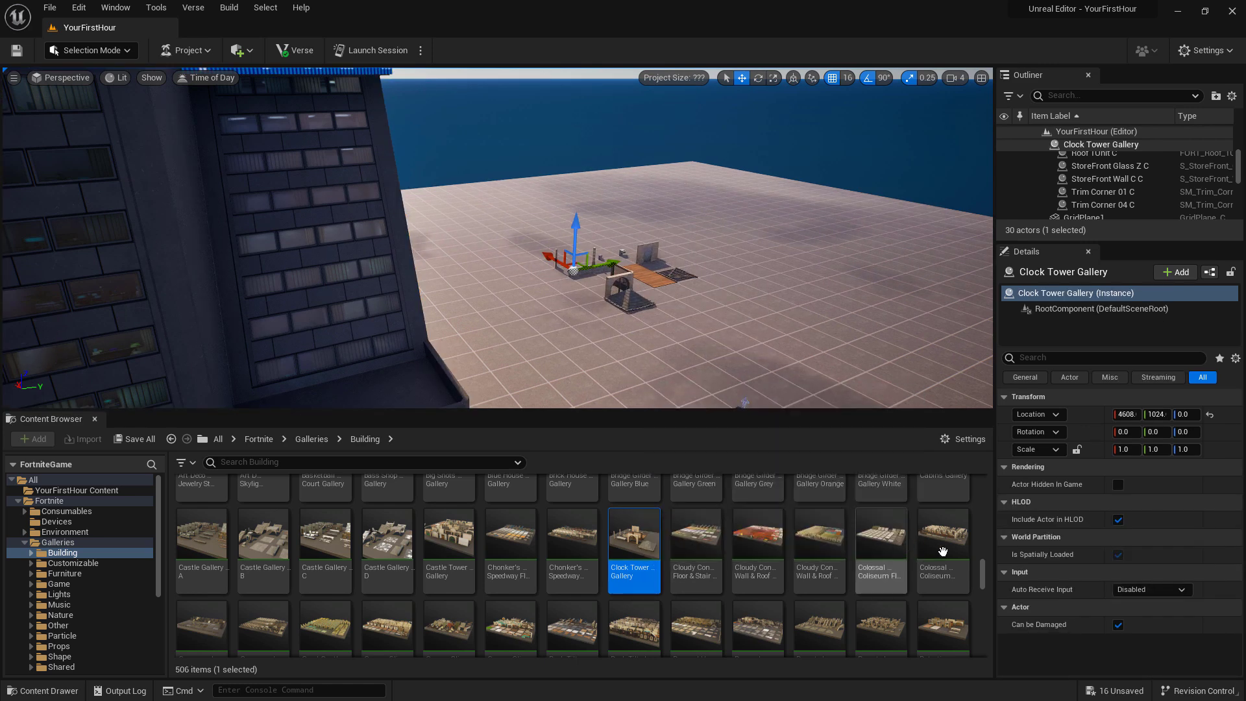
{"action": "scroll", "scroll_direction": "down", "scroll_amount": 3}
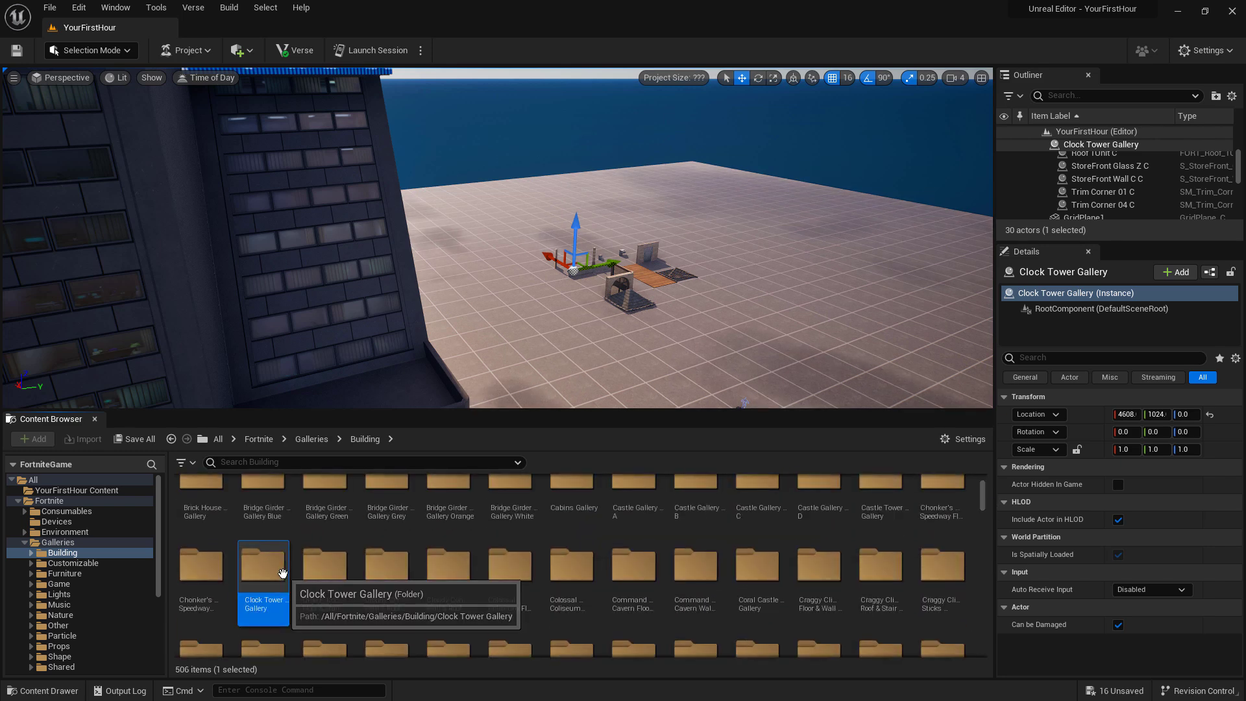
{"action": "double_click", "coordinate": [263, 565]}
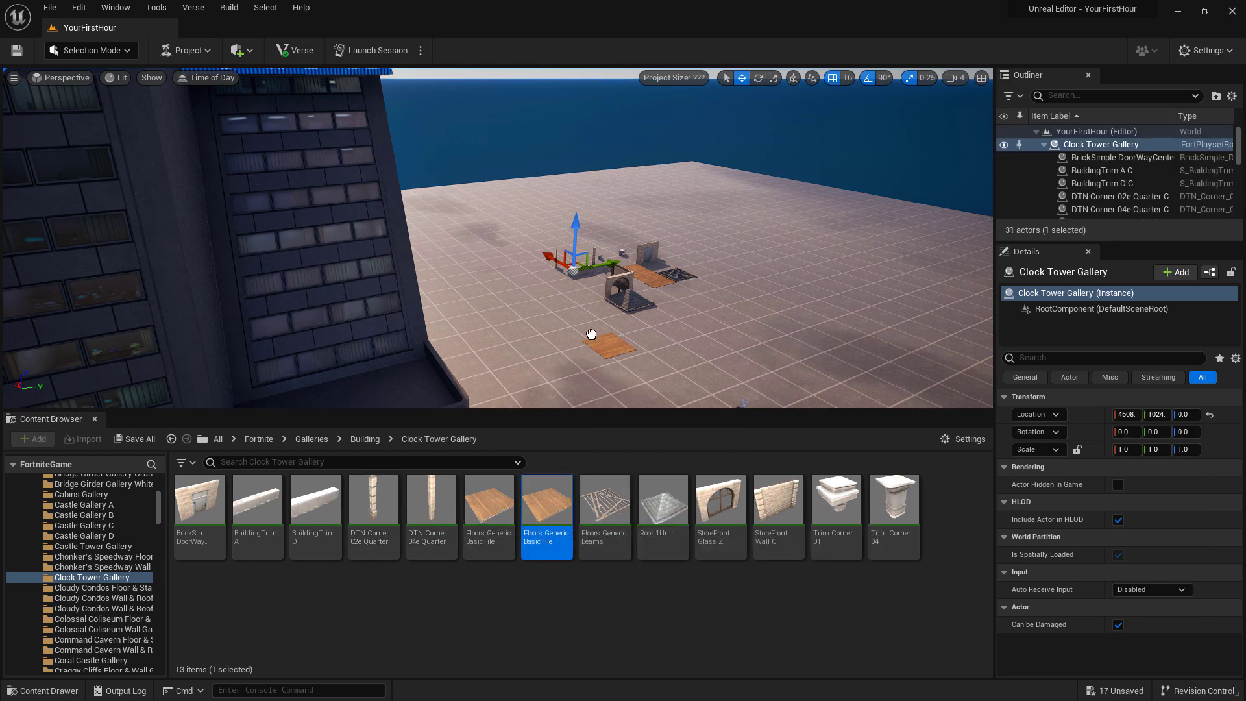
Delete the extra floor tile and the Roof 1Unit C piece from the gallery.
{"action": "left_click", "coordinate": [604, 501]}
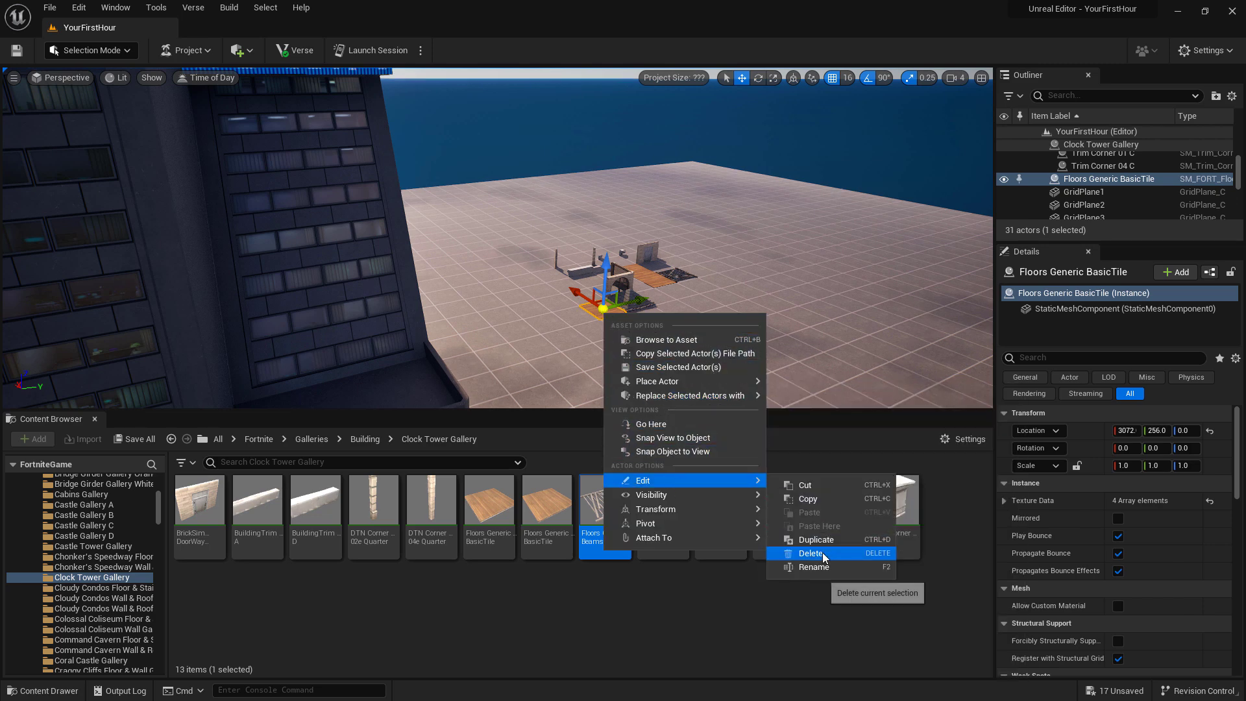
{"action": "left_click", "coordinate": [811, 553]}
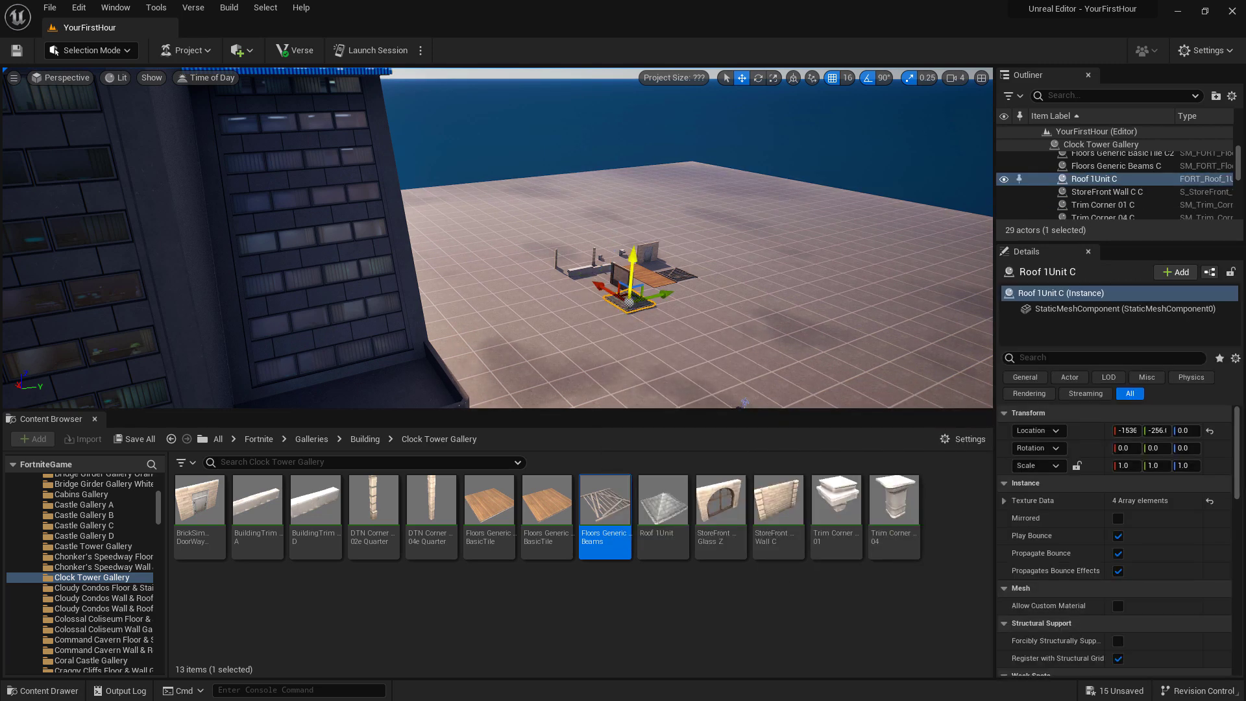
{"action": "key", "text": "Delete"}
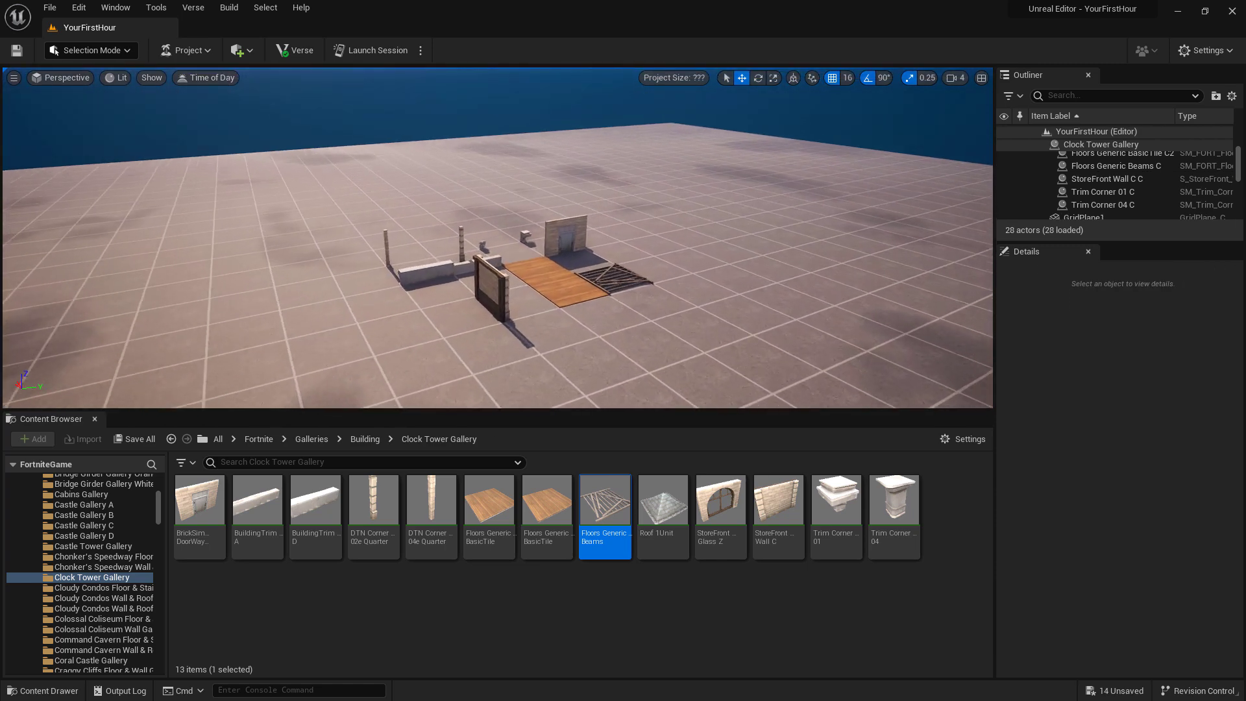
Select all eleven remaining Clock Tower Gallery pieces in the Outliner and delete them.
{"action": "left_click", "coordinate": [1121, 204]}
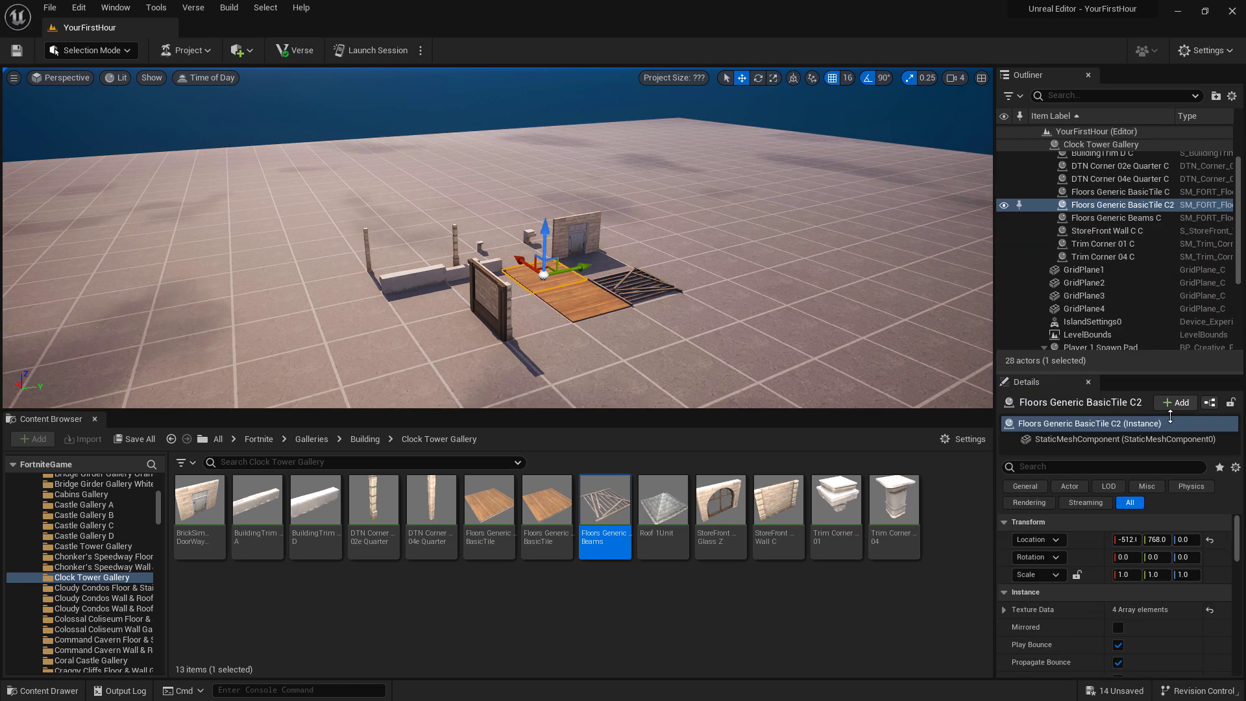
{"action": "left_click", "coordinate": [1120, 192]}
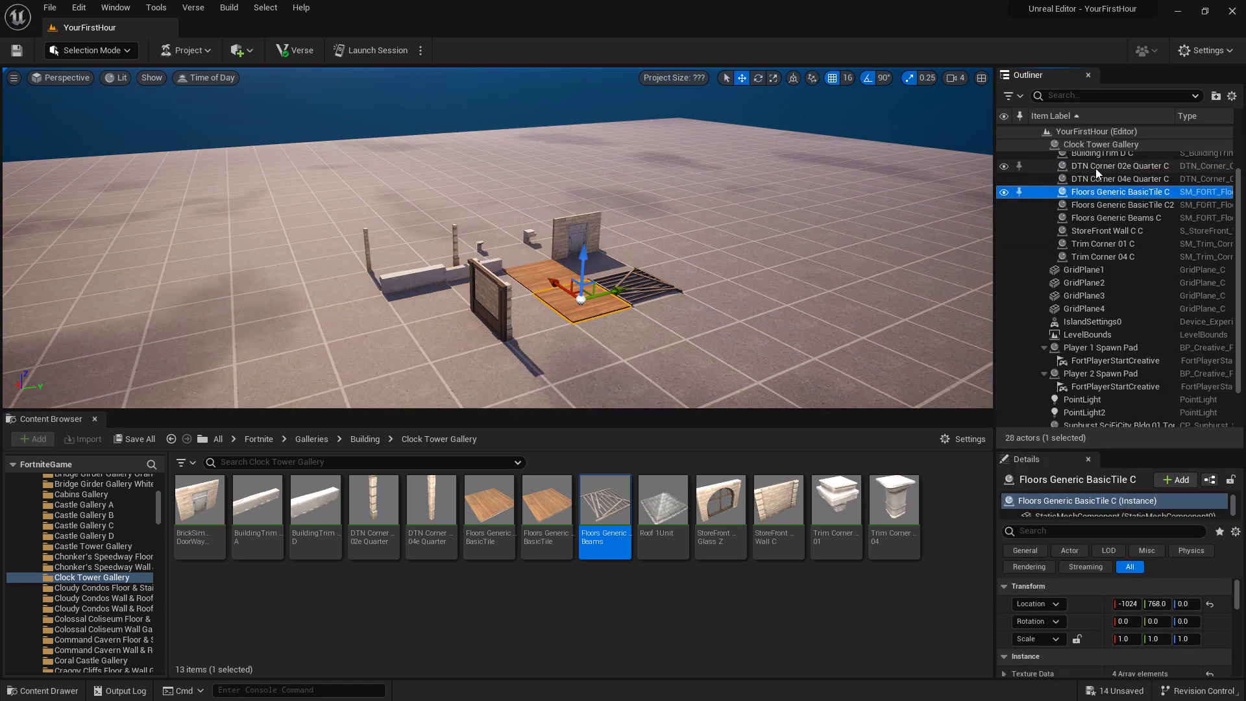
{"action": "left_click", "coordinate": [1118, 216]}
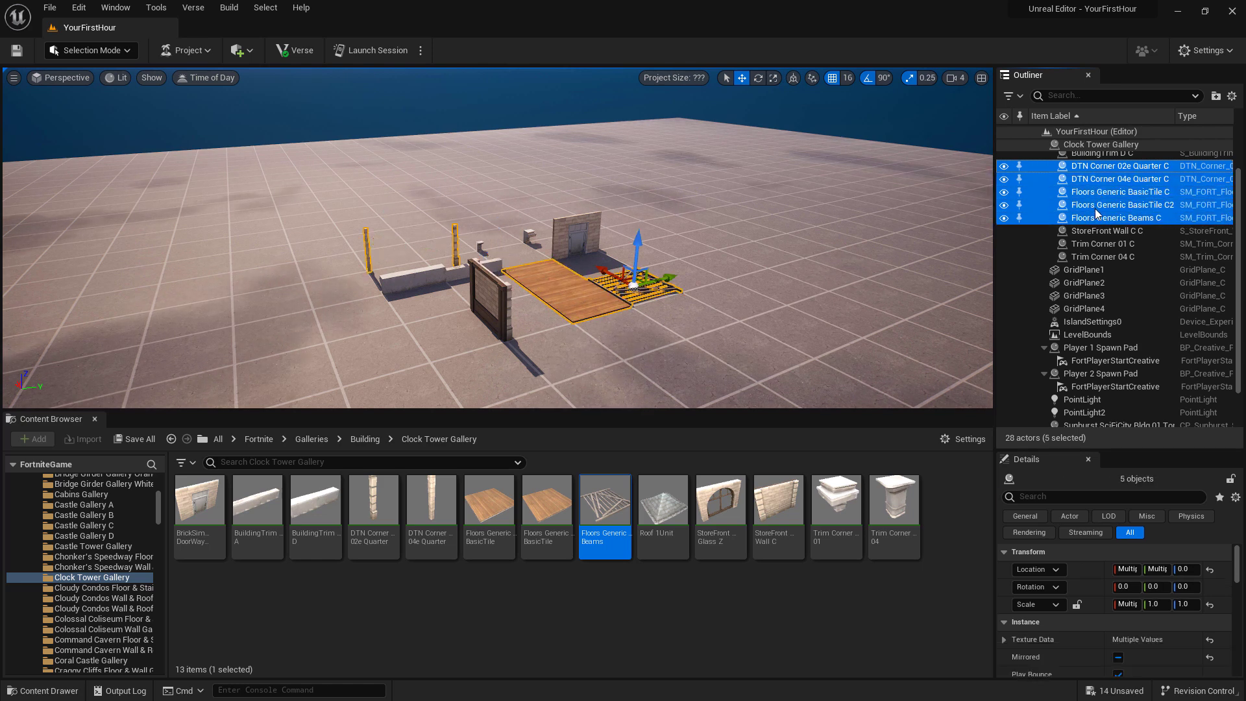
{"action": "left_click", "coordinate": [1082, 309]}
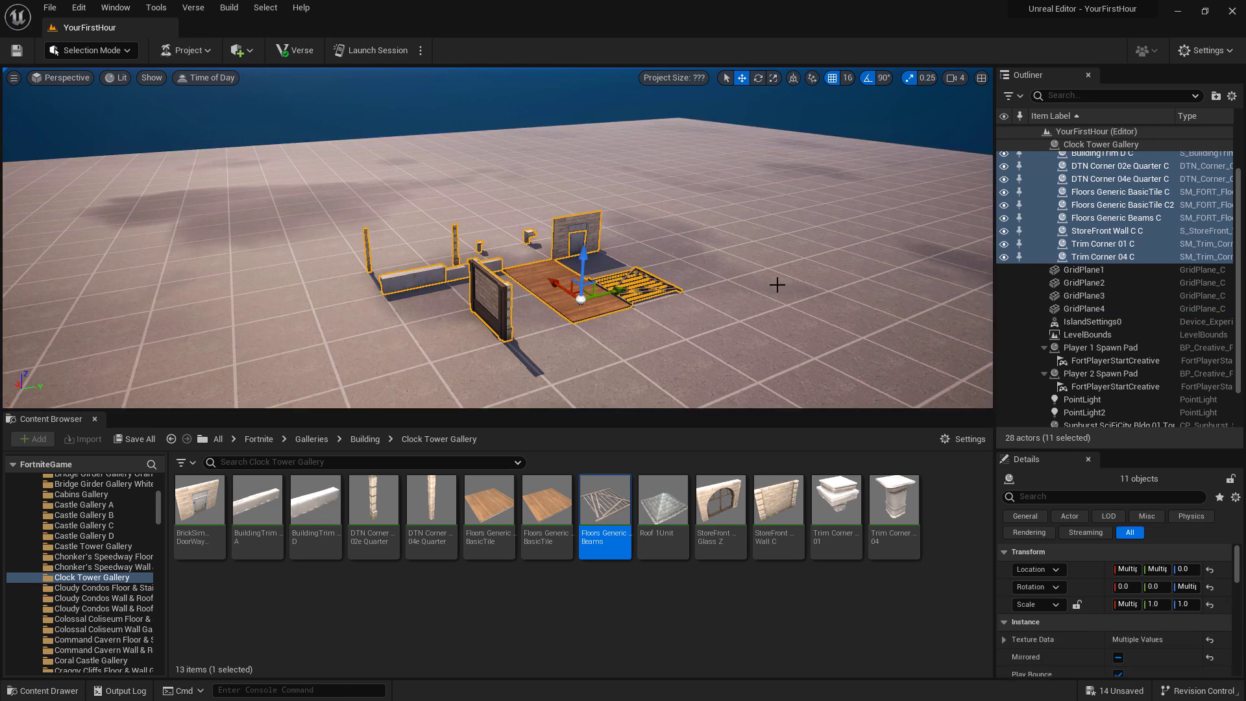
{"action": "scroll", "scroll_direction": "up", "scroll_amount": 3}
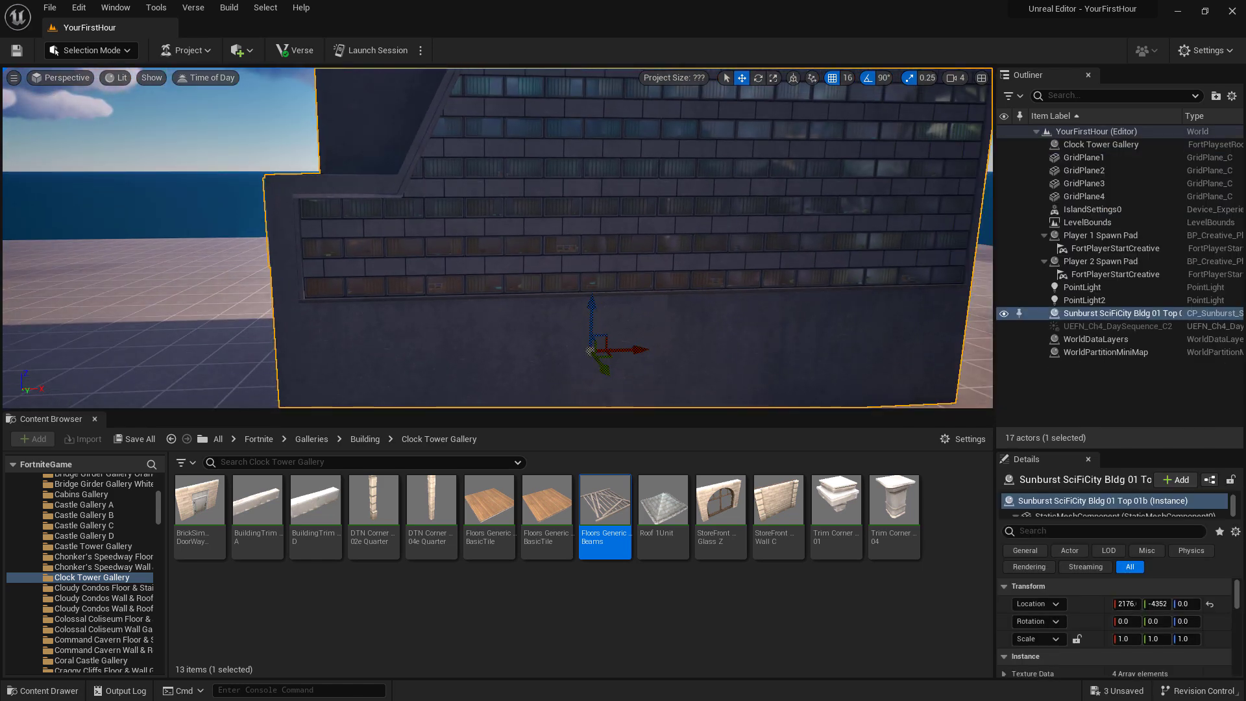
{"action": "mouse_move", "coordinate": [724, 77]}
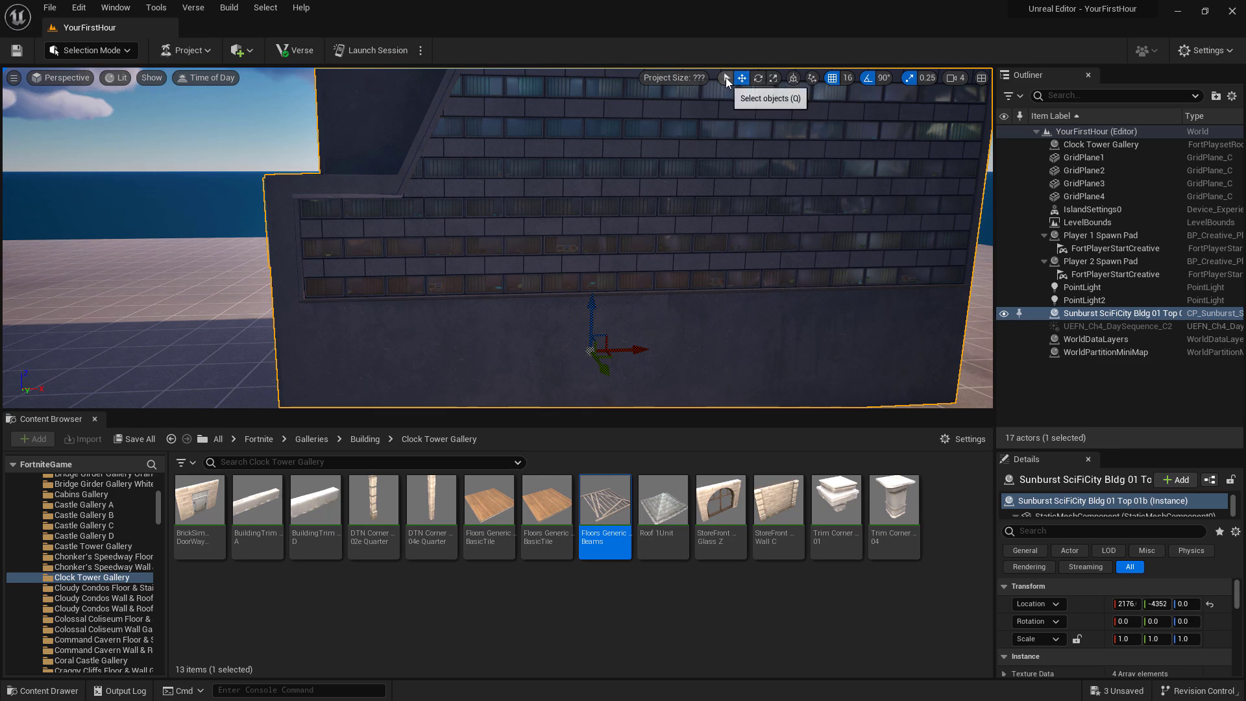
{"action": "mouse_move", "coordinate": [741, 77]}
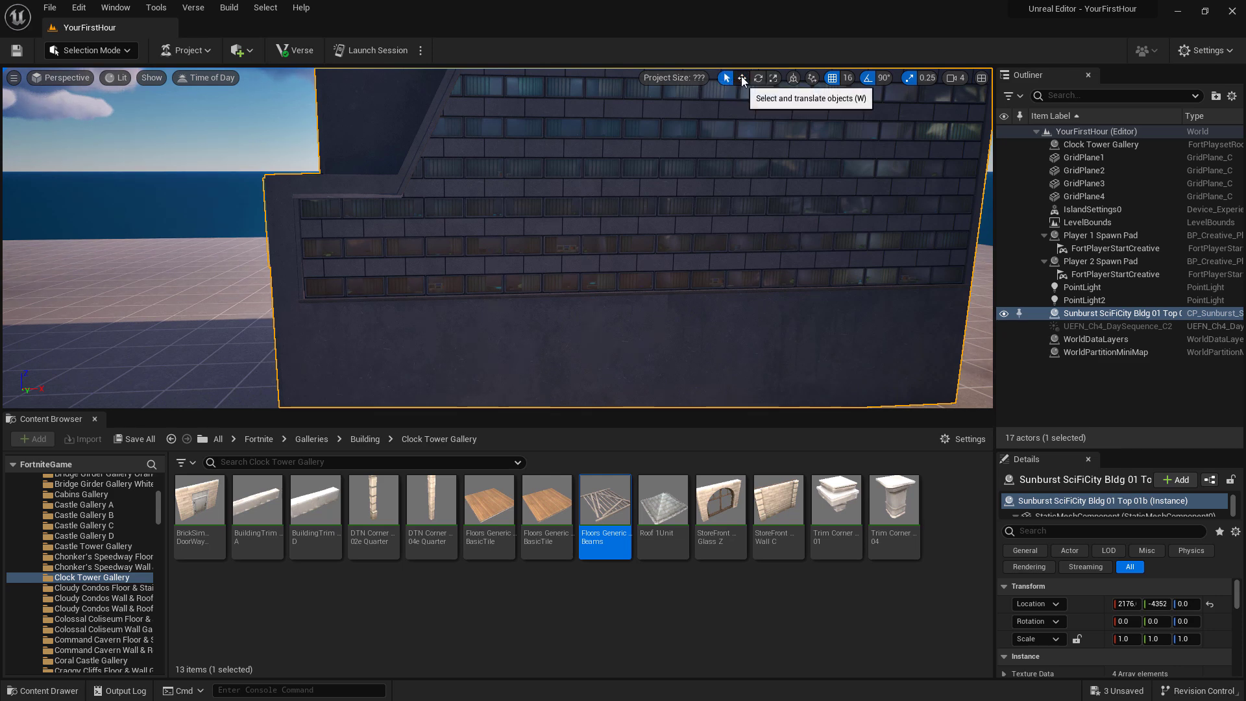
Scale the Sunburst building to 0.25 and narrow it into a tower with the scale gizmo.
{"action": "left_click", "coordinate": [775, 78]}
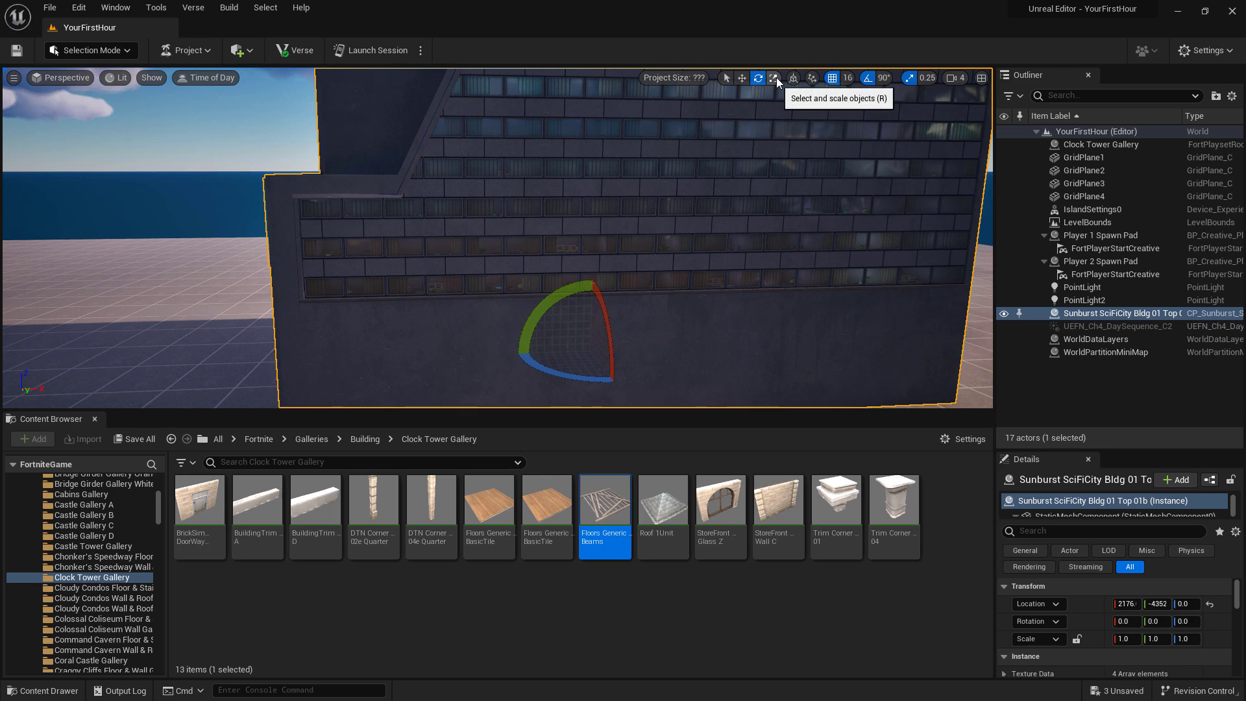
{"action": "left_click", "coordinate": [774, 77]}
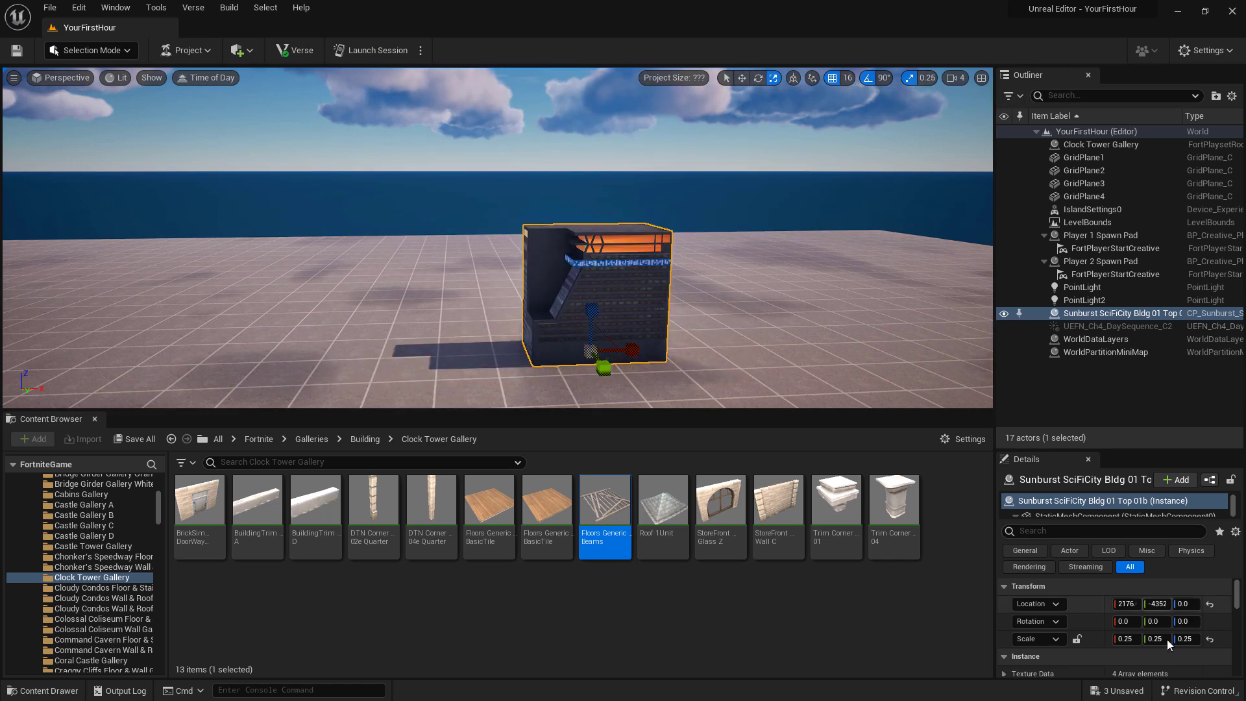
{"action": "mouse_move", "coordinate": [1125, 638]}
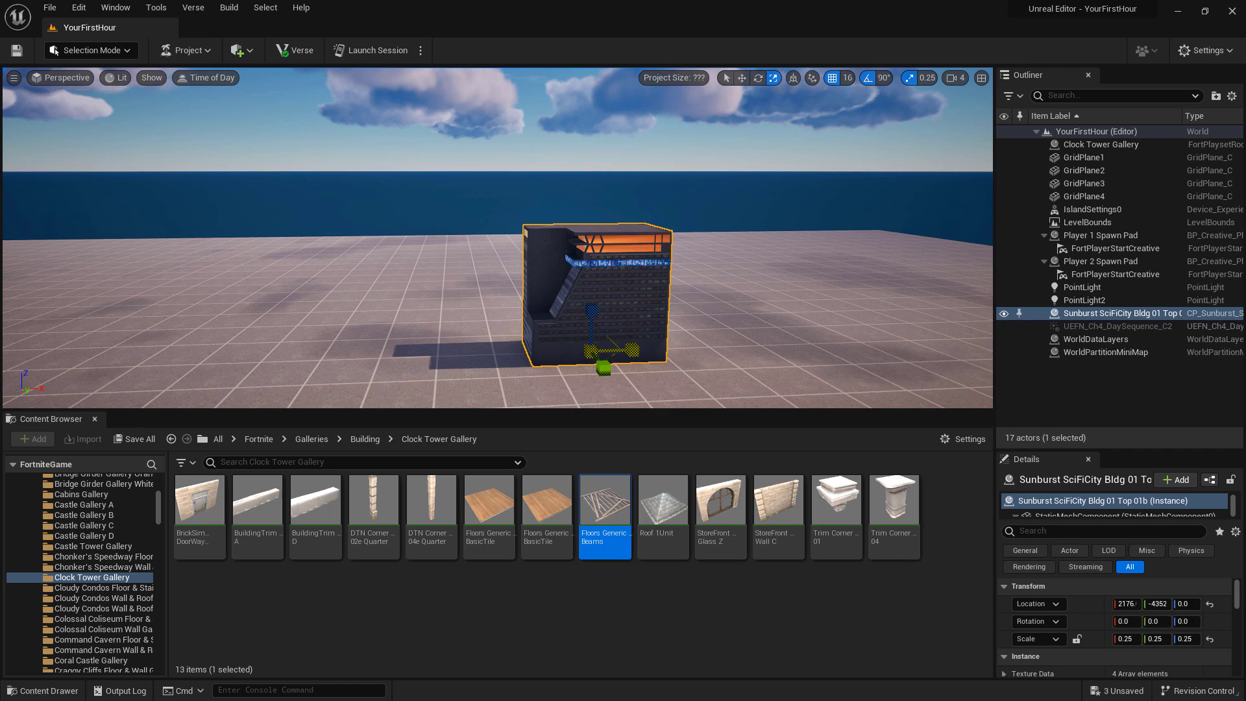
{"action": "mouse_move", "coordinate": [981, 78]}
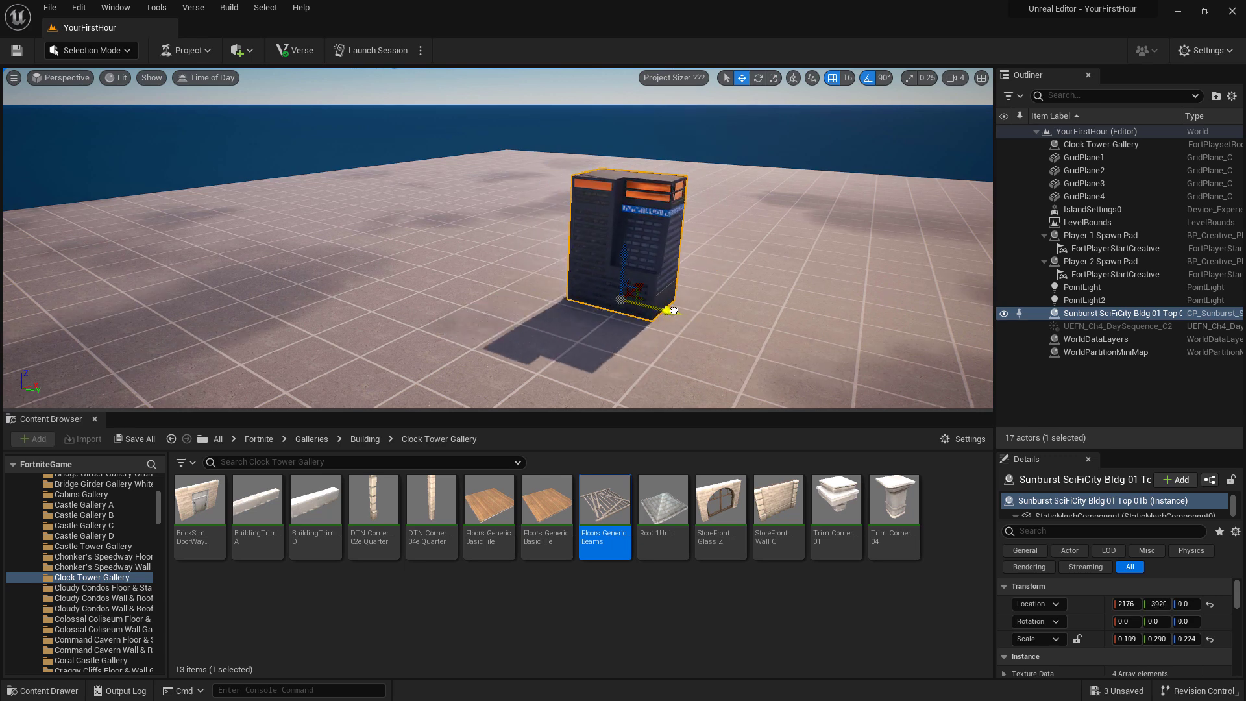
Enable Disable Editor Cell Snap in World Settings and place a Floors Generic BasicTile beside the tower.
{"action": "left_click", "coordinate": [115, 8]}
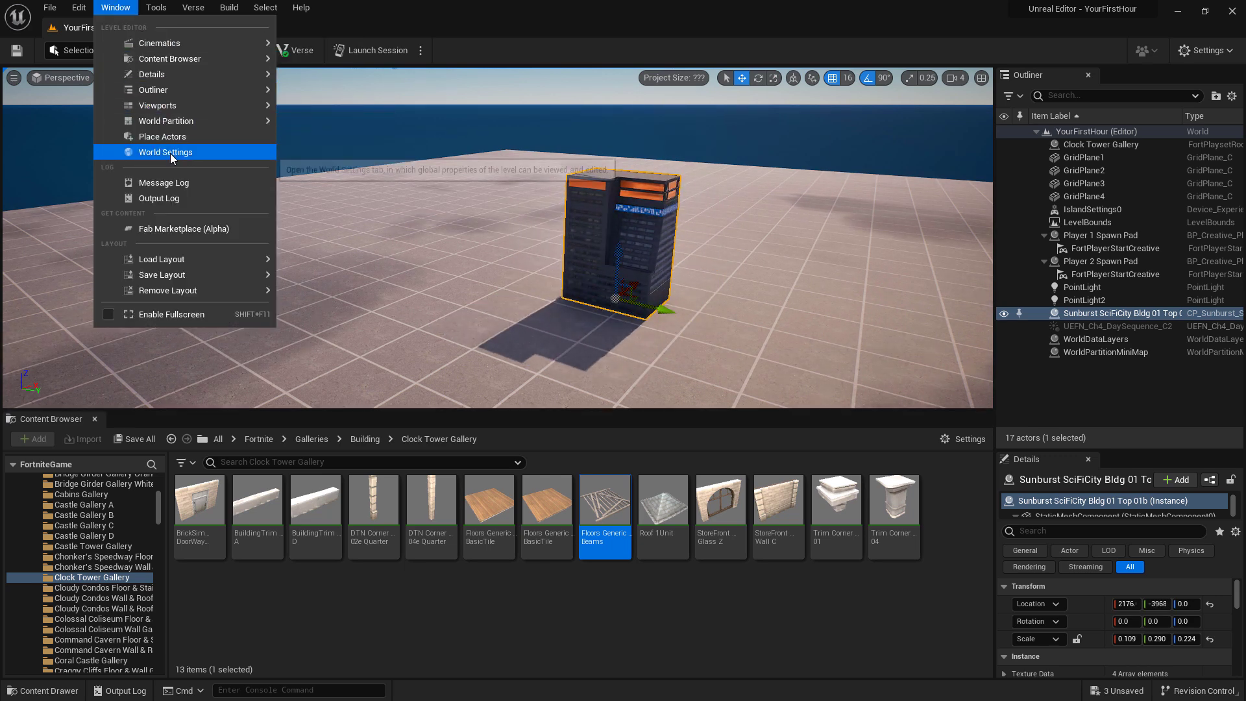
{"action": "left_click", "coordinate": [165, 152]}
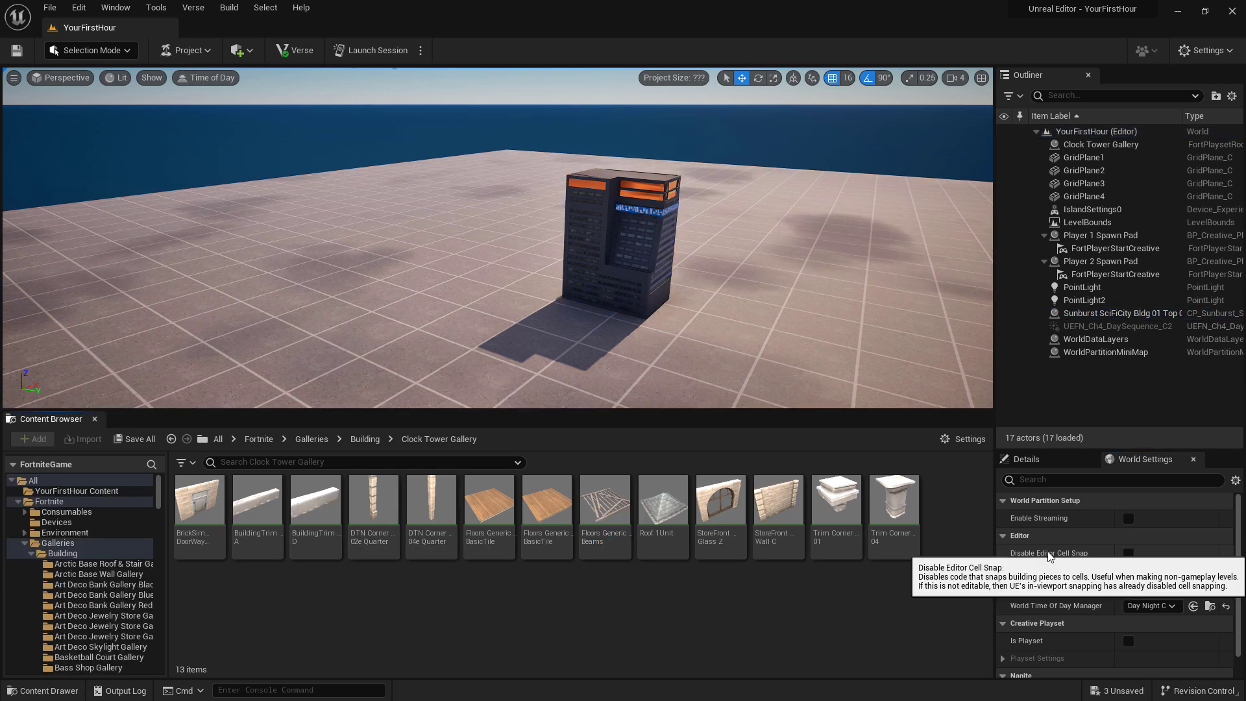
{"action": "mouse_move", "coordinate": [488, 505]}
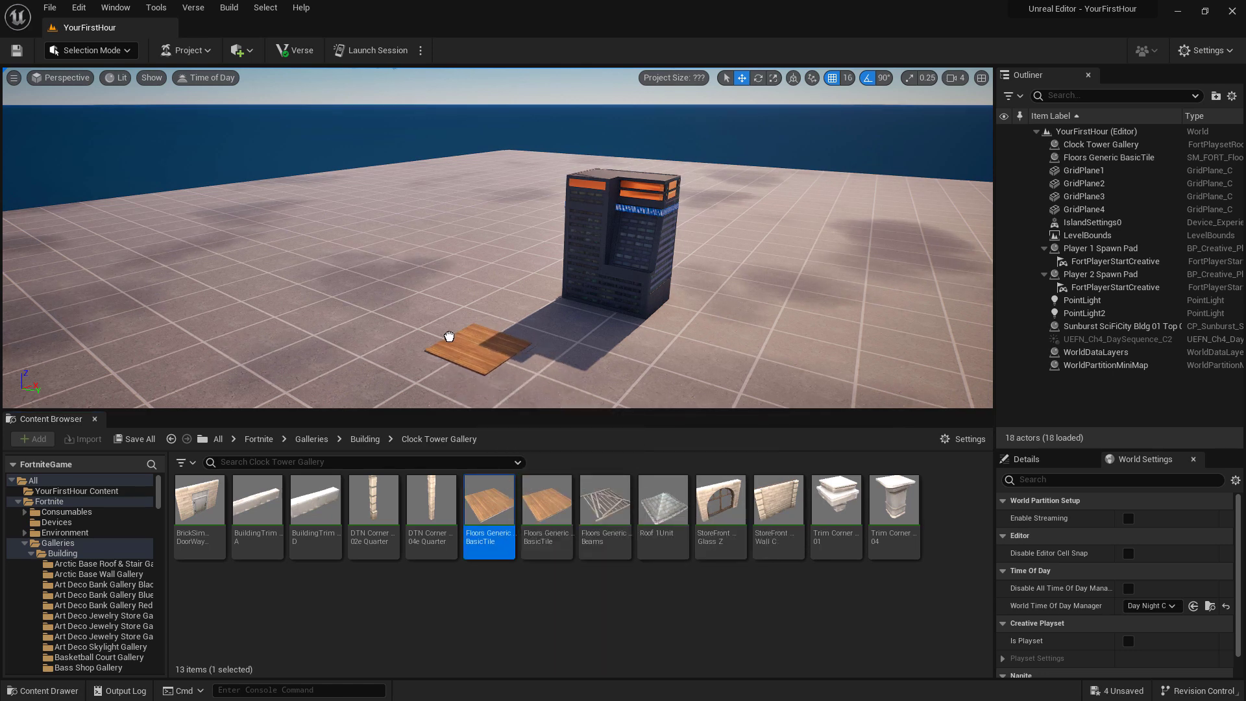
{"action": "left_click", "coordinate": [476, 341]}
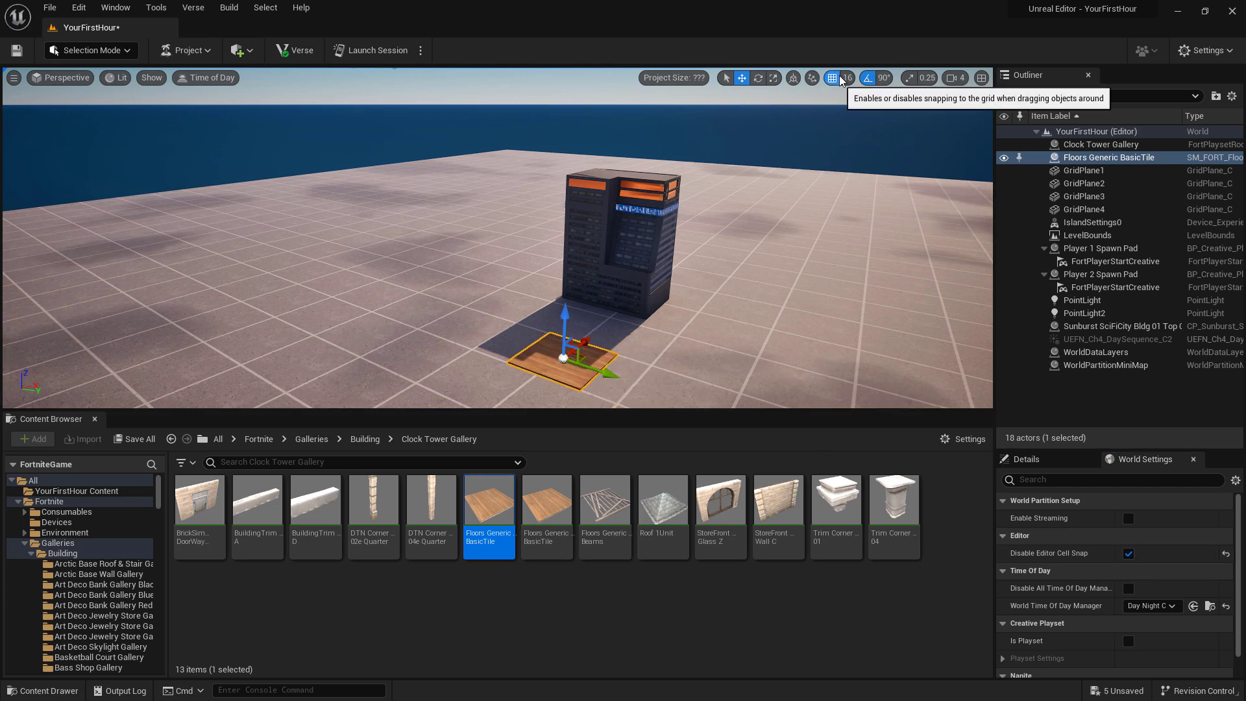
{"action": "left_click", "coordinate": [848, 78]}
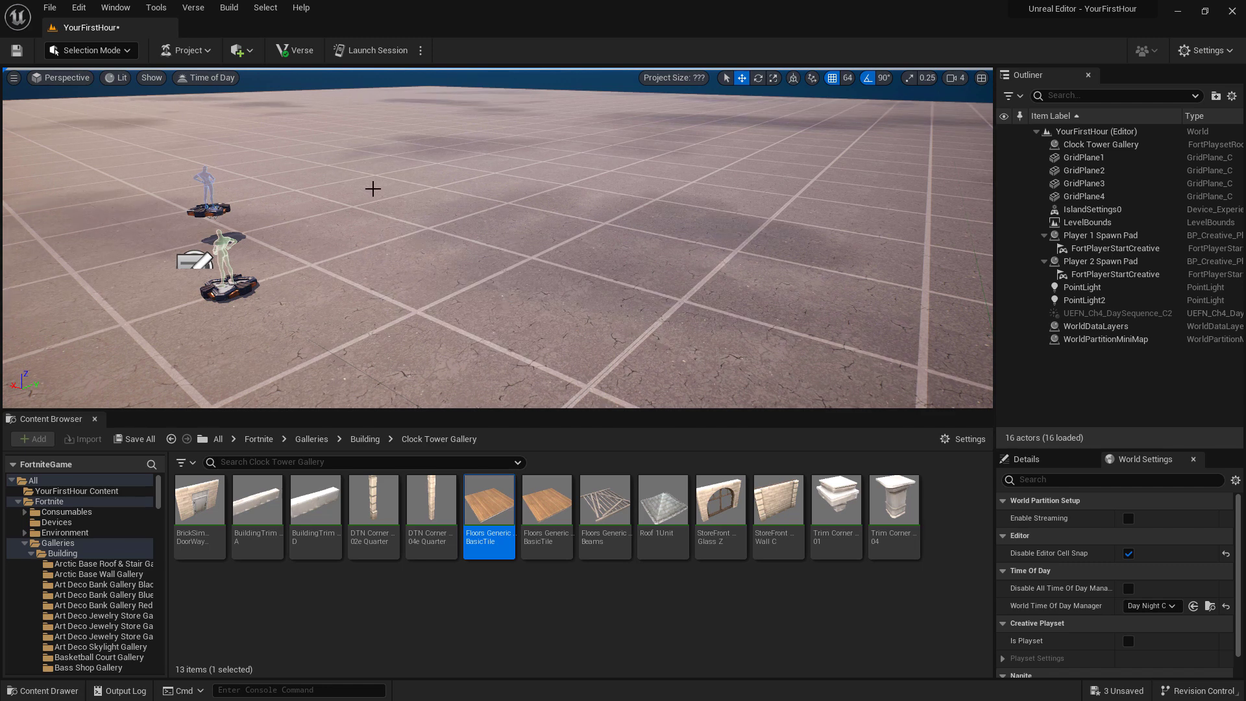
{"action": "mouse_move", "coordinate": [77, 490]}
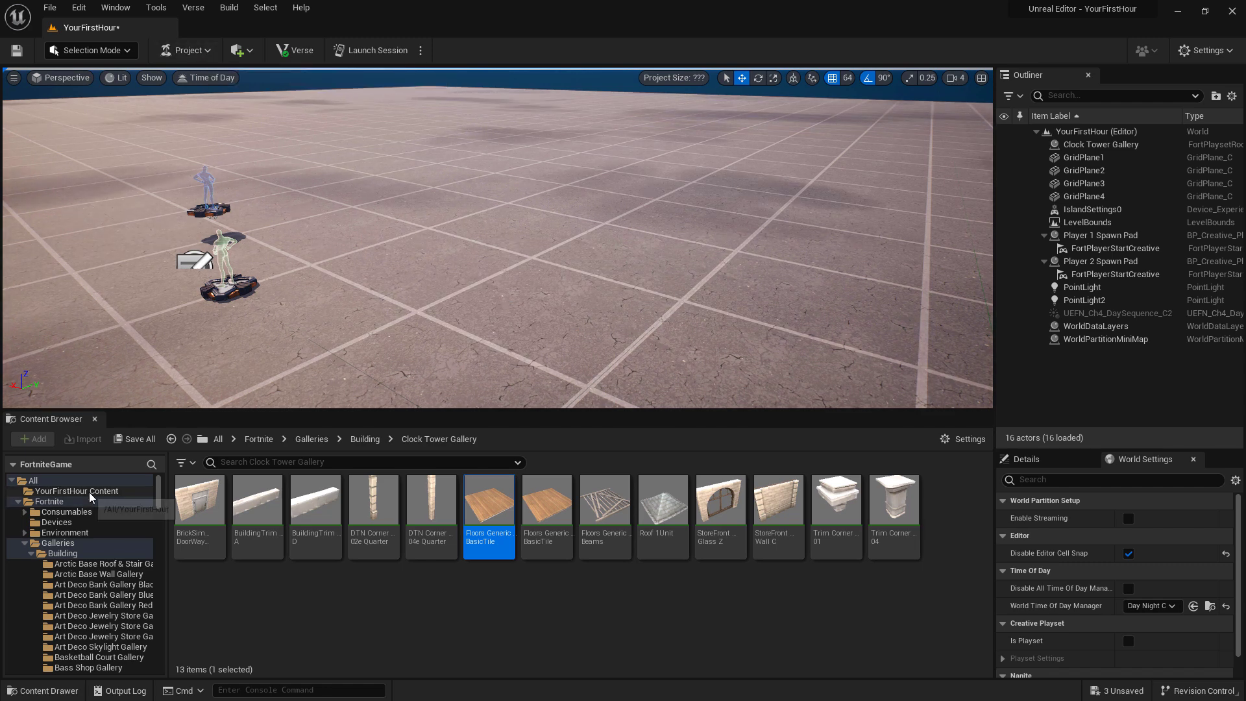
Switch to YourFirstHour Content and launch the Fab Marketplace (Alpha) window.
{"action": "left_click", "coordinate": [76, 491]}
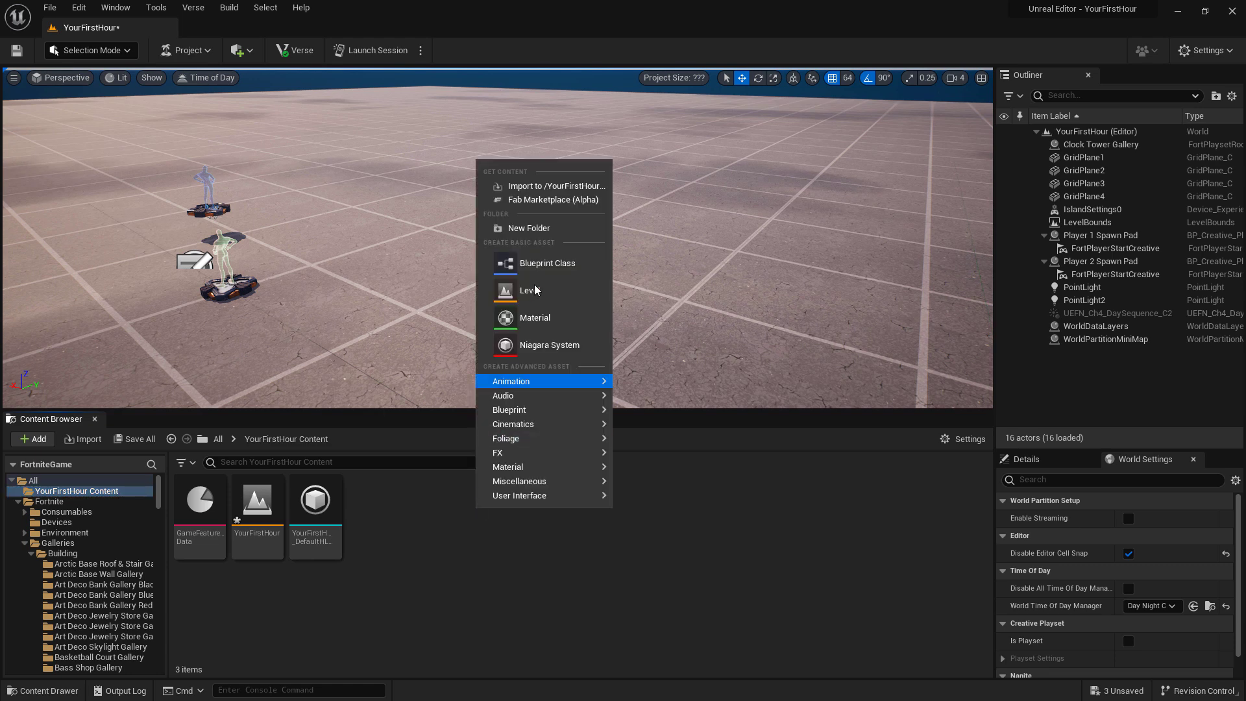
{"action": "mouse_move", "coordinate": [254, 85]}
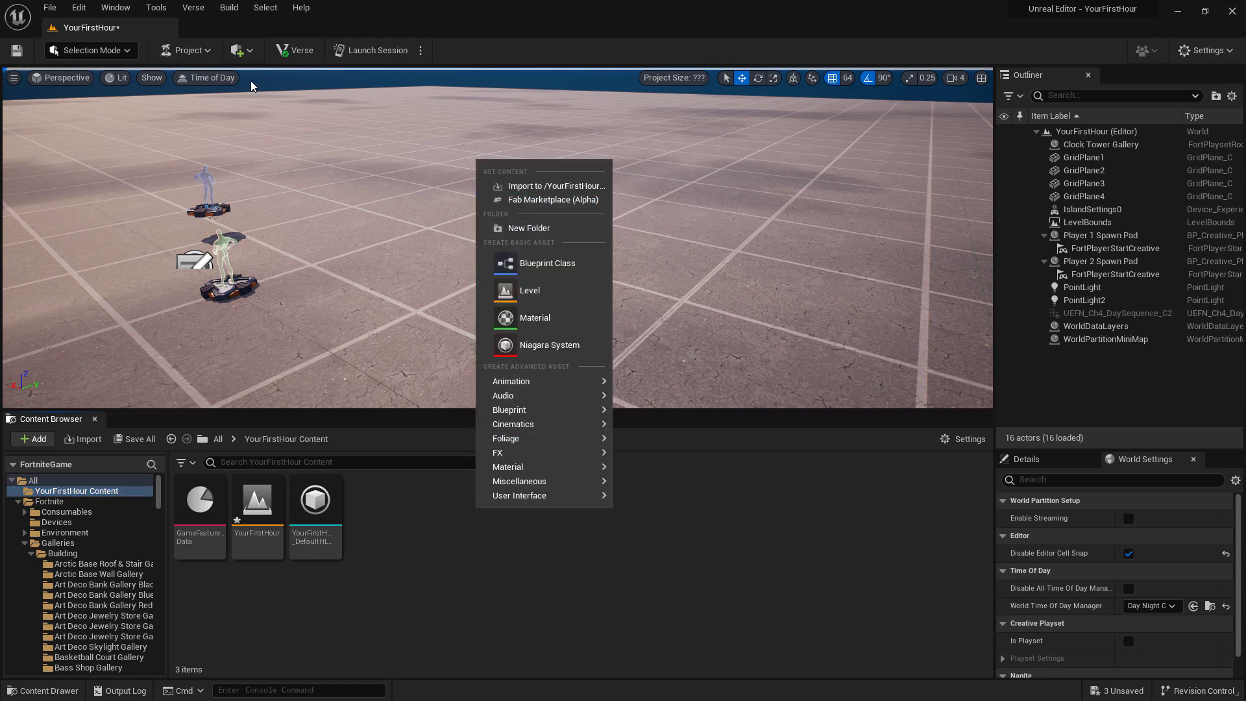
{"action": "left_click", "coordinate": [236, 51]}
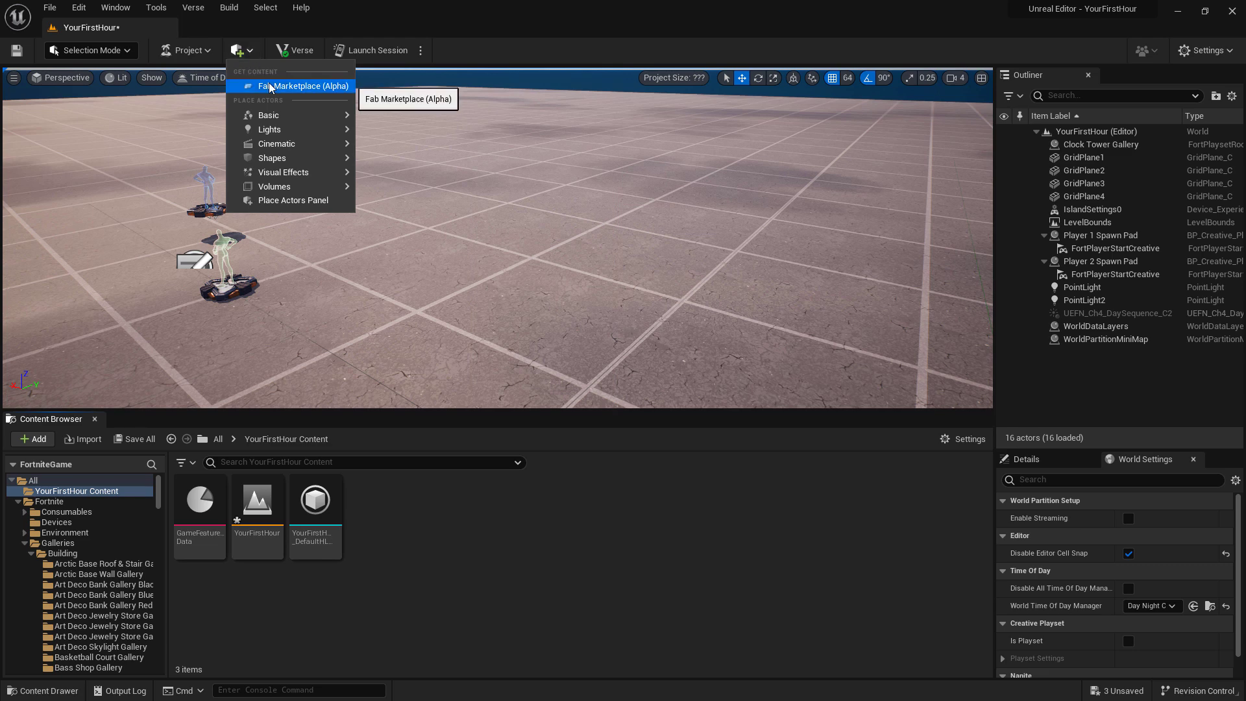
{"action": "left_click", "coordinate": [116, 8]}
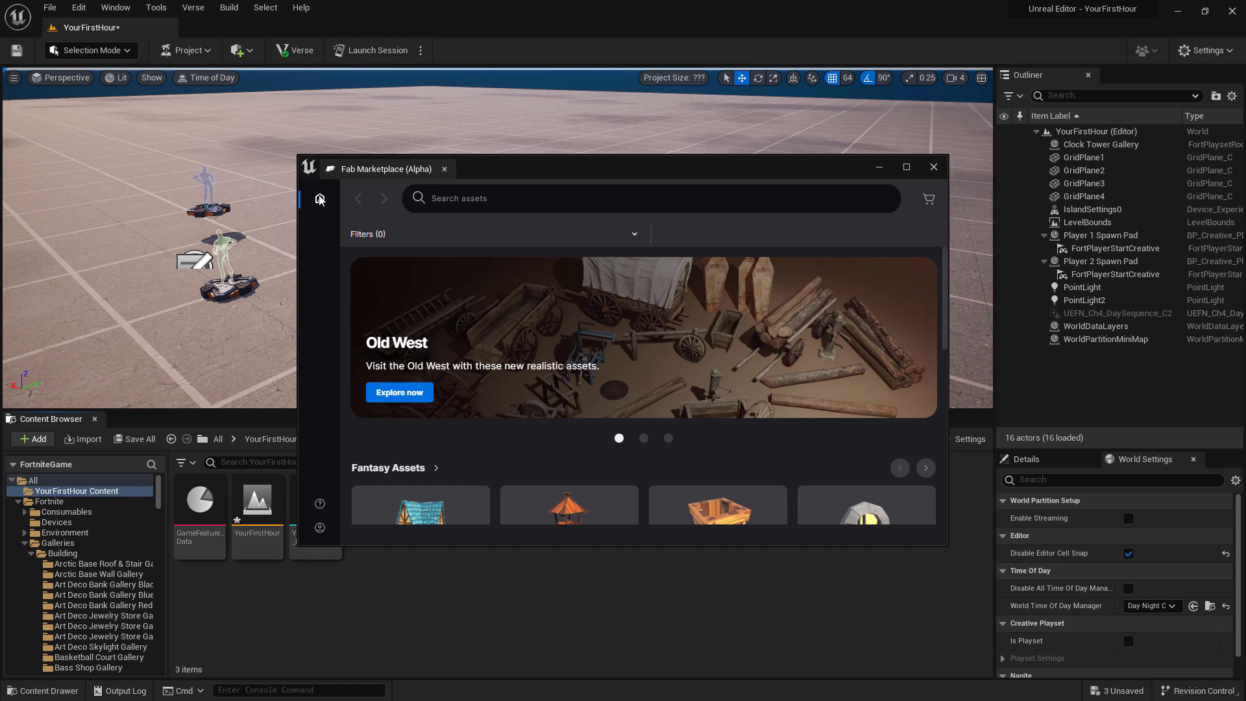
{"action": "mouse_move", "coordinate": [520, 194]}
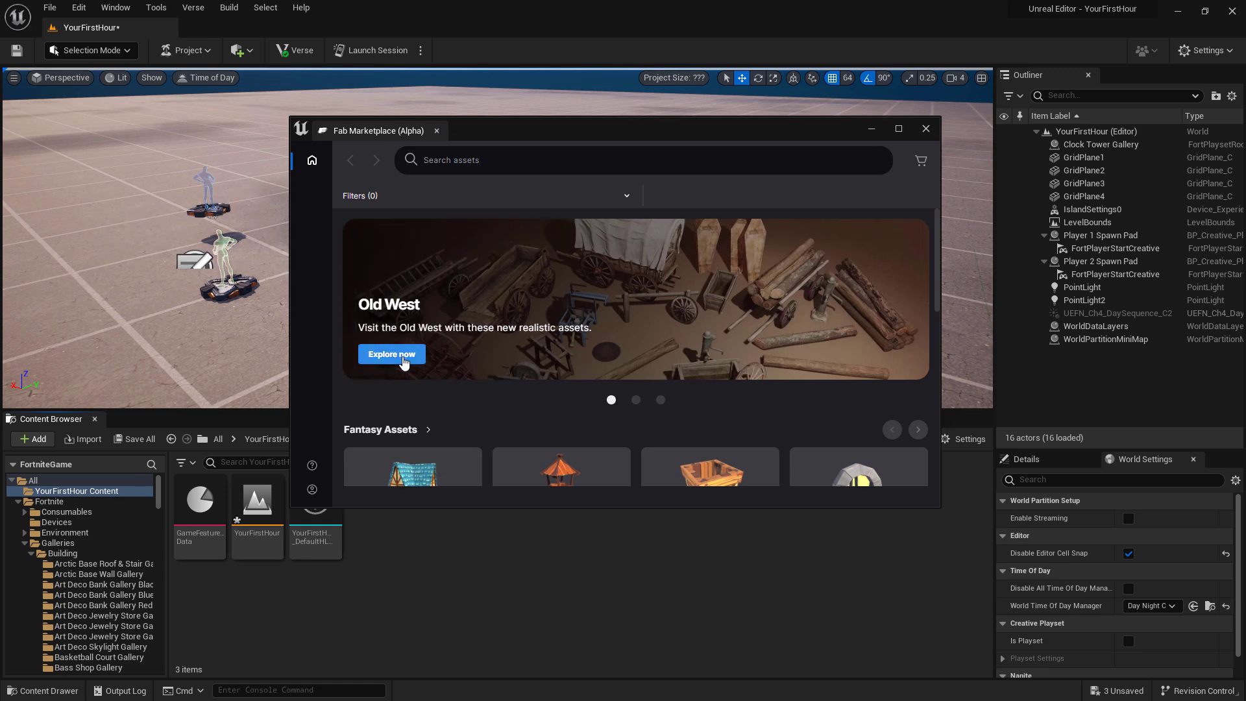
Search the Old West collection for 'Wagon' and add Dekogon's Wooden Wagon 1 to the Content Browser.
{"action": "left_click", "coordinate": [391, 353]}
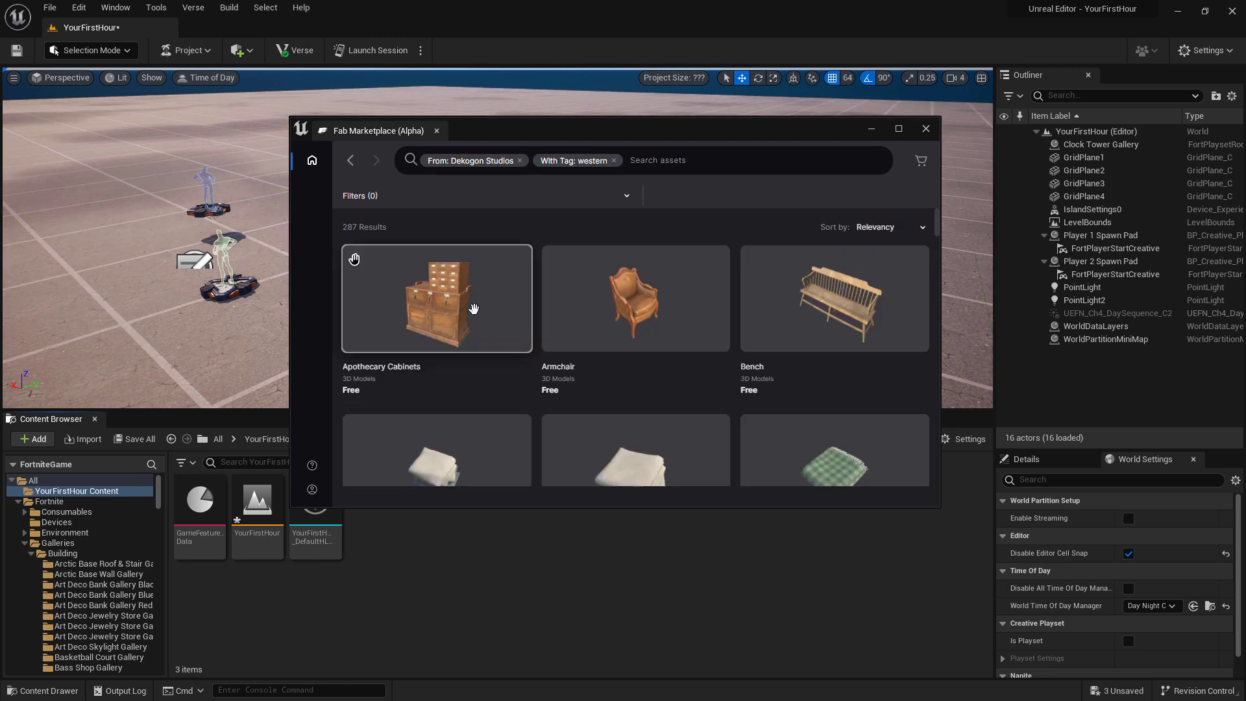
{"action": "scroll", "scroll_direction": "down", "scroll_amount": 3}
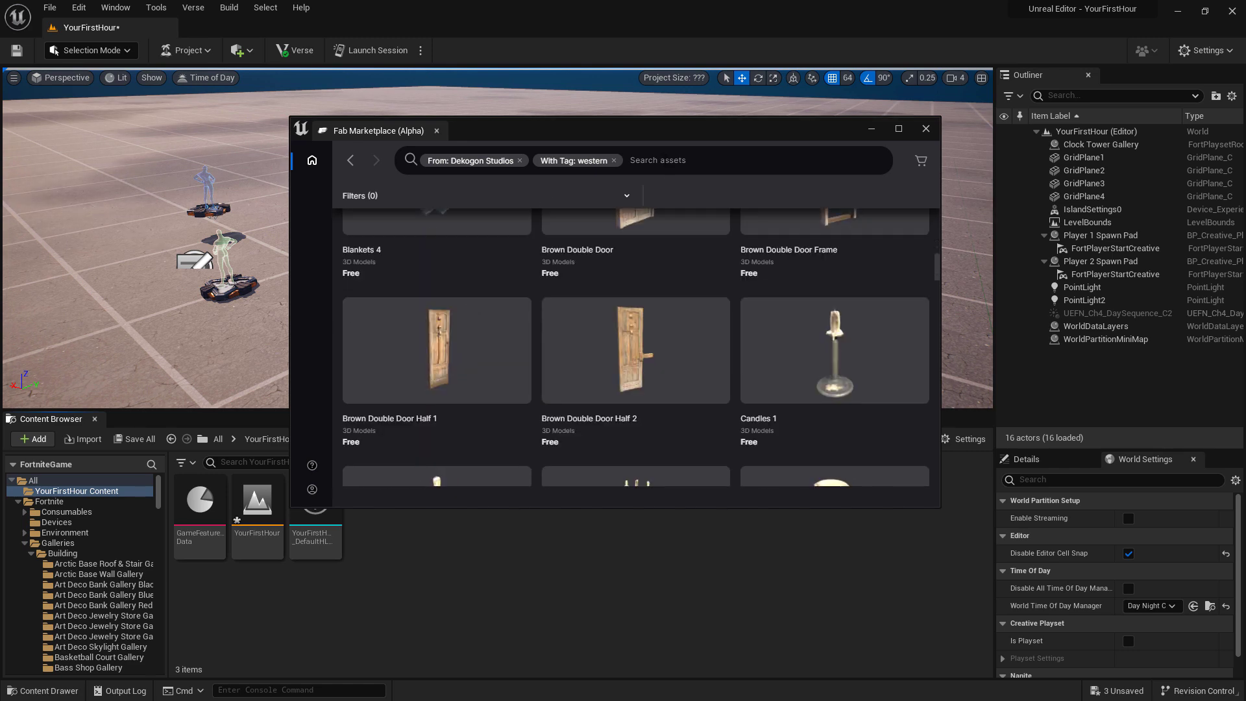
{"action": "type", "text": "Wagon"}
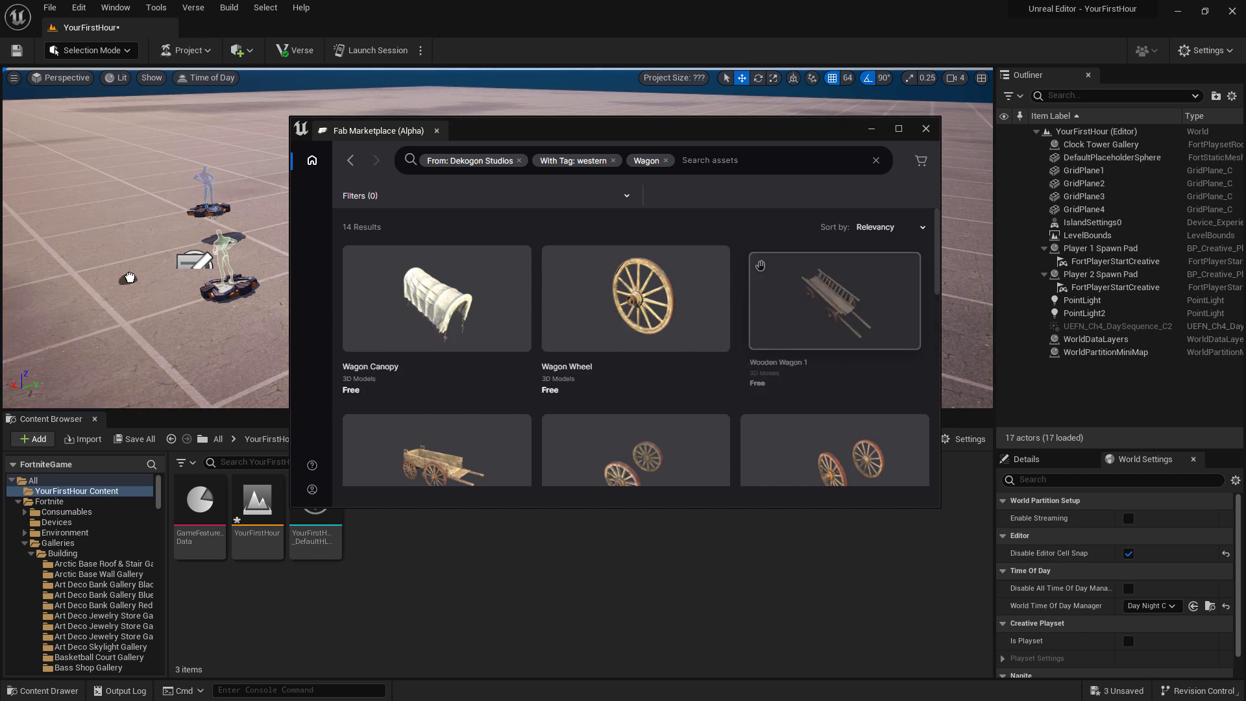
{"action": "left_click", "coordinate": [833, 300]}
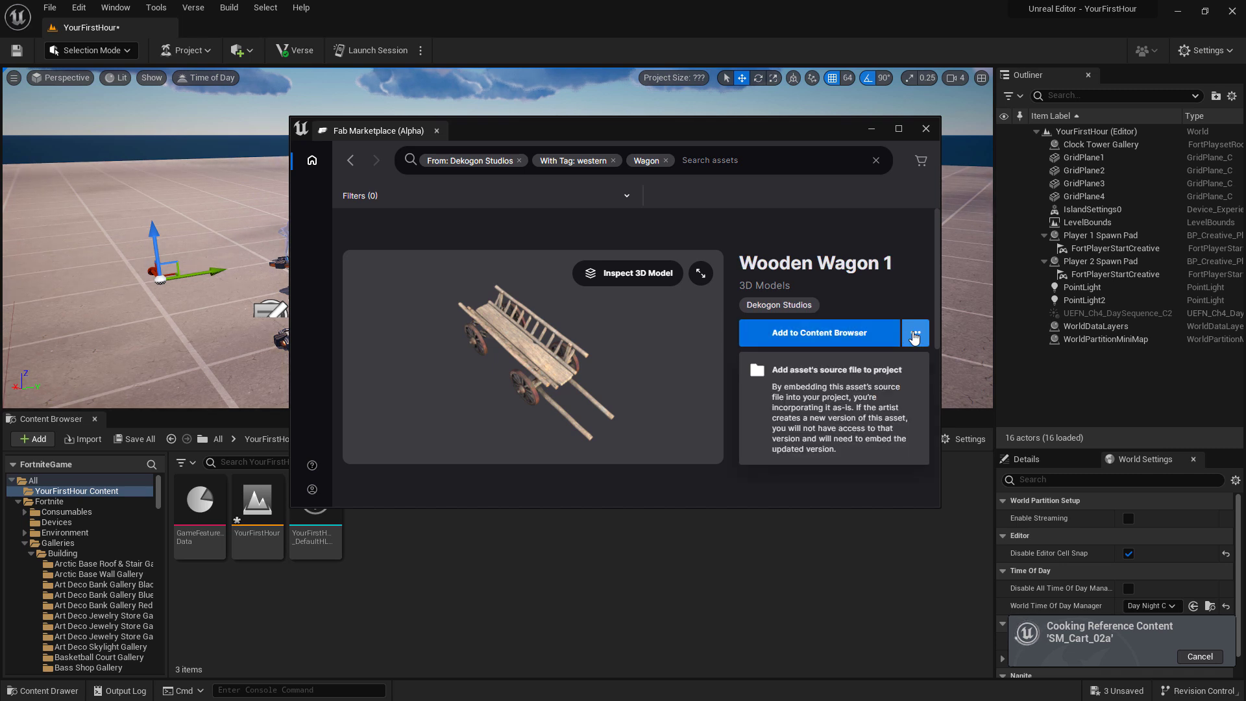
{"action": "mouse_move", "coordinate": [826, 418]}
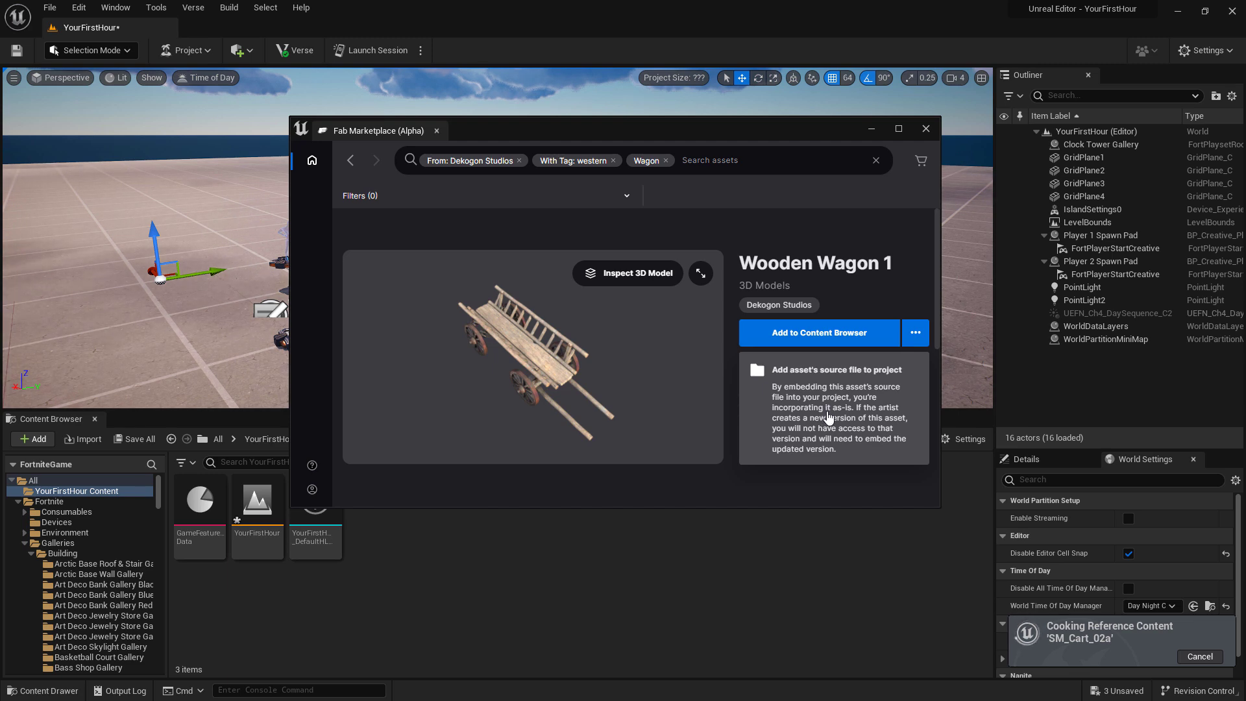
{"action": "left_click", "coordinate": [820, 332]}
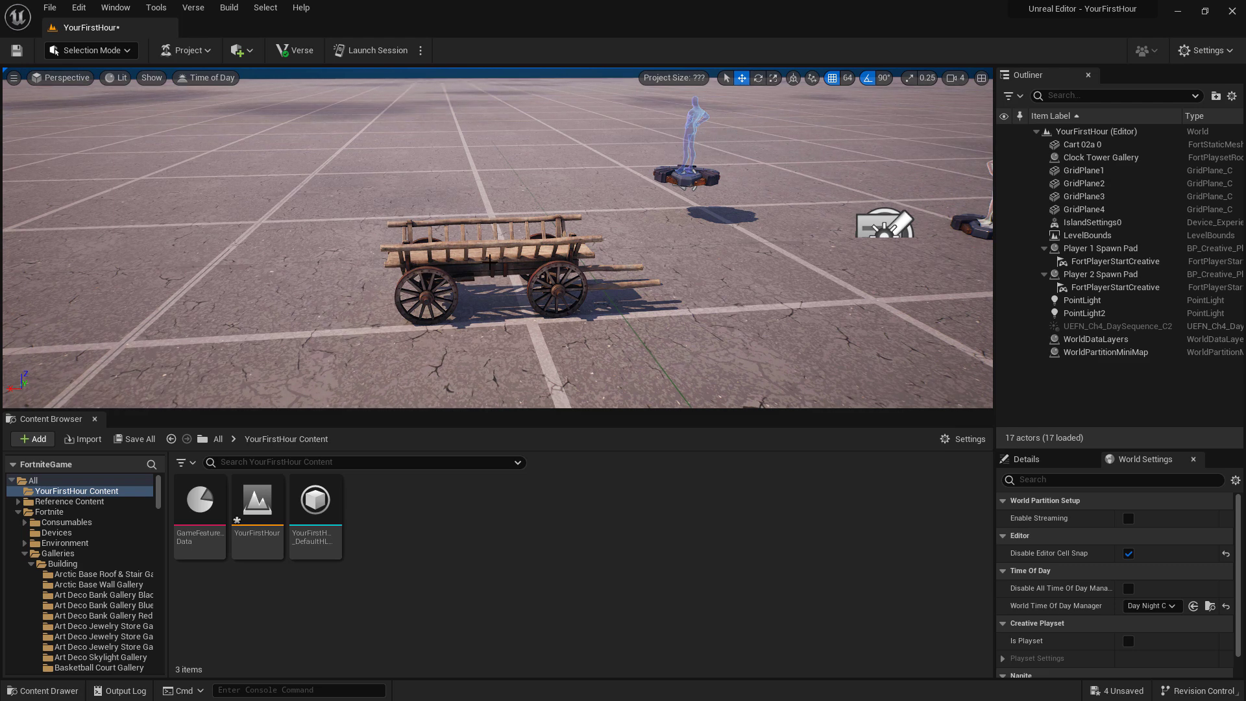
Place additional SM_Cart_02a wagon copies beside the first cart in the level.
{"action": "left_click", "coordinate": [484, 270]}
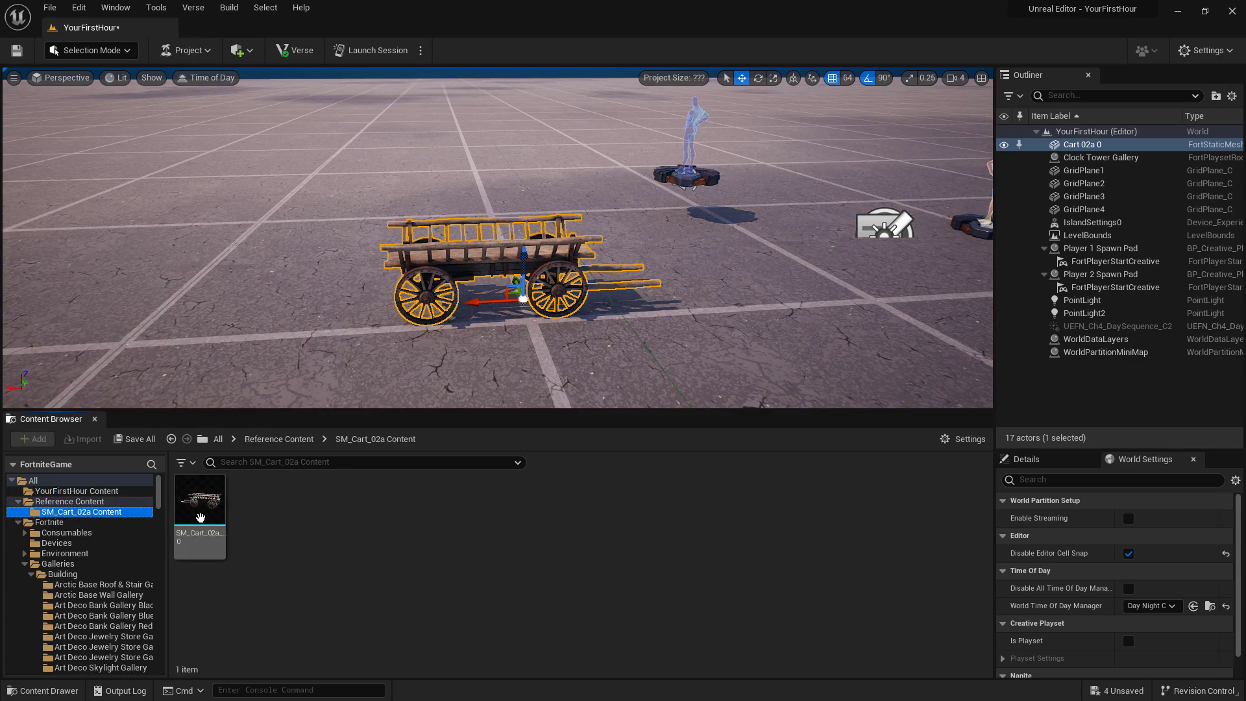
{"action": "left_click_drag", "start_coordinate": [200, 498], "coordinate": [267, 246]}
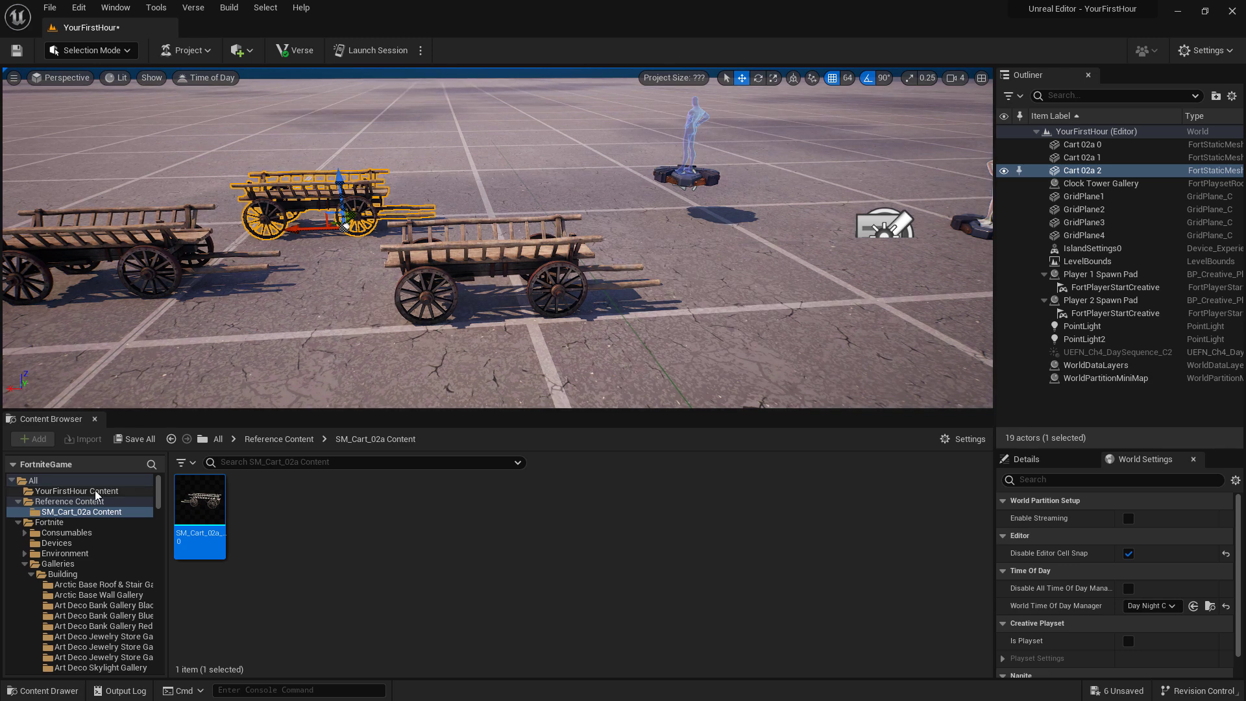
Create a Meshes folder with a Hay subfolder in the project content and enter Hay.
{"action": "right_click", "coordinate": [76, 491]}
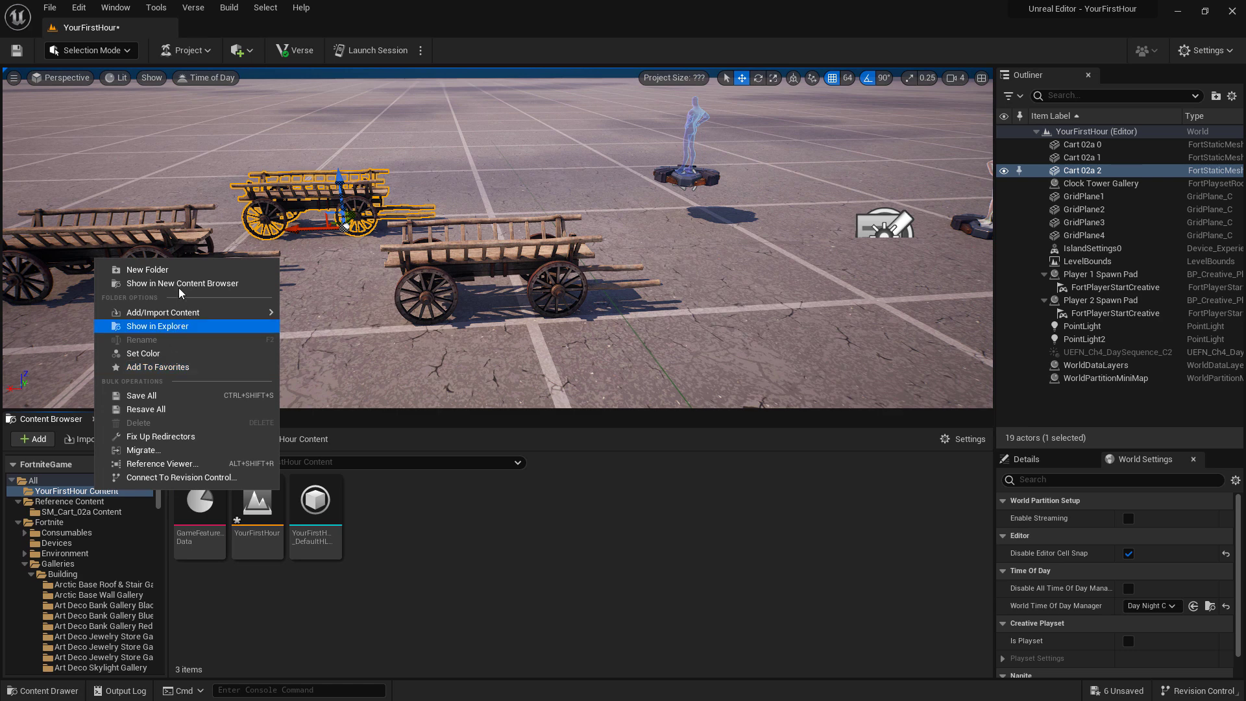
{"action": "mouse_move", "coordinate": [147, 270]}
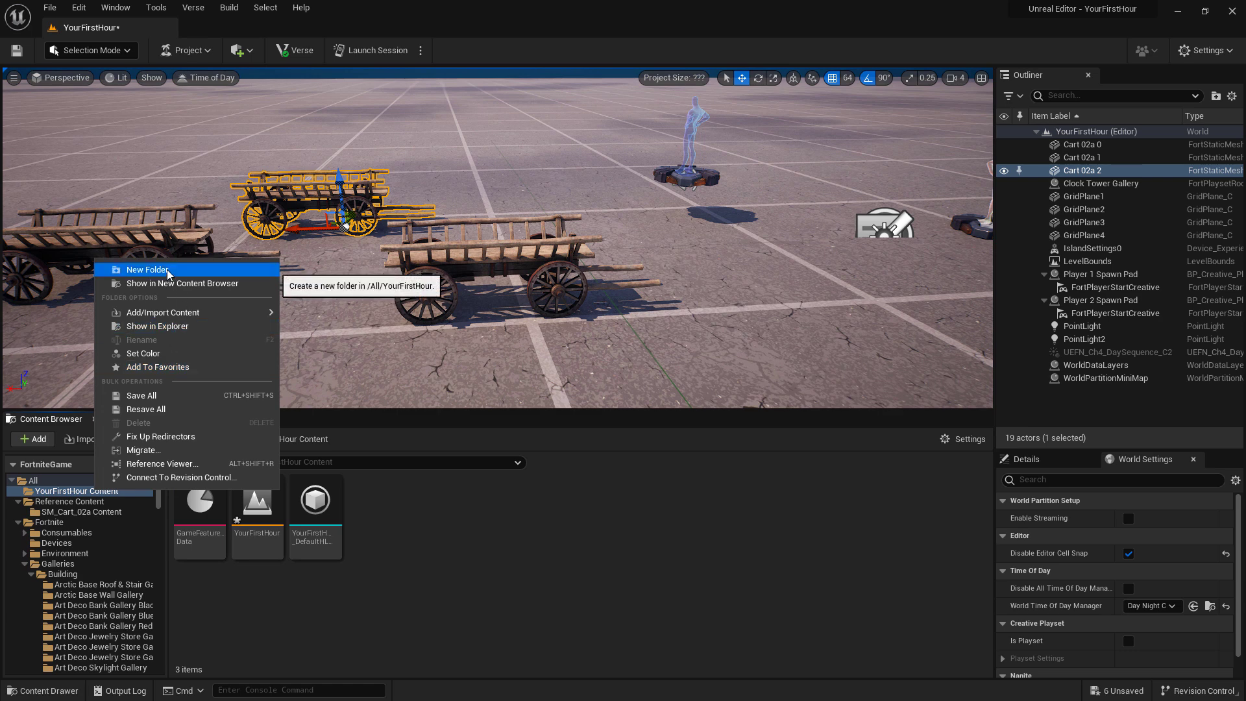
{"action": "left_click", "coordinate": [147, 270]}
{"action": "type", "text": "Hay"}
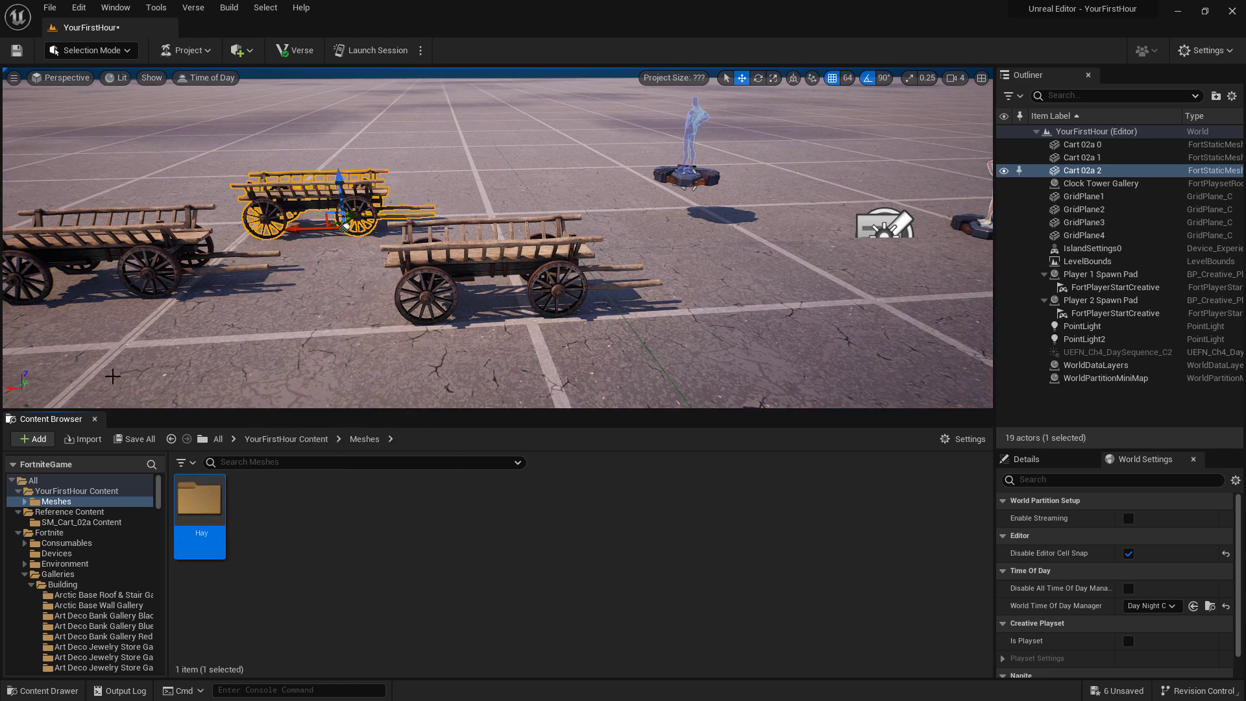
{"action": "double_click", "coordinate": [200, 498]}
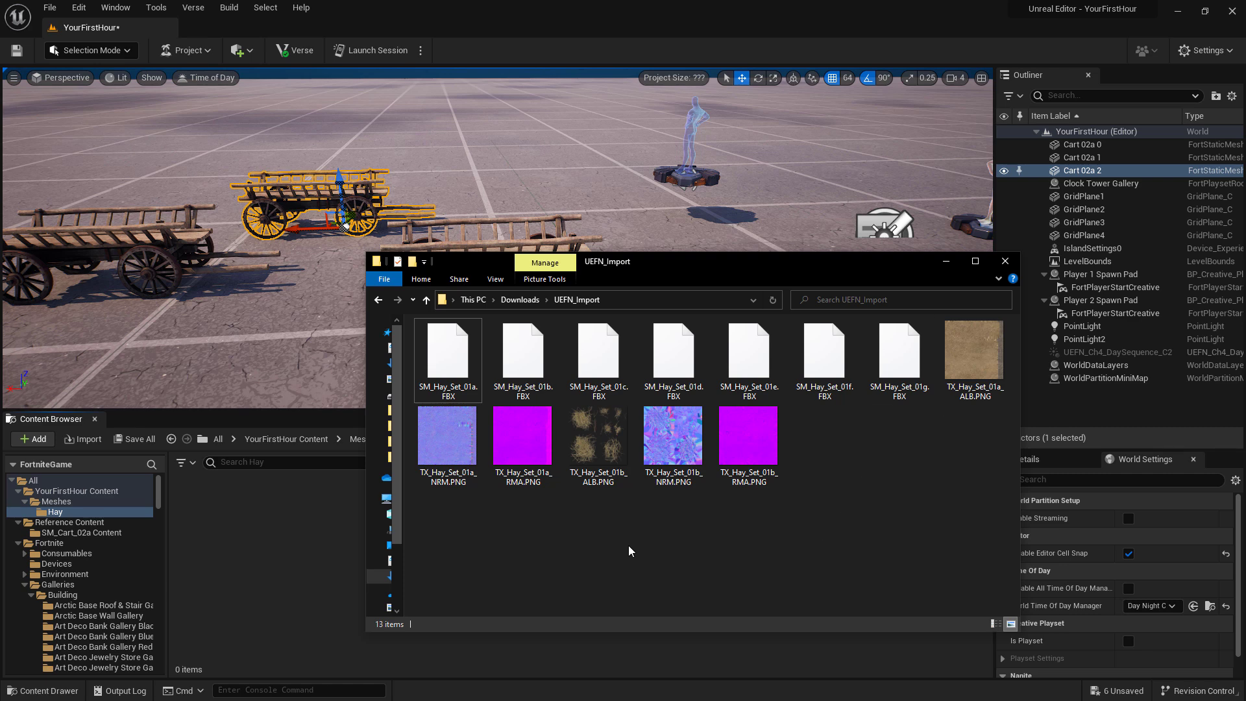
{"action": "mouse_move", "coordinate": [830, 496]}
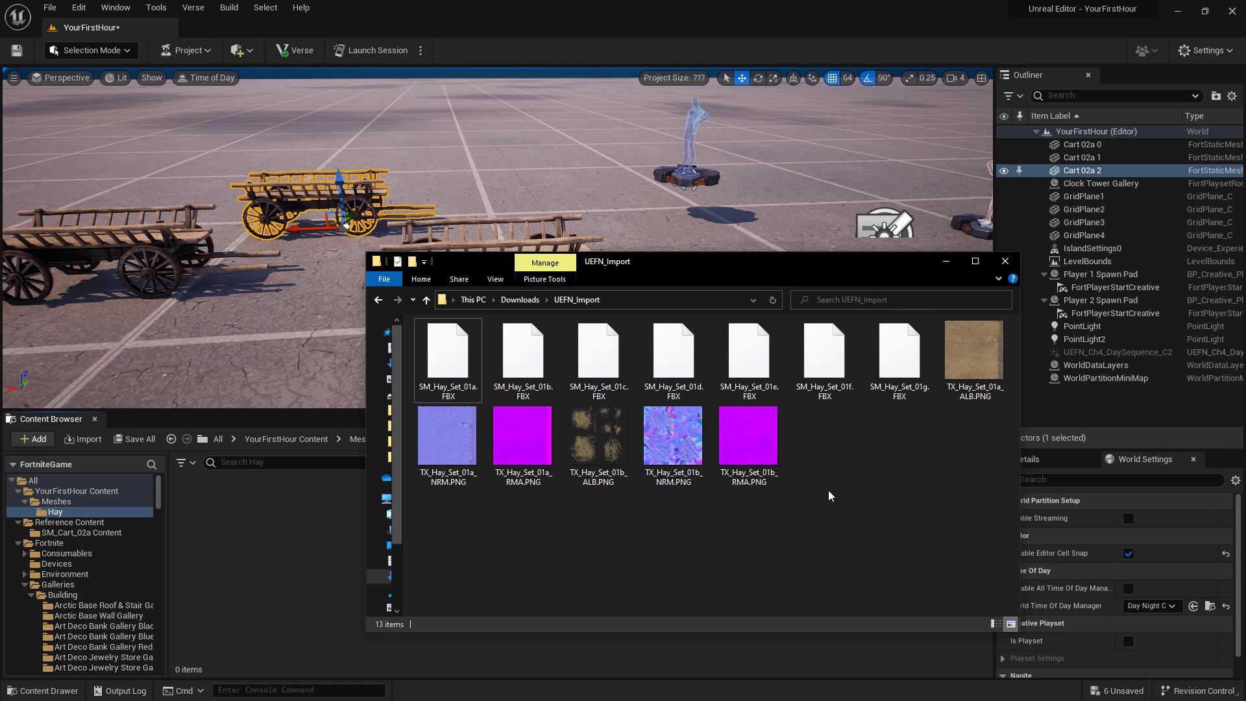
{"action": "mouse_move", "coordinate": [785, 523]}
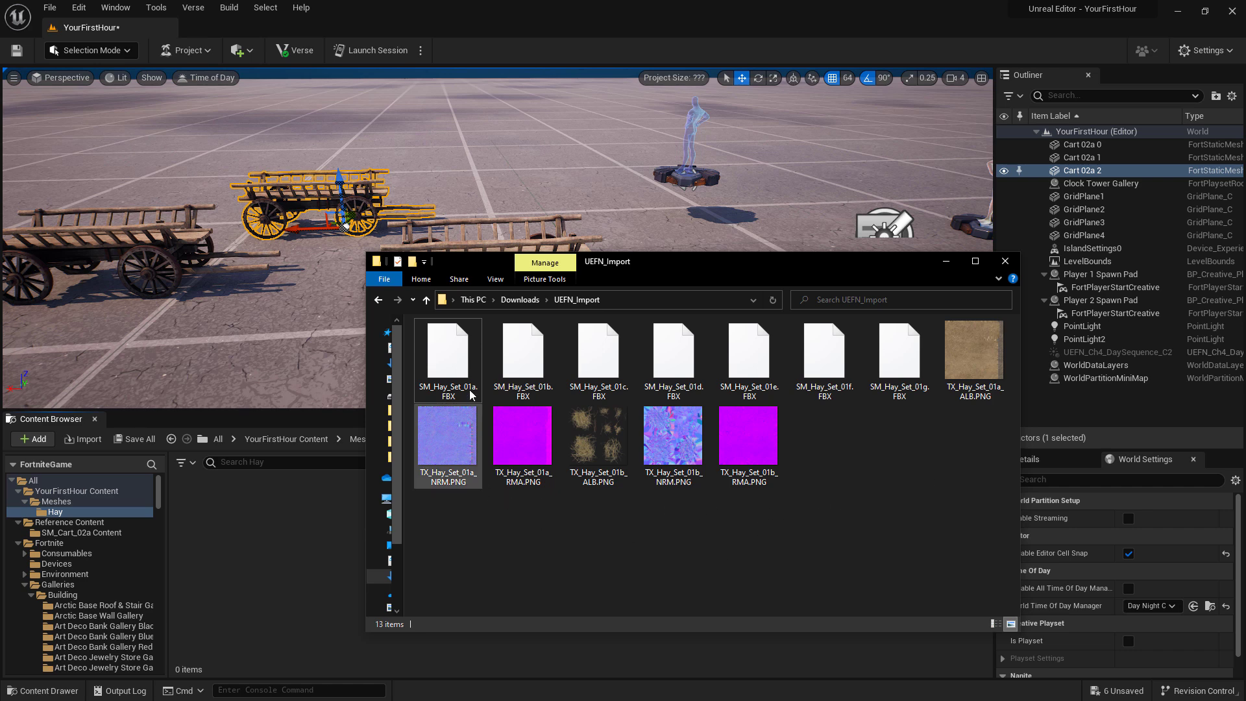
Import SM_Hay_Set_01a.FBX into the Hay folder with default FBX options.
{"action": "double_click", "coordinate": [448, 356]}
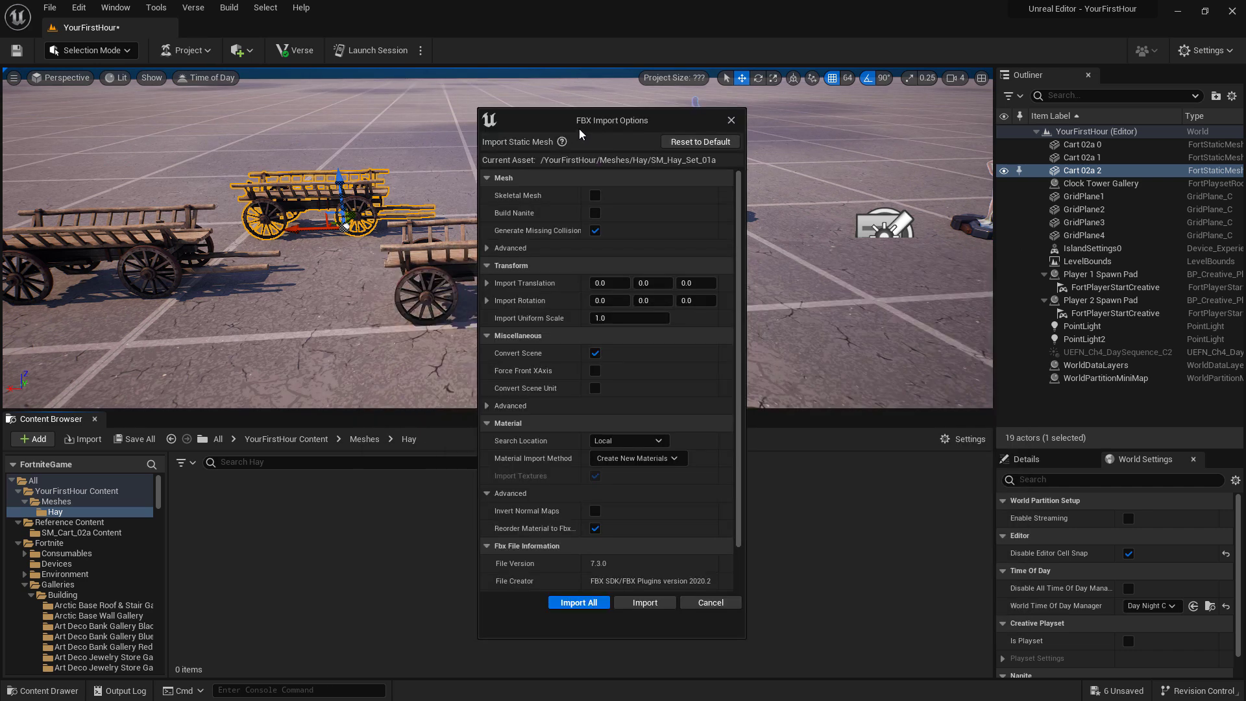
{"action": "mouse_move", "coordinate": [601, 125]}
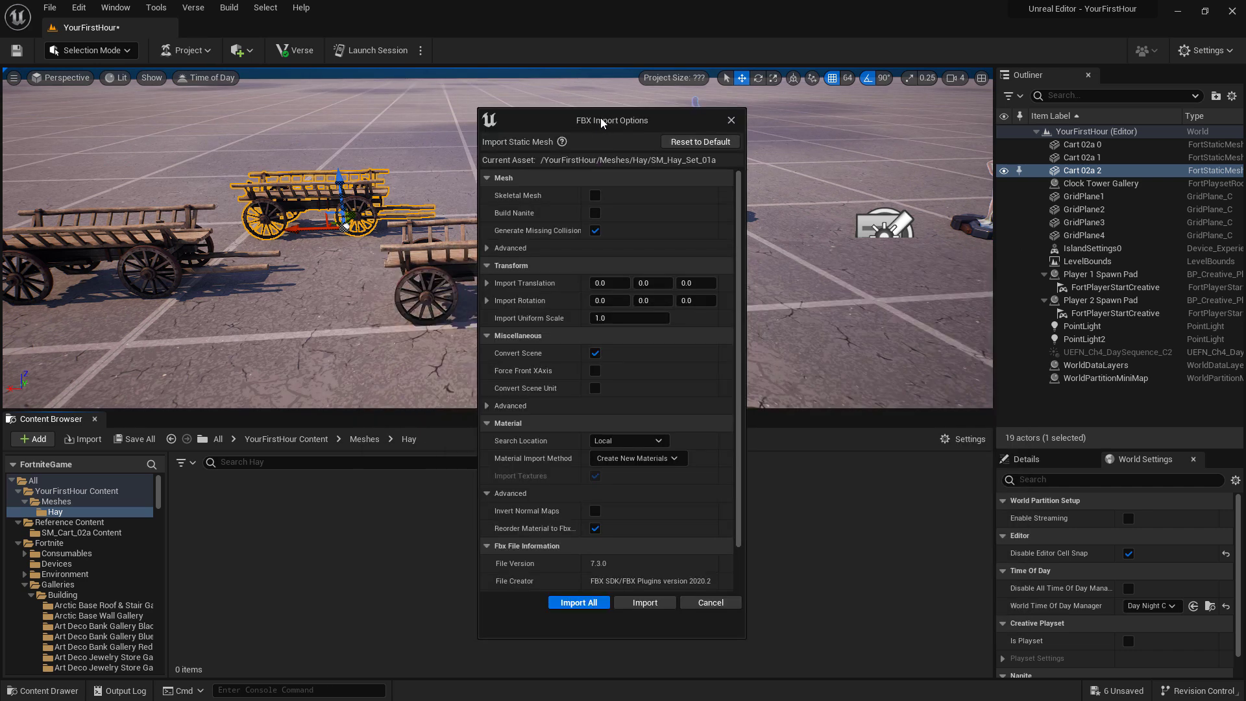
{"action": "mouse_move", "coordinate": [522, 206]}
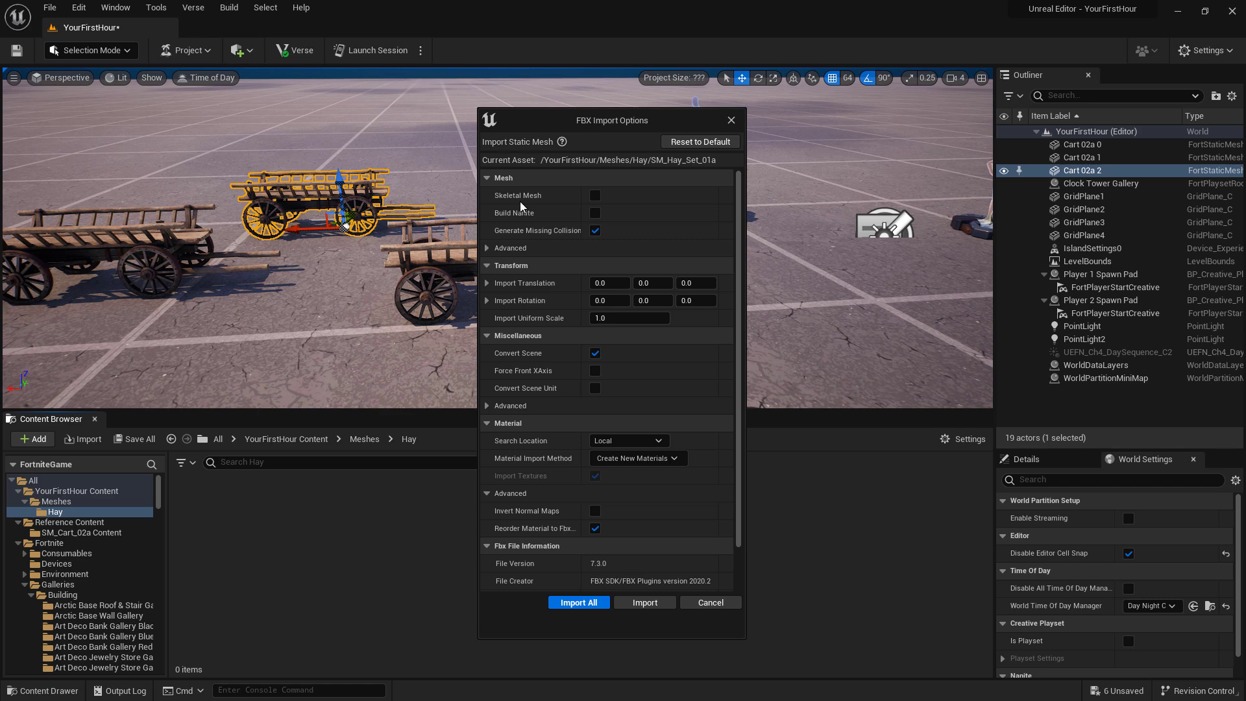
{"action": "mouse_move", "coordinate": [688, 545]}
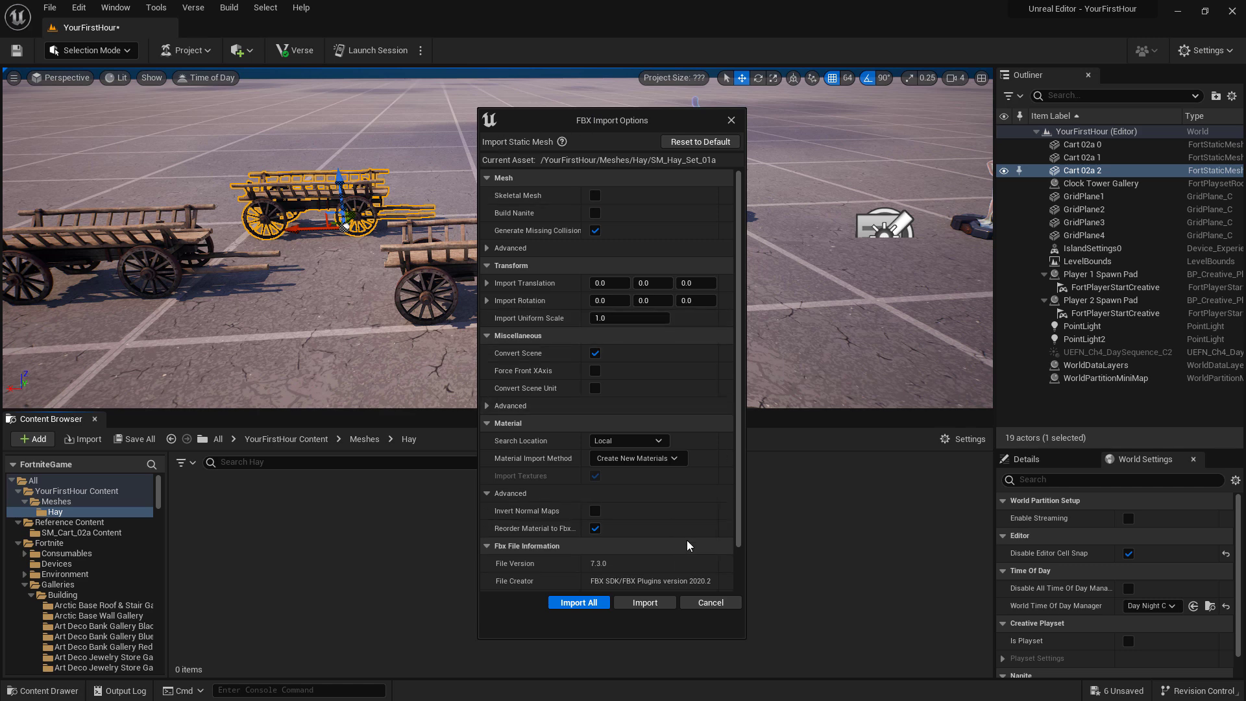
{"action": "left_click", "coordinate": [579, 601]}
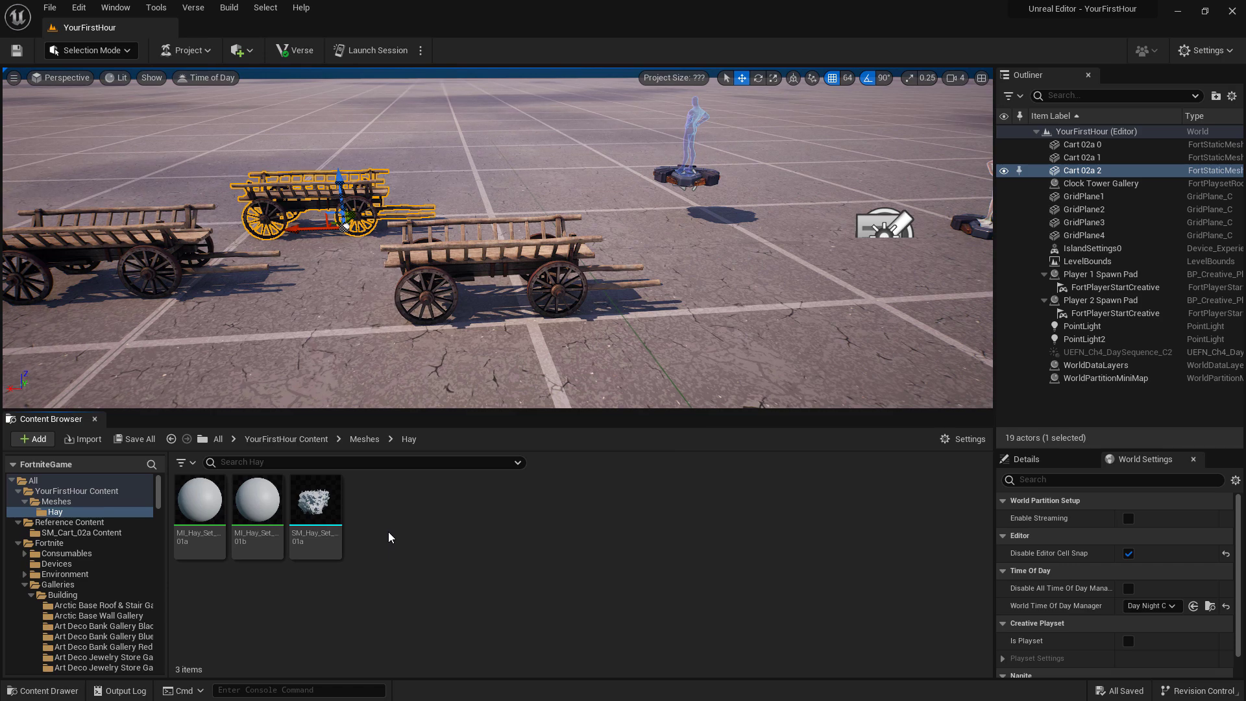
{"action": "mouse_move", "coordinate": [316, 498]}
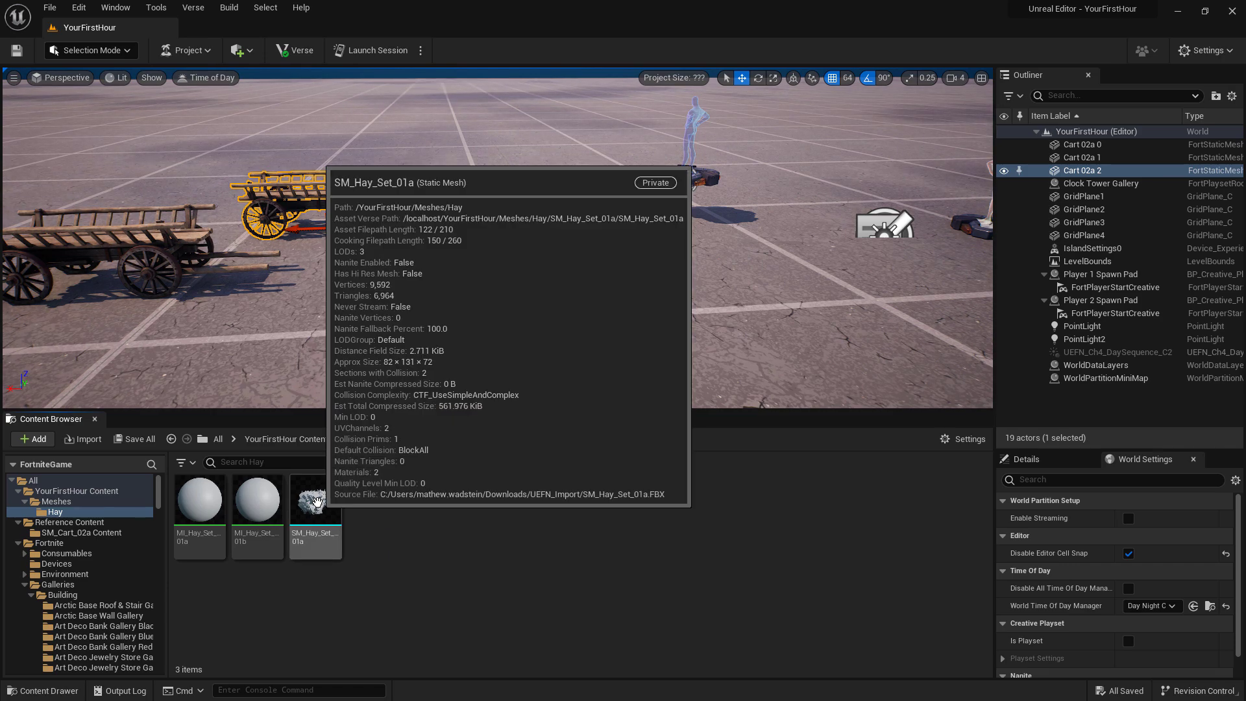
Inspect SM_Hay_Set_01a in the Static Mesh Editor, then return to the level.
{"action": "double_click", "coordinate": [314, 498]}
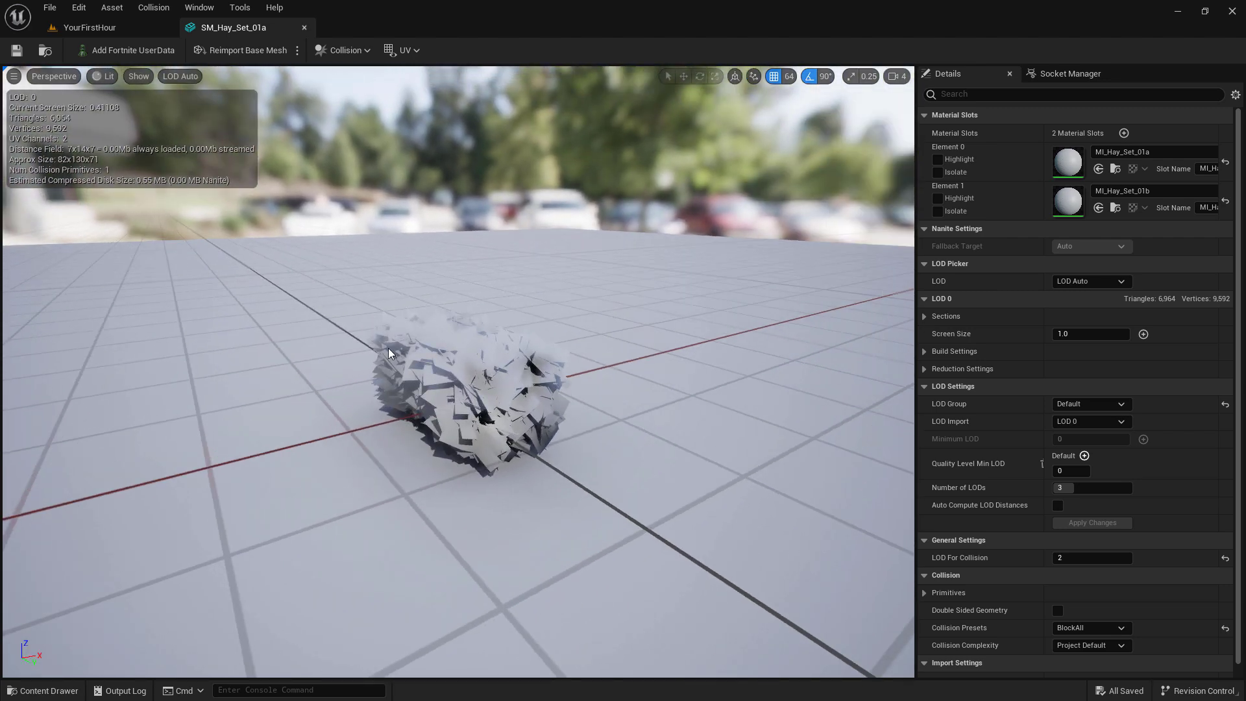
{"action": "left_click", "coordinate": [89, 27]}
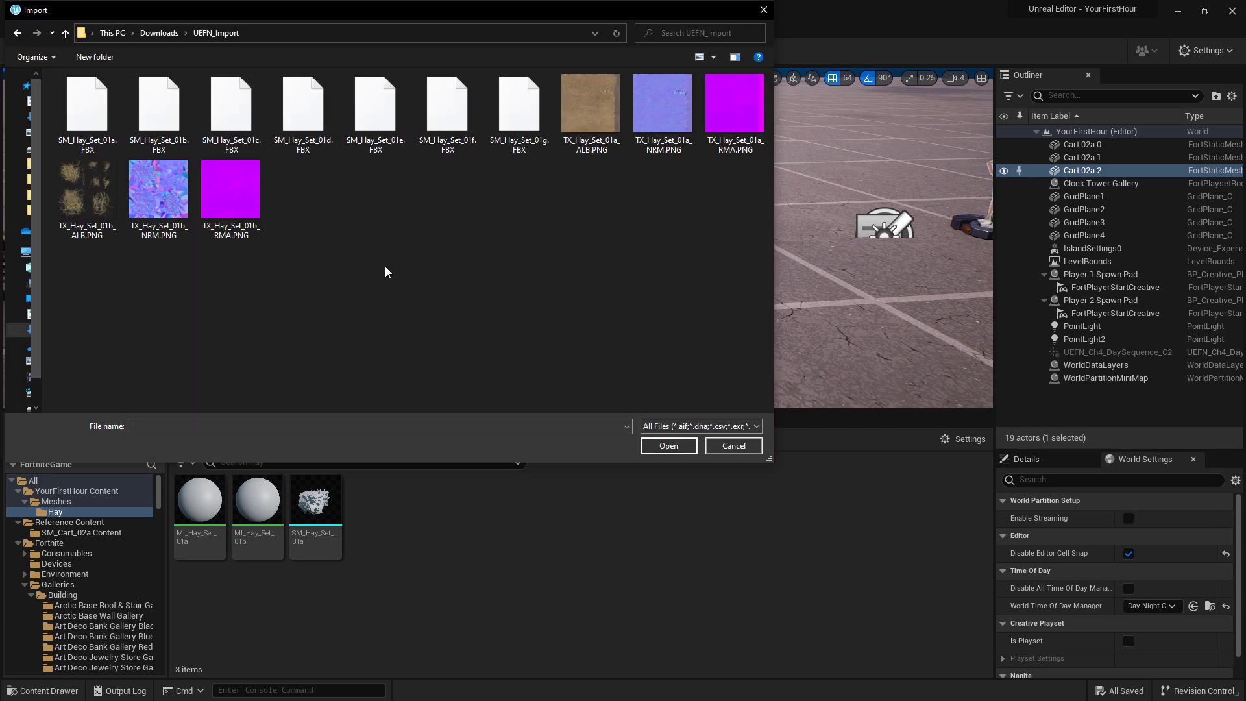
Import SM_Hay_Set_01b through 01g with Material Import Method set to Do Not Create Material.
{"action": "left_click", "coordinate": [159, 103]}
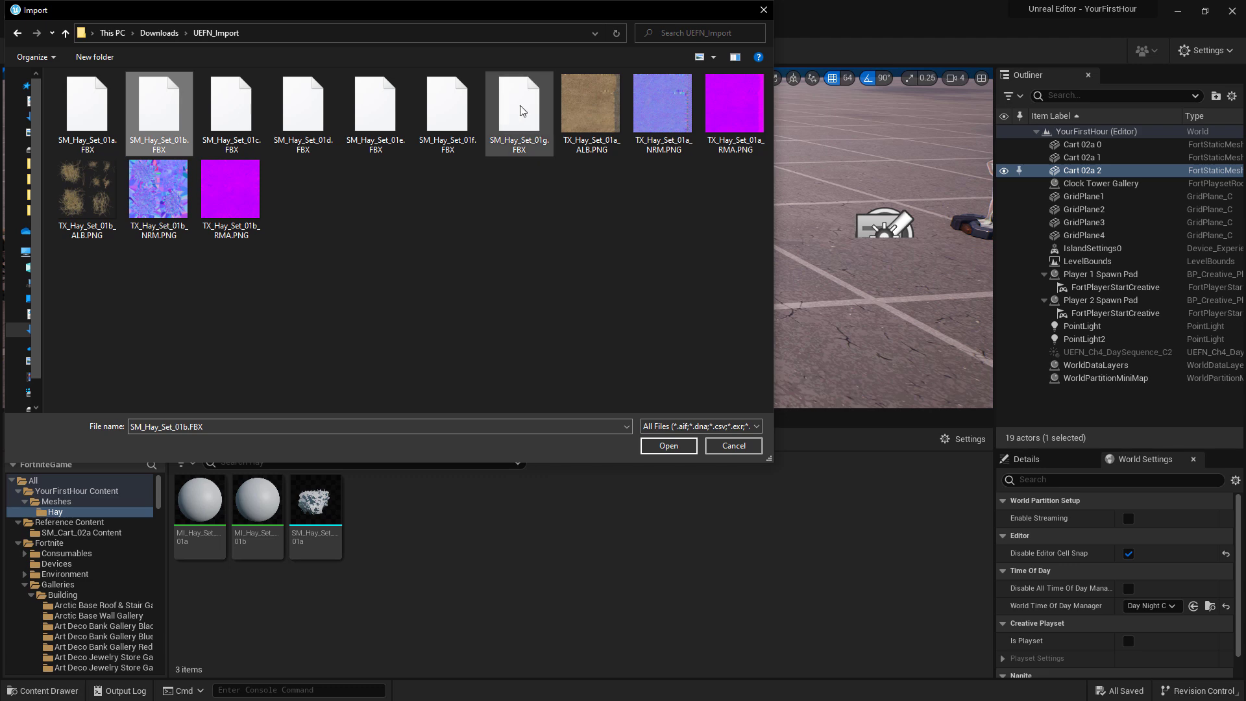
{"action": "left_click", "coordinate": [518, 101]}
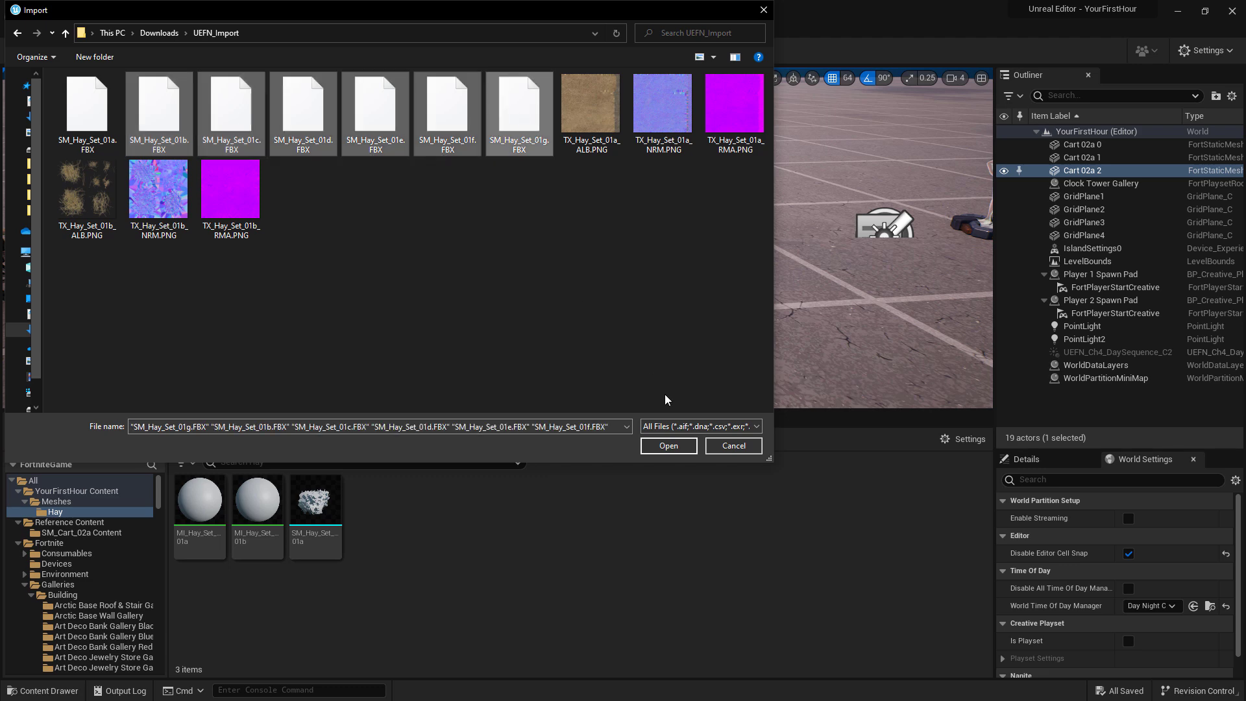
{"action": "left_click", "coordinate": [667, 445]}
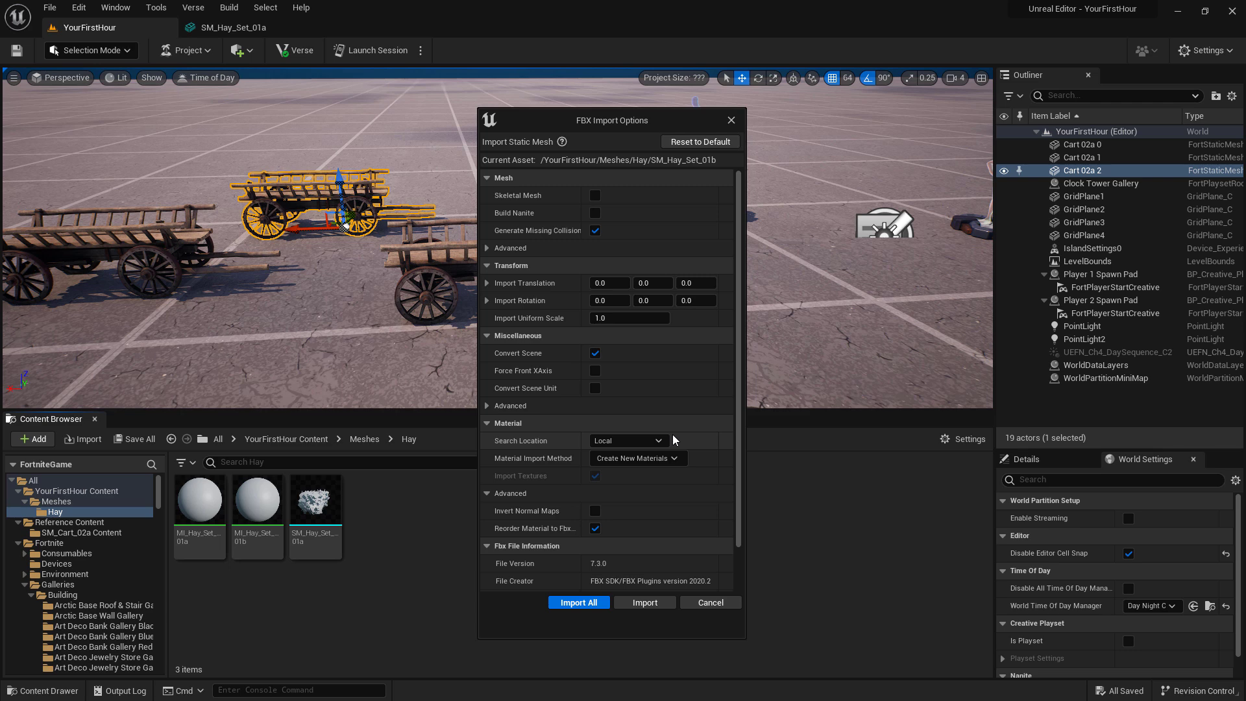
{"action": "left_click", "coordinate": [639, 458]}
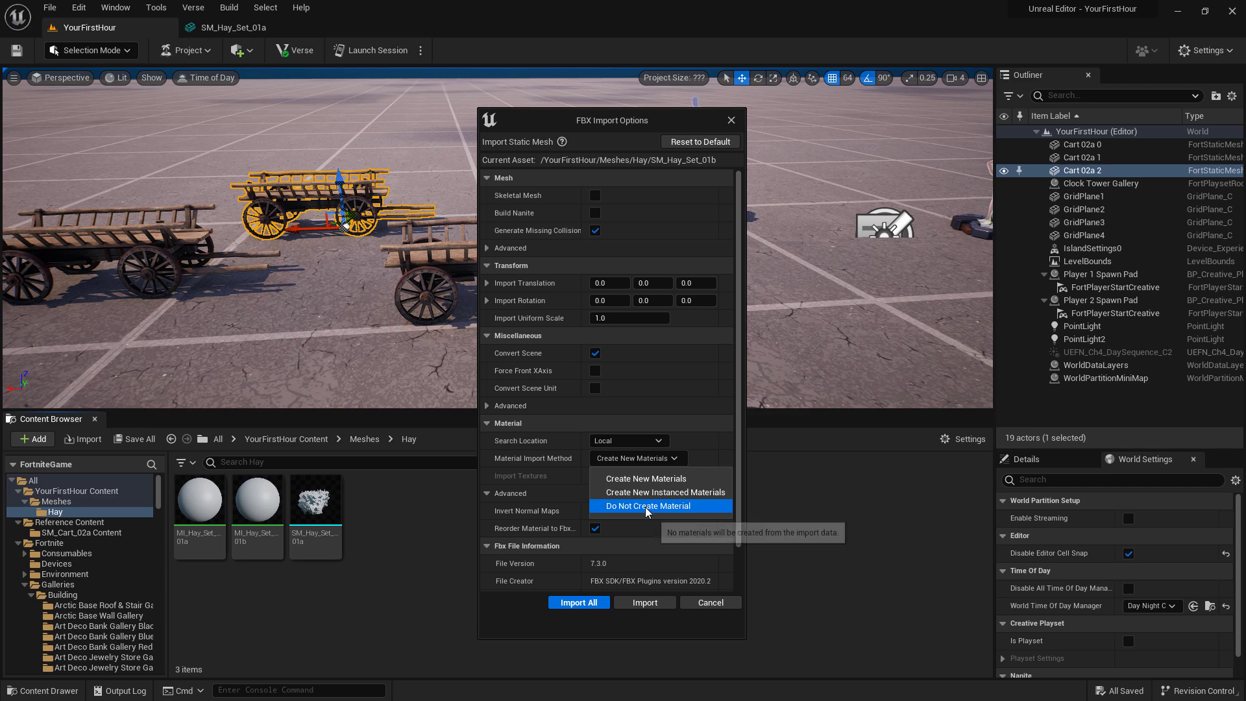
{"action": "left_click", "coordinate": [646, 506]}
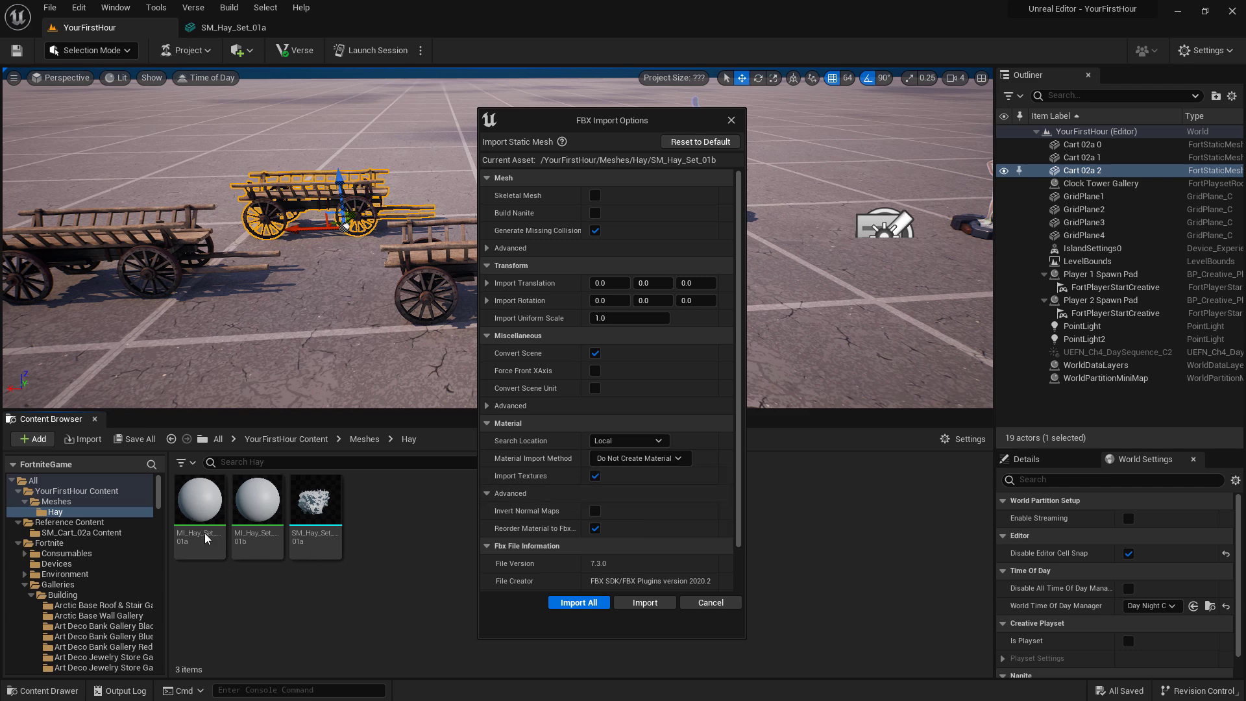
{"action": "mouse_move", "coordinate": [579, 601]}
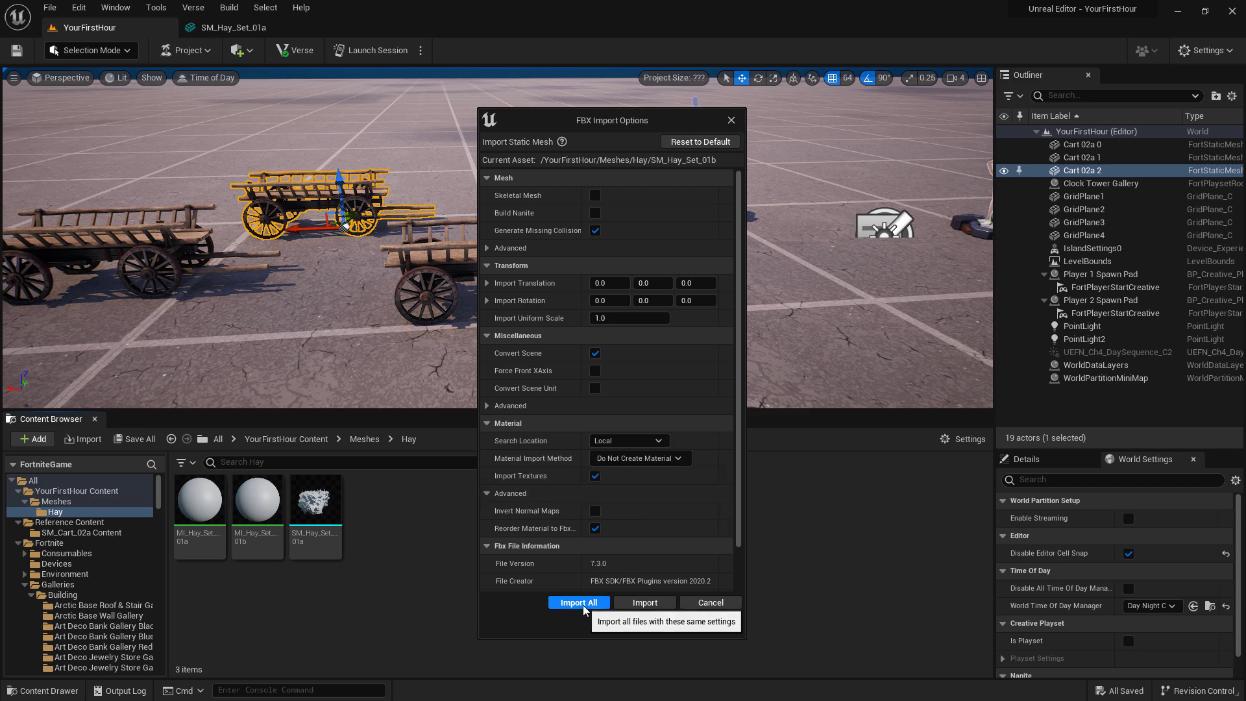
{"action": "left_click", "coordinate": [579, 602]}
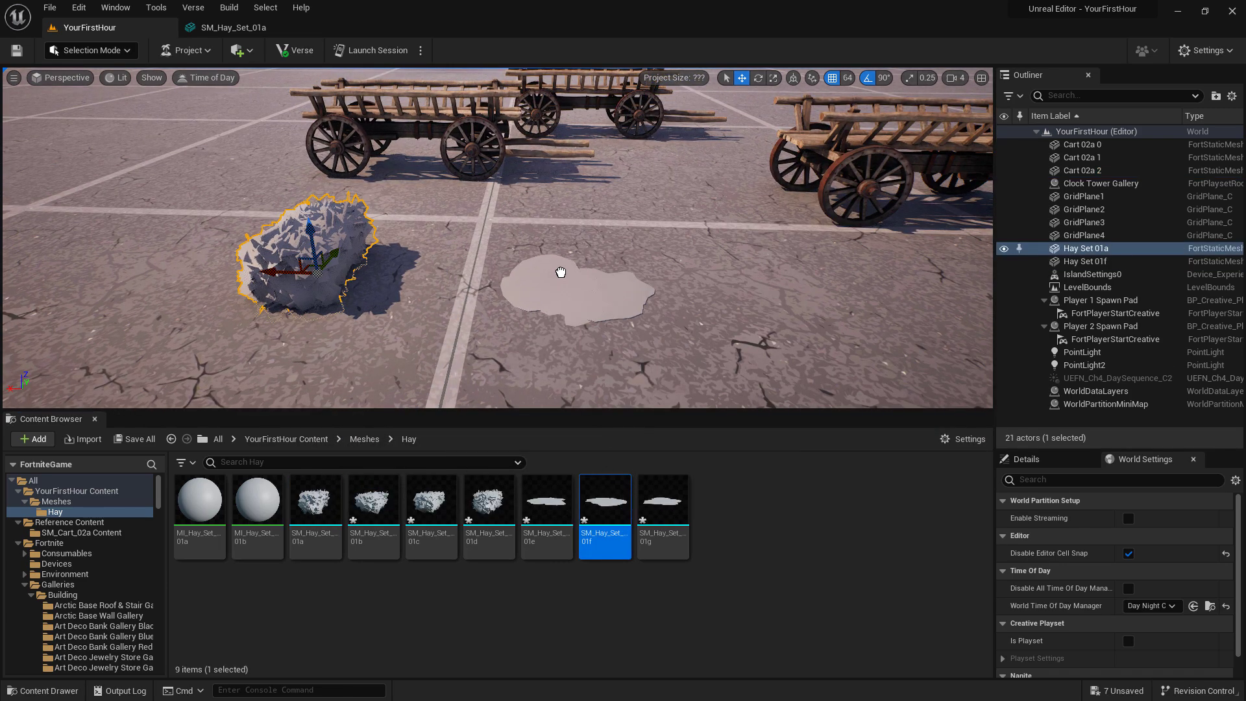
Place Hay Set 01a and 01f meshes near the wagons and deselect them.
{"action": "left_click", "coordinate": [529, 268]}
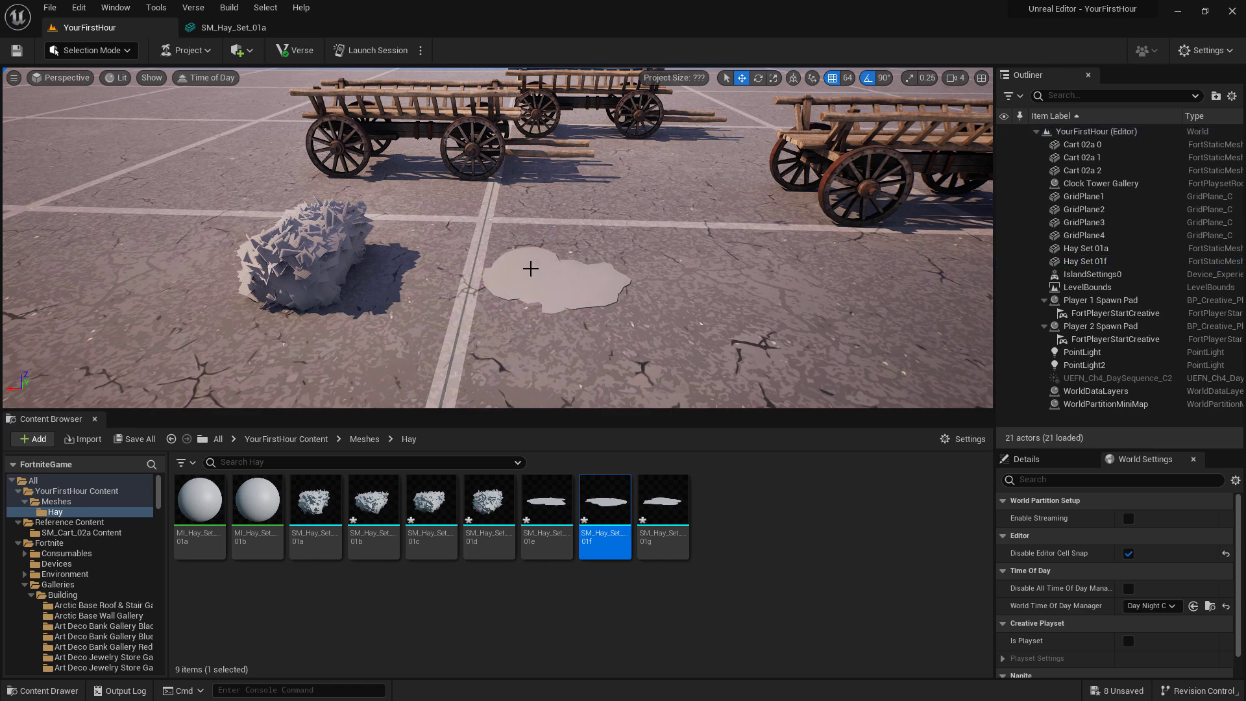
{"action": "left_click", "coordinate": [239, 262]}
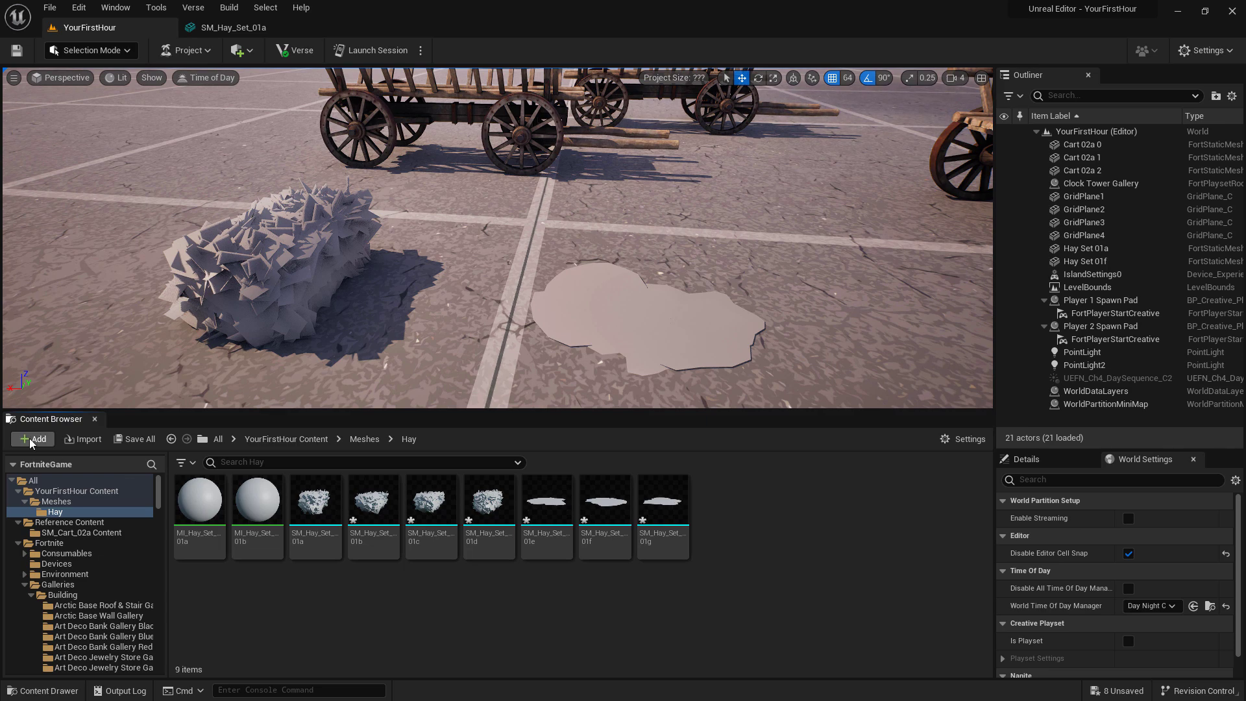
Import the six hay textures into the Hay folder, accepting the normal-map notices.
{"action": "left_click", "coordinate": [31, 438]}
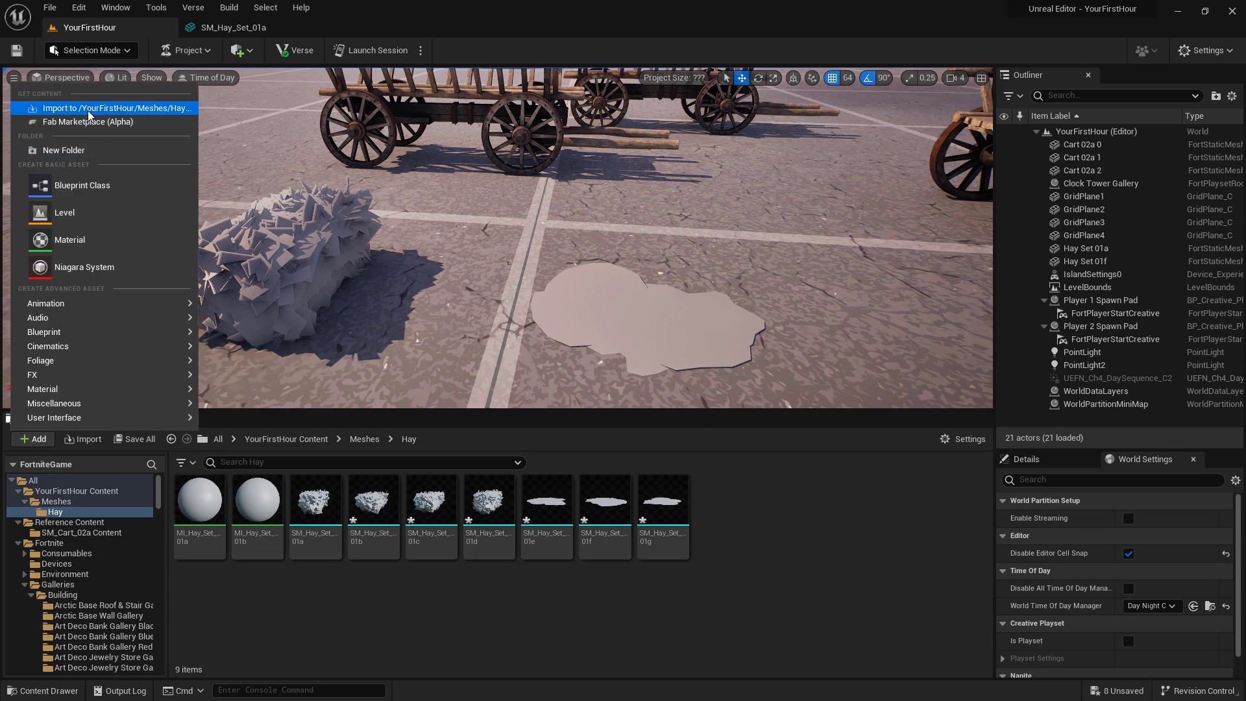
{"action": "left_click", "coordinate": [109, 107]}
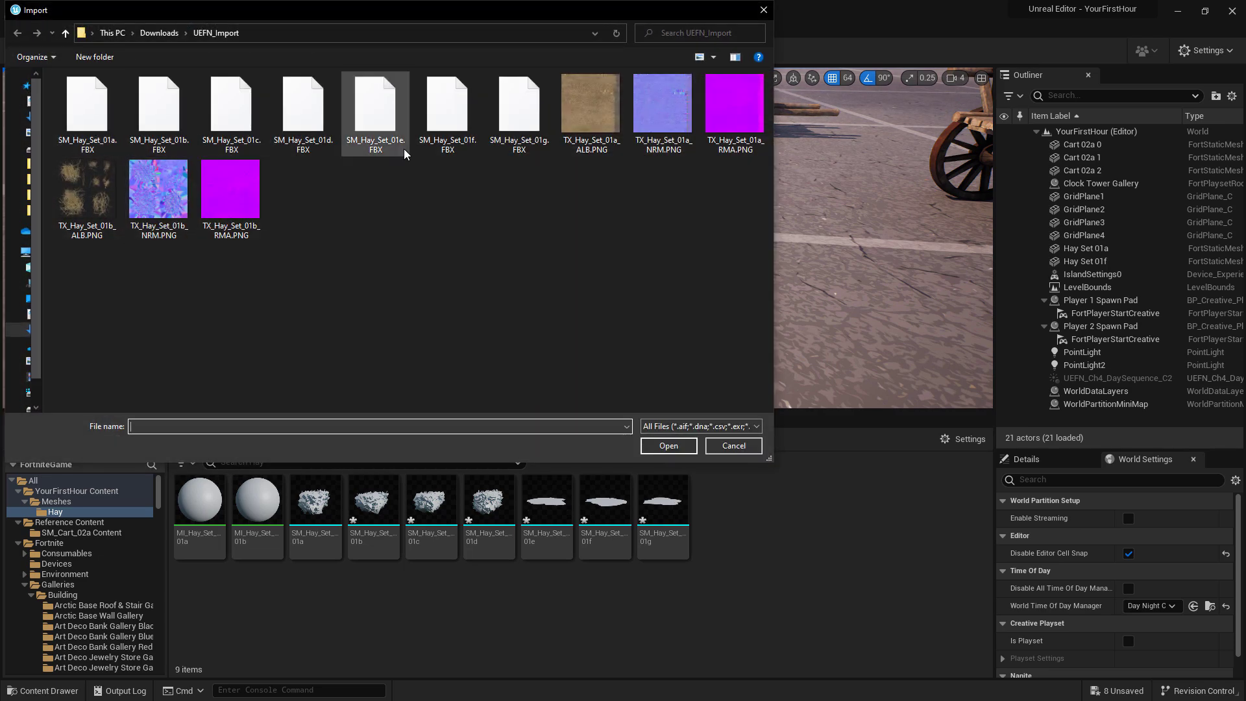
{"action": "left_click", "coordinate": [590, 104]}
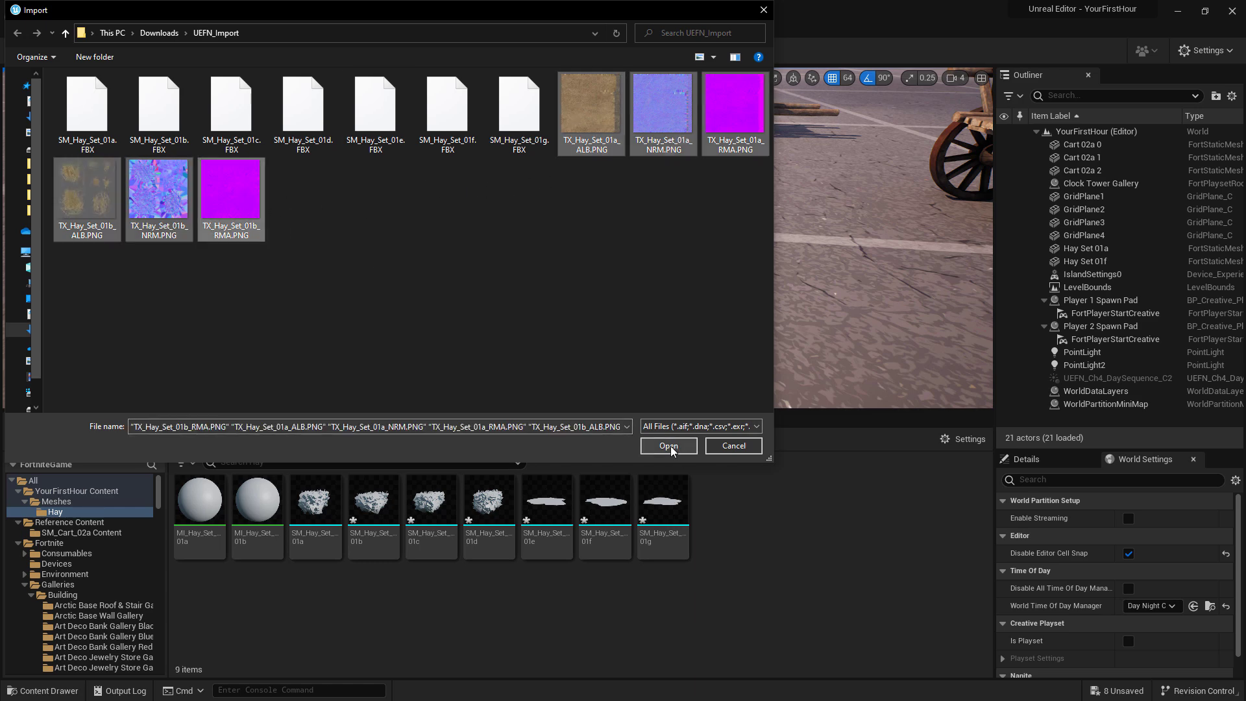
{"action": "left_click", "coordinate": [667, 445]}
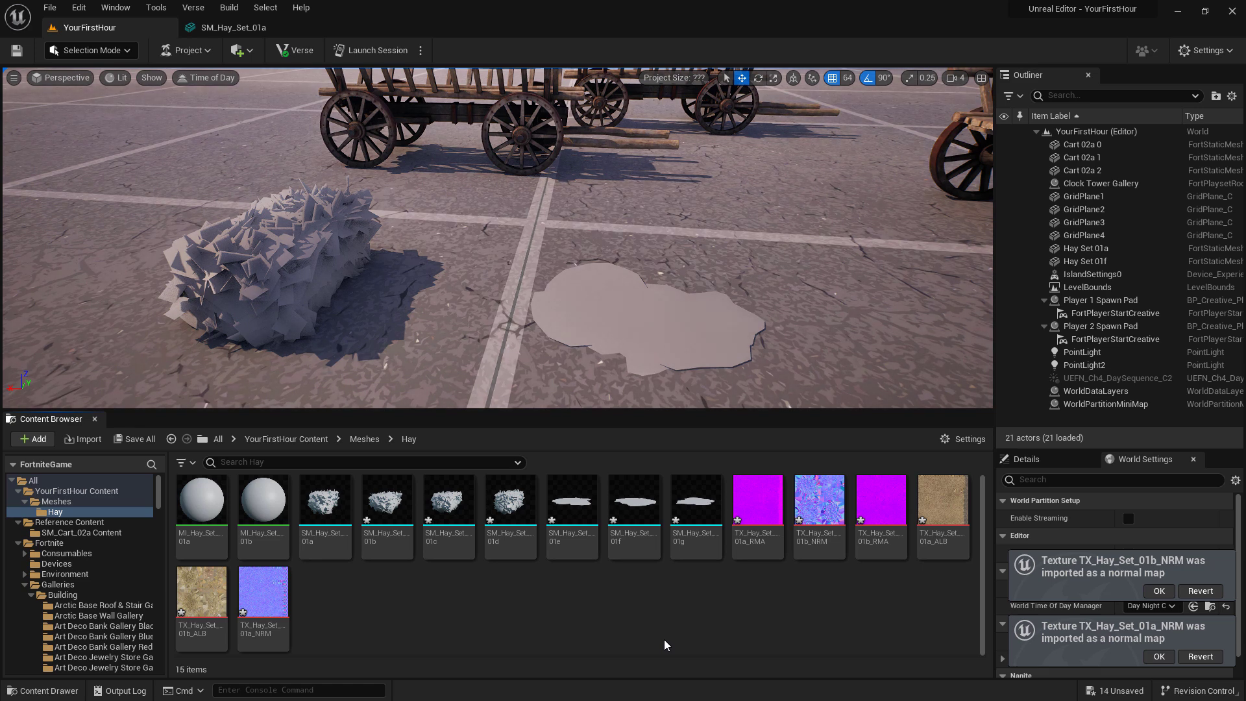
{"action": "left_click", "coordinate": [1158, 591]}
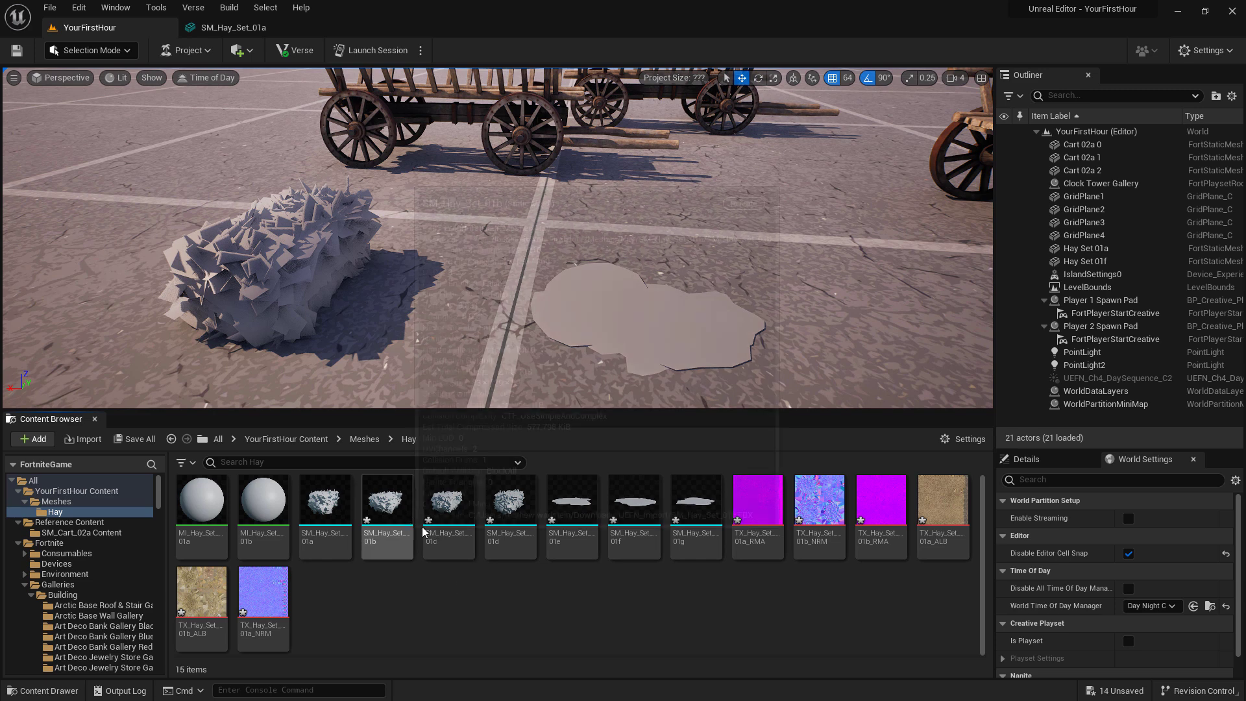
{"action": "mouse_move", "coordinate": [431, 604]}
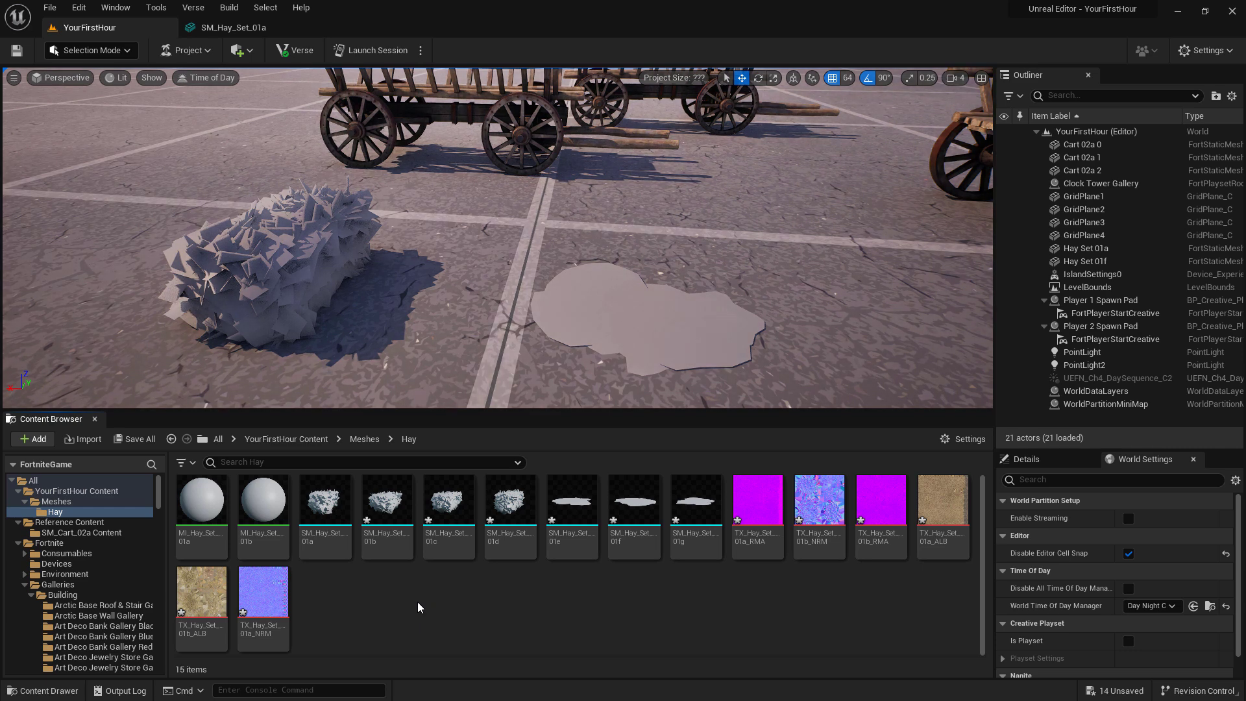
{"action": "mouse_move", "coordinate": [366, 618]}
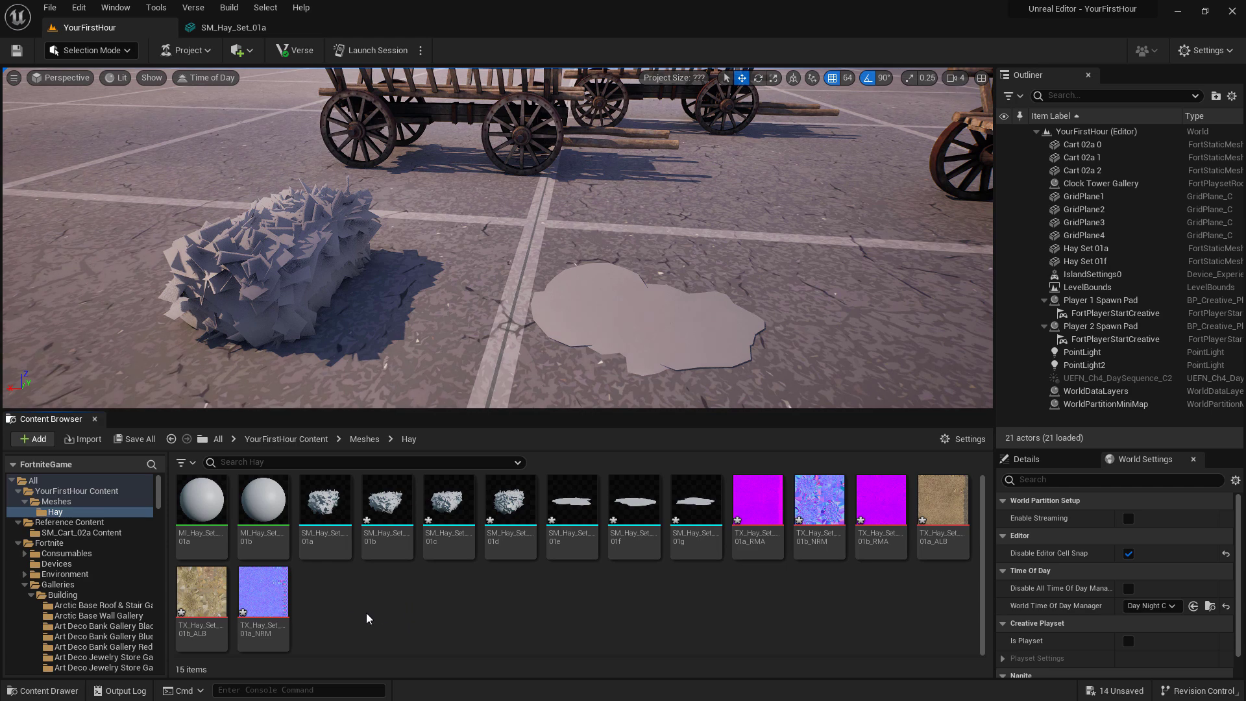
Save all unsaved hay assets and placed actors via Save Selected.
{"action": "left_click", "coordinate": [134, 439]}
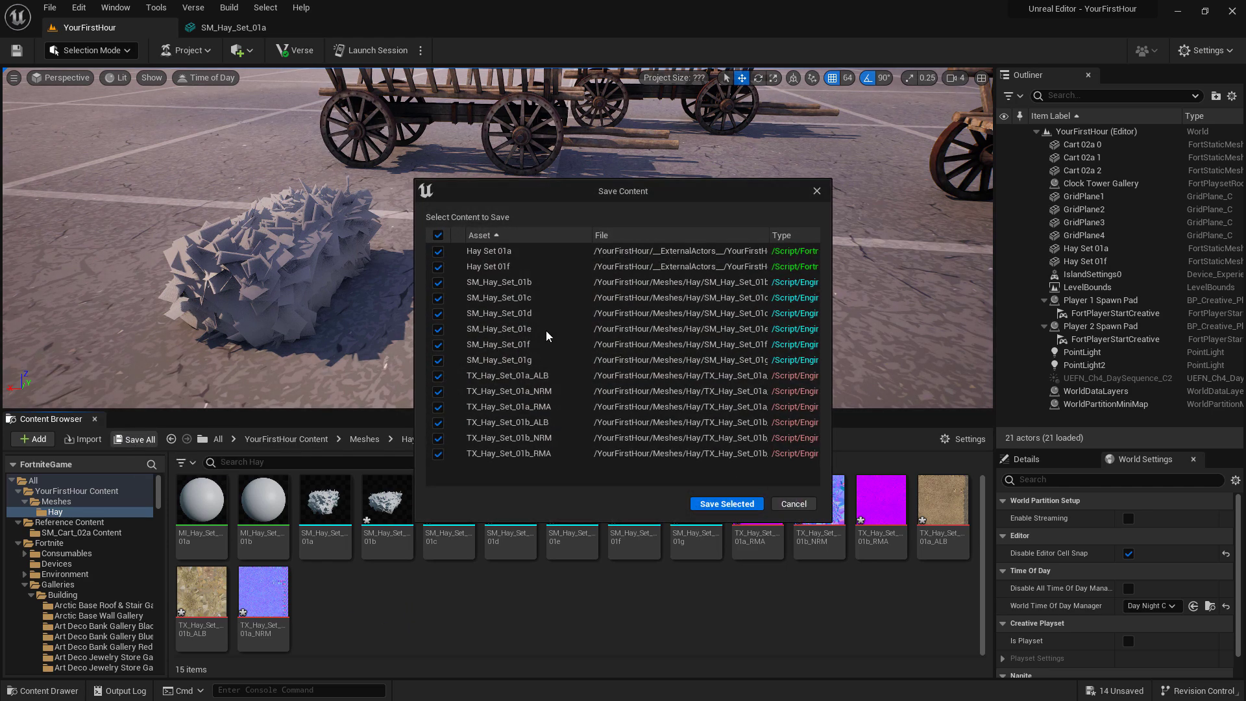
{"action": "left_click", "coordinate": [724, 504]}
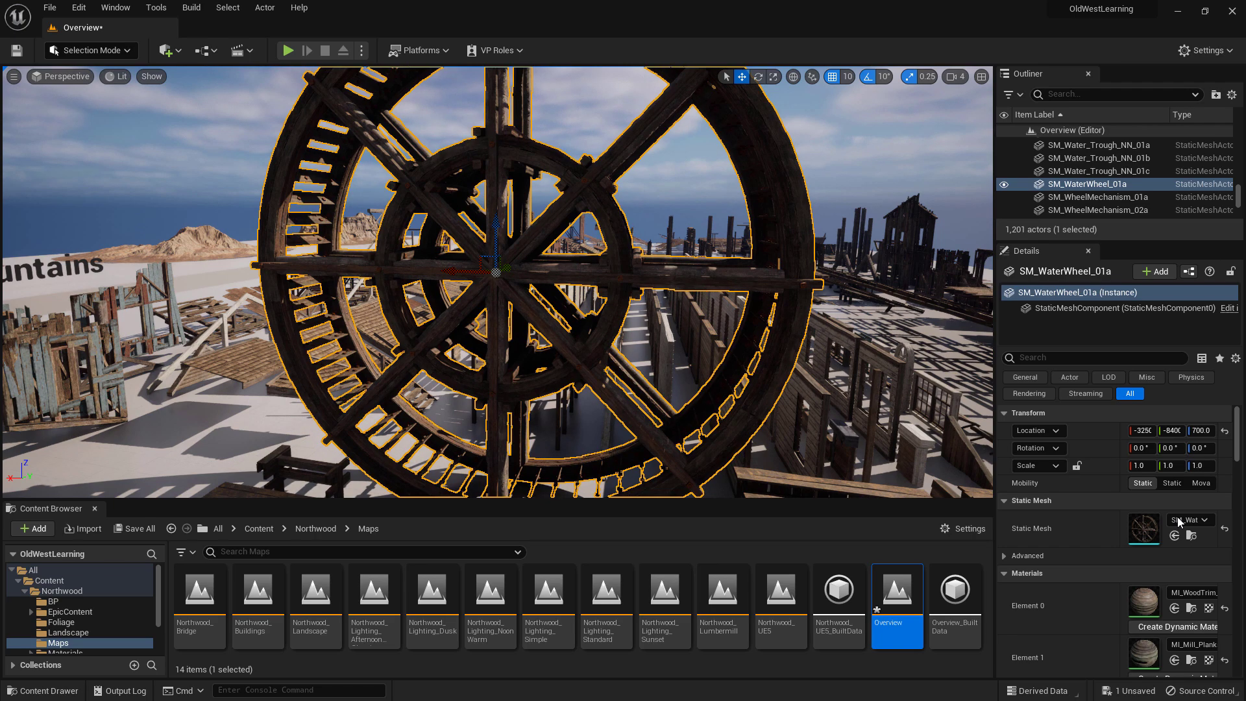
Start migrating SM_WaterWheel_01a via Asset Actions > Migrate, producing its asset report.
{"action": "left_click", "coordinate": [80, 613]}
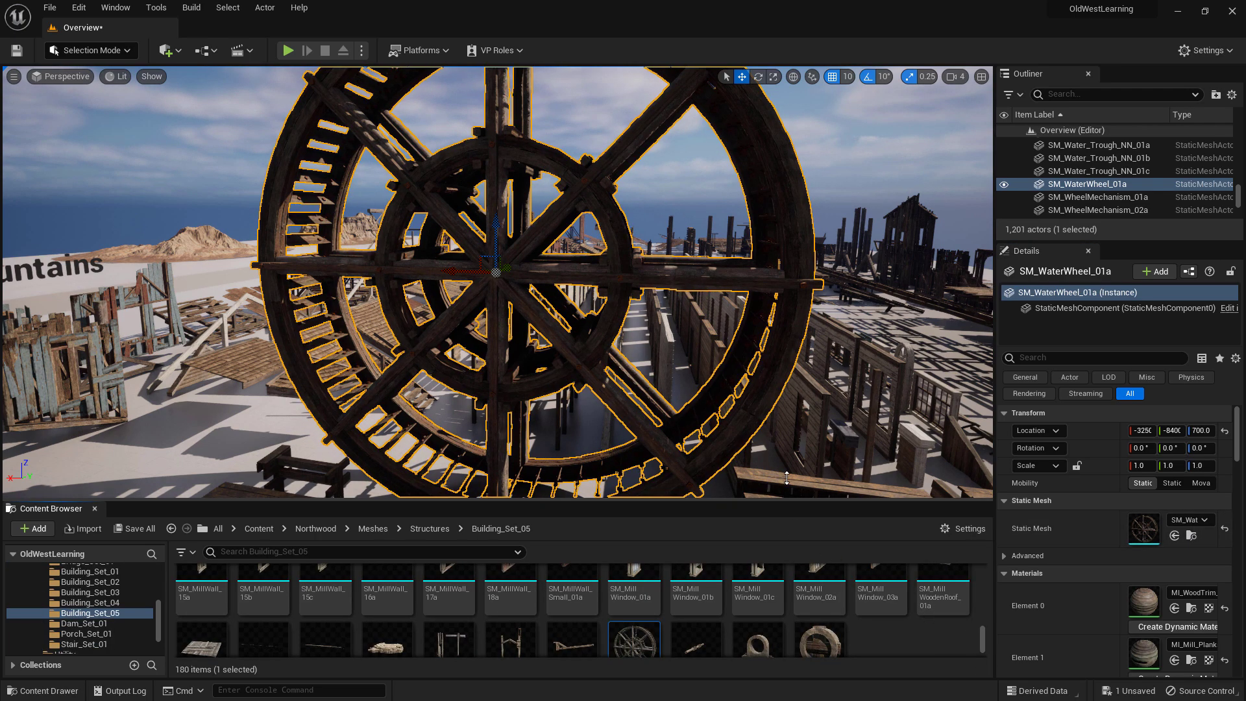
{"action": "mouse_move", "coordinate": [633, 592]}
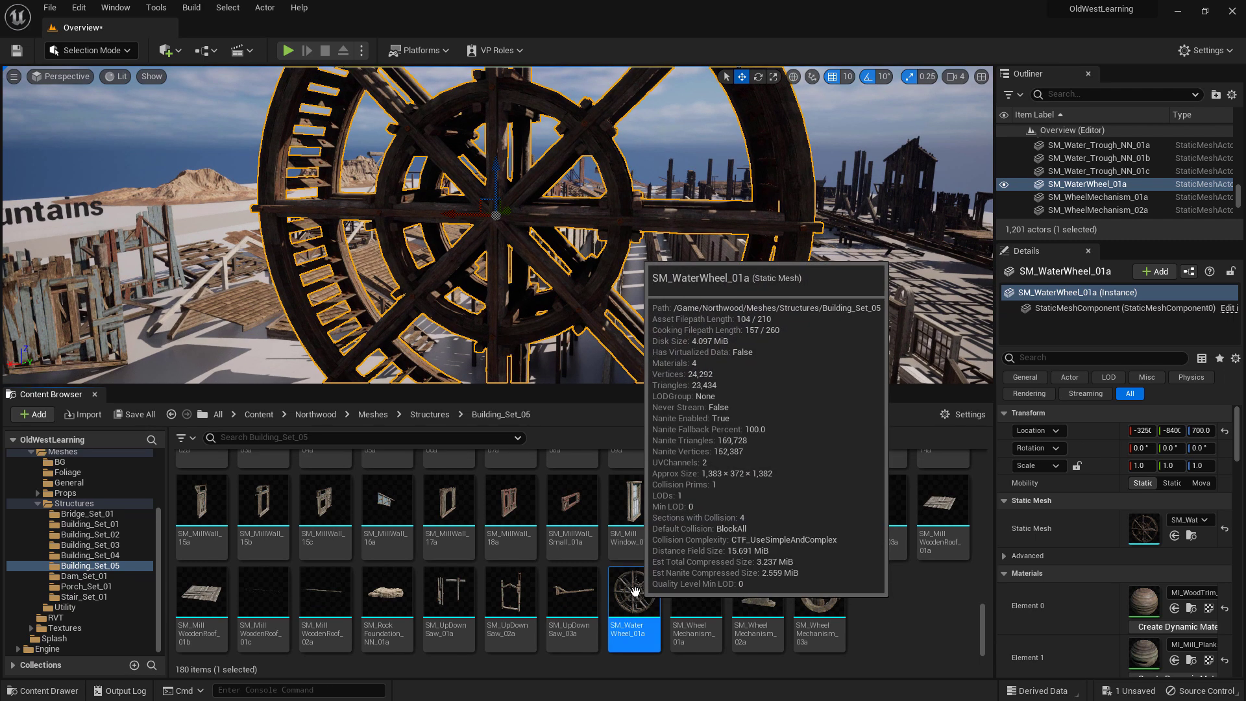
{"action": "right_click", "coordinate": [633, 611]}
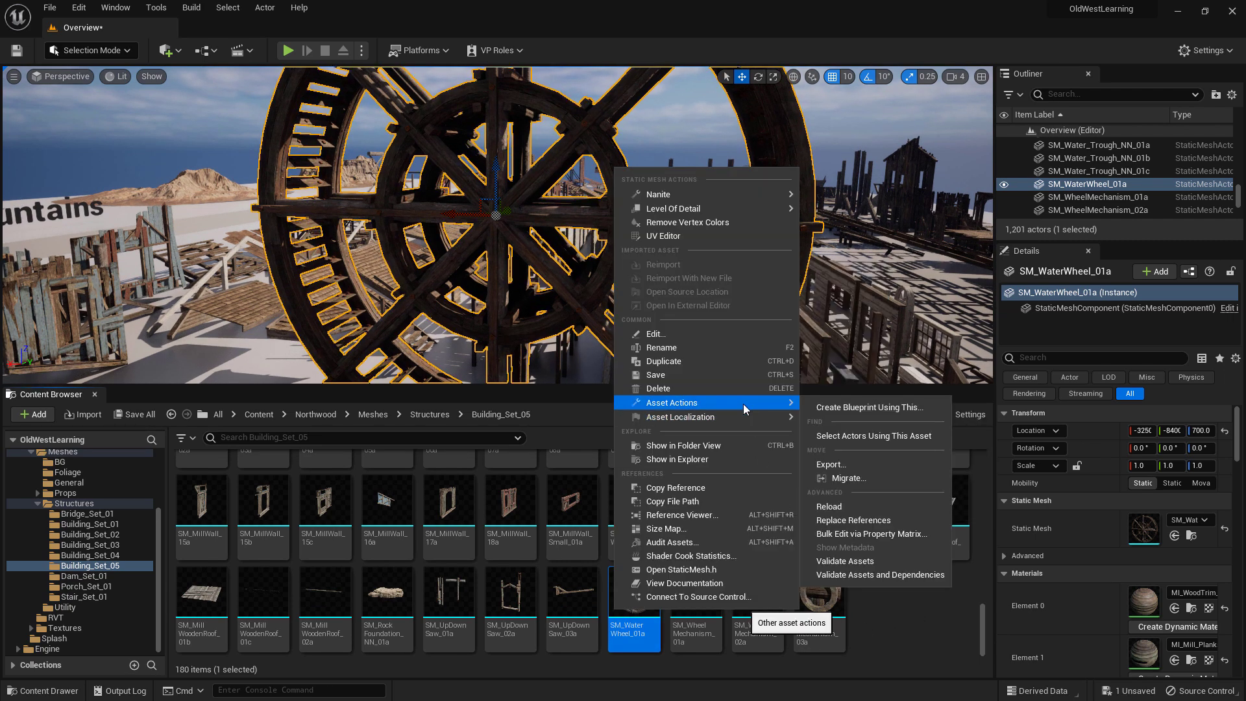
{"action": "mouse_move", "coordinate": [845, 478]}
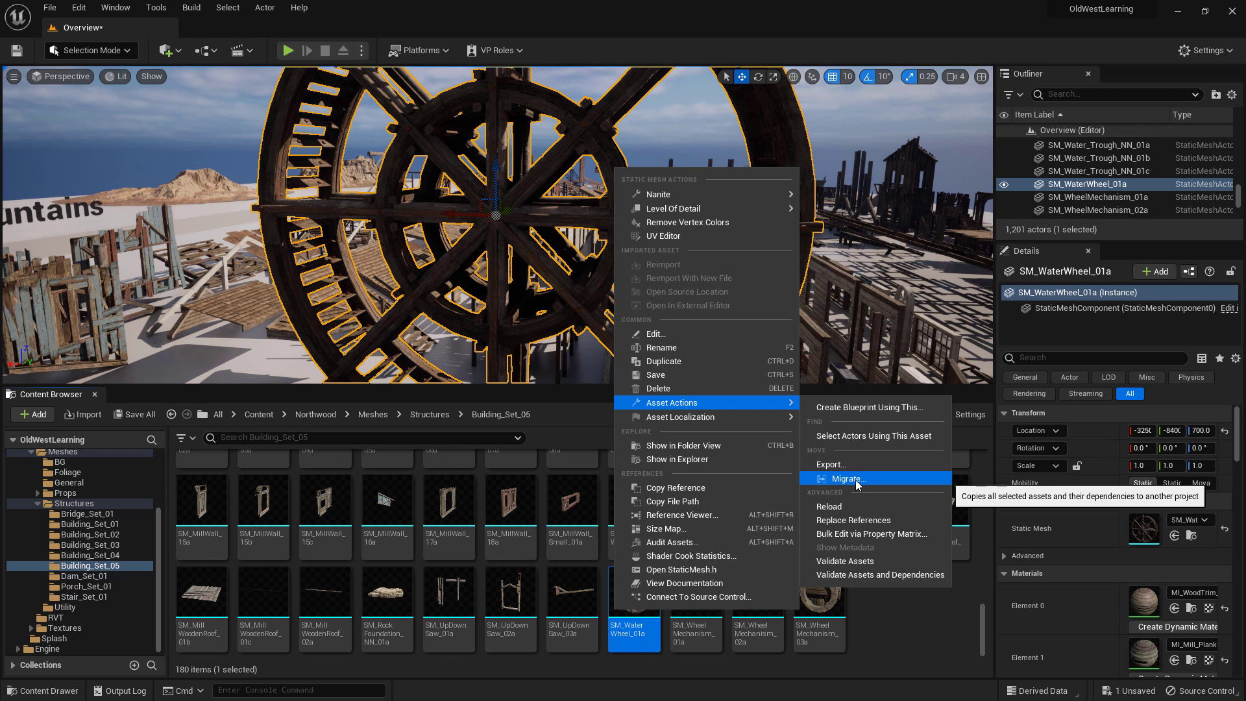
{"action": "left_click", "coordinate": [843, 477]}
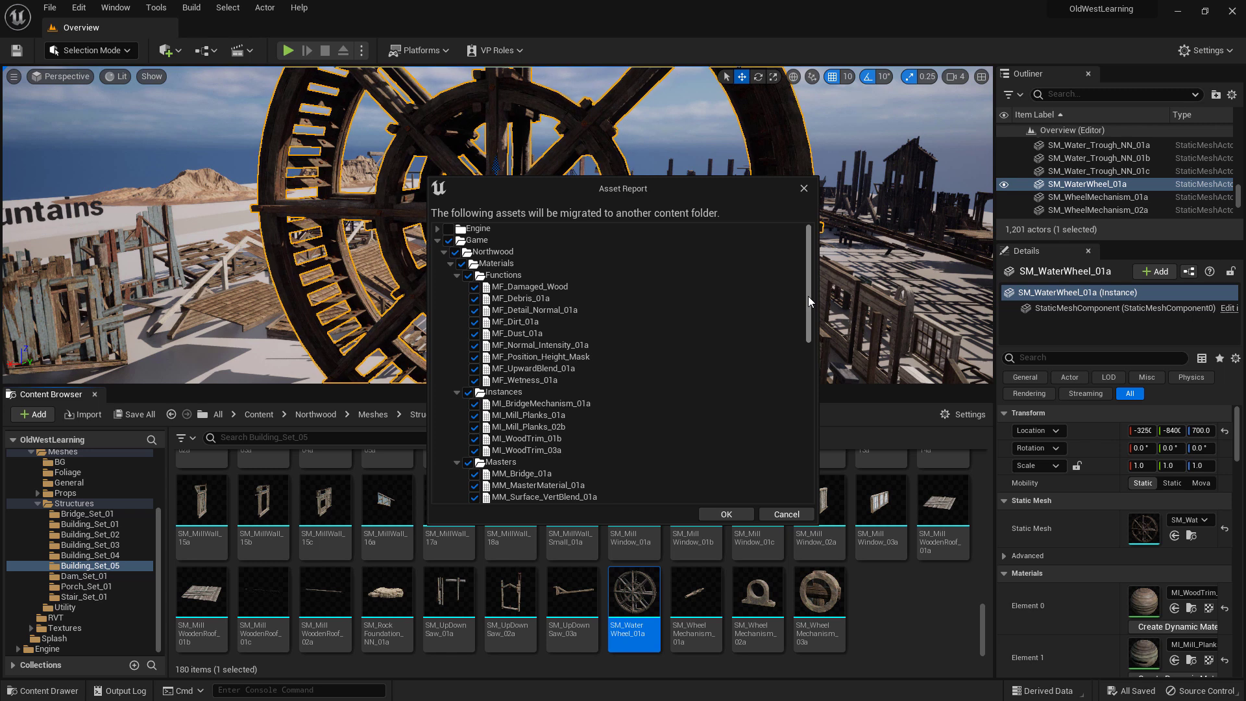
Migrate the water wheel into YourFirstHour/Plugins/YourFirstHour/Content as the destination folder.
{"action": "left_click", "coordinate": [723, 514]}
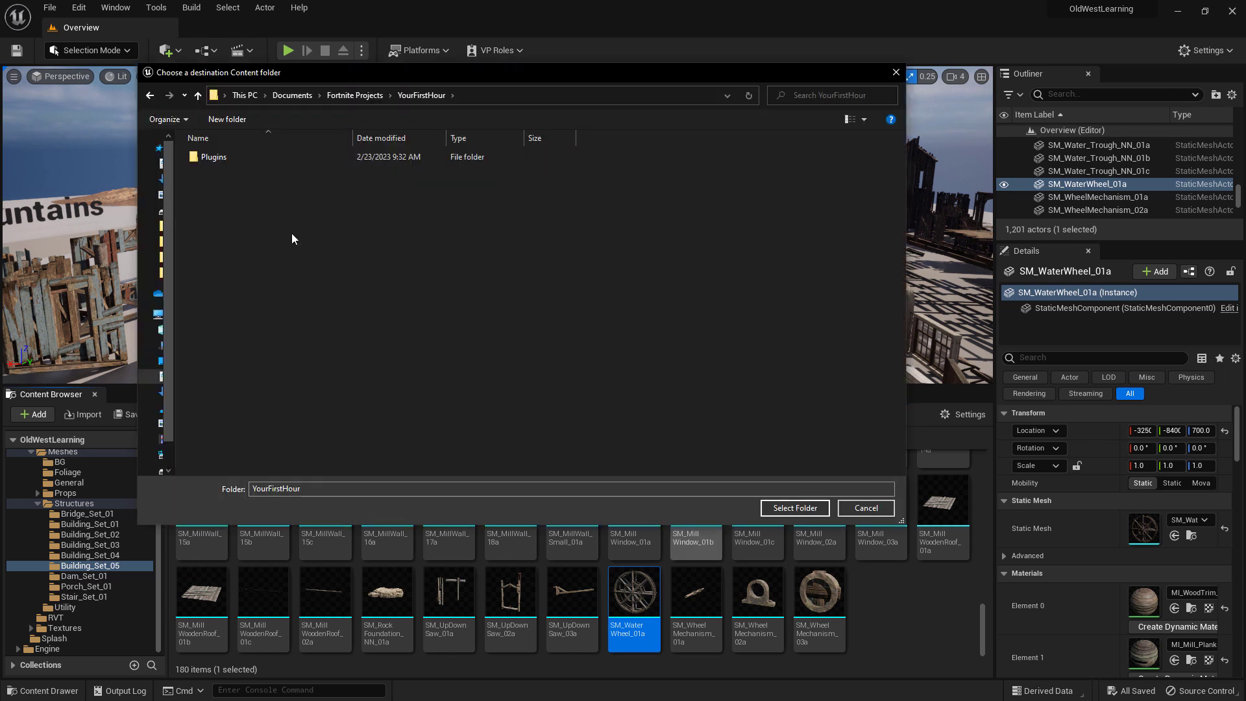
{"action": "mouse_move", "coordinate": [318, 241]}
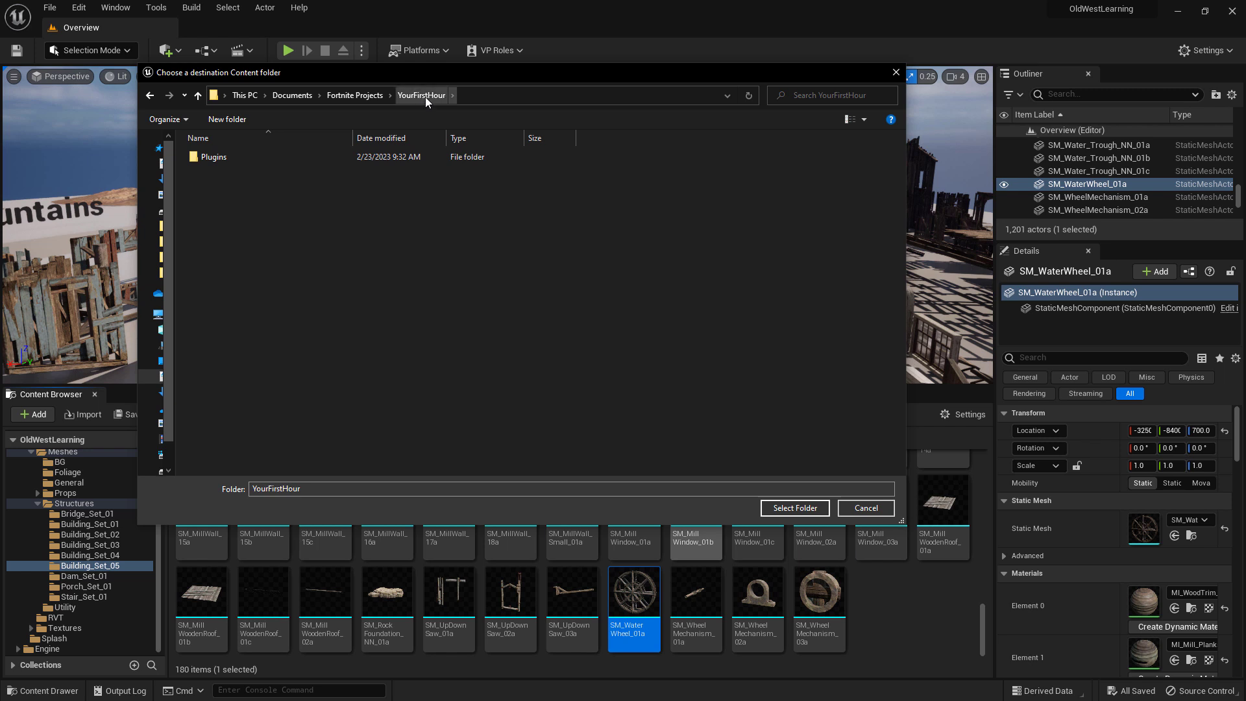
{"action": "left_click", "coordinate": [212, 157]}
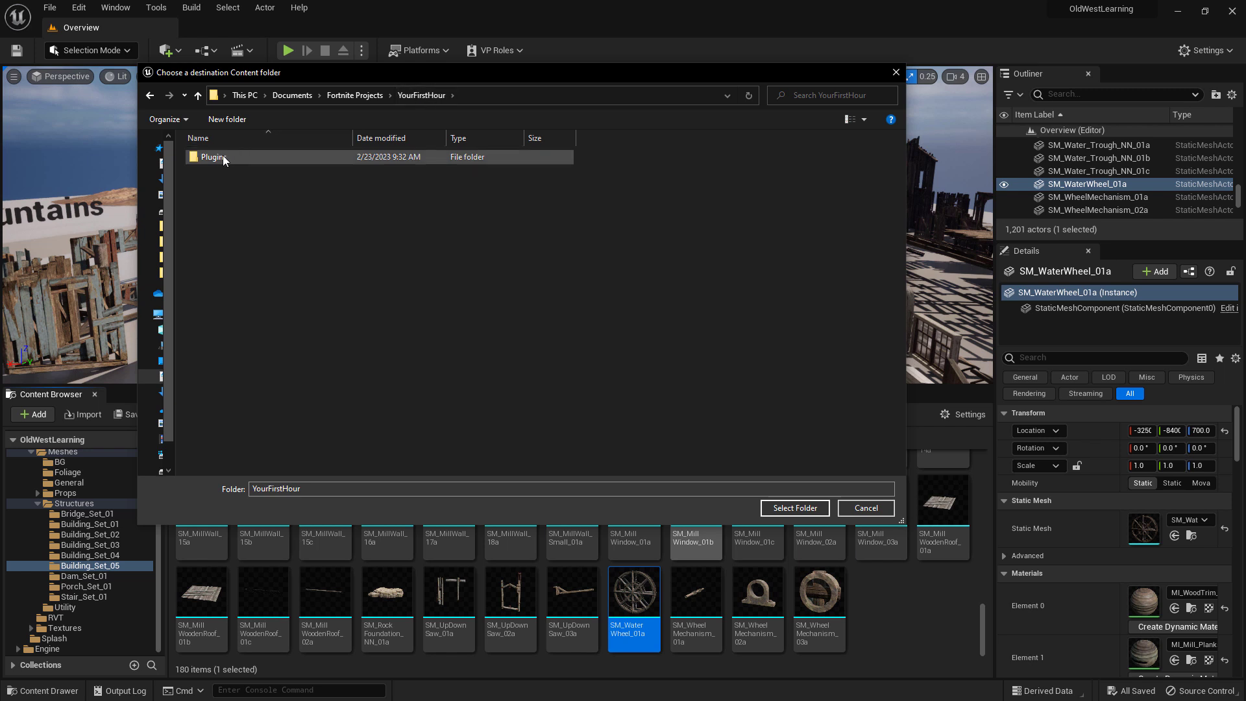
{"action": "double_click", "coordinate": [212, 157]}
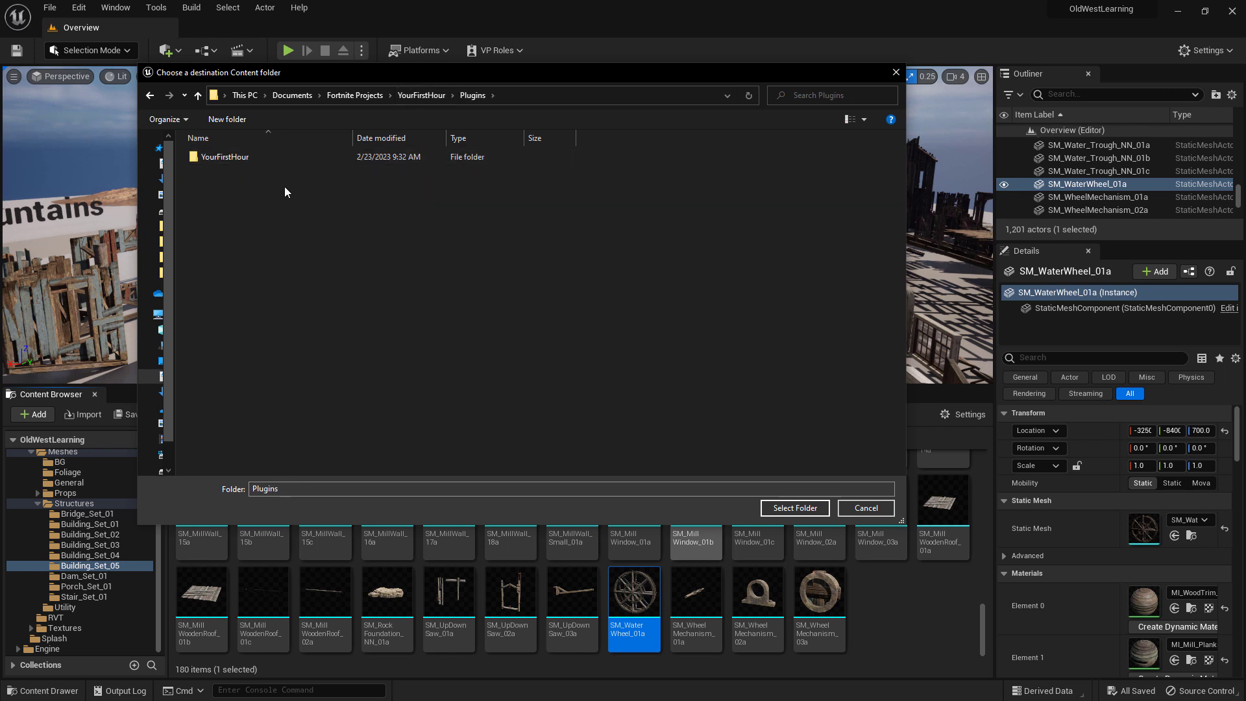
{"action": "mouse_move", "coordinate": [242, 157]}
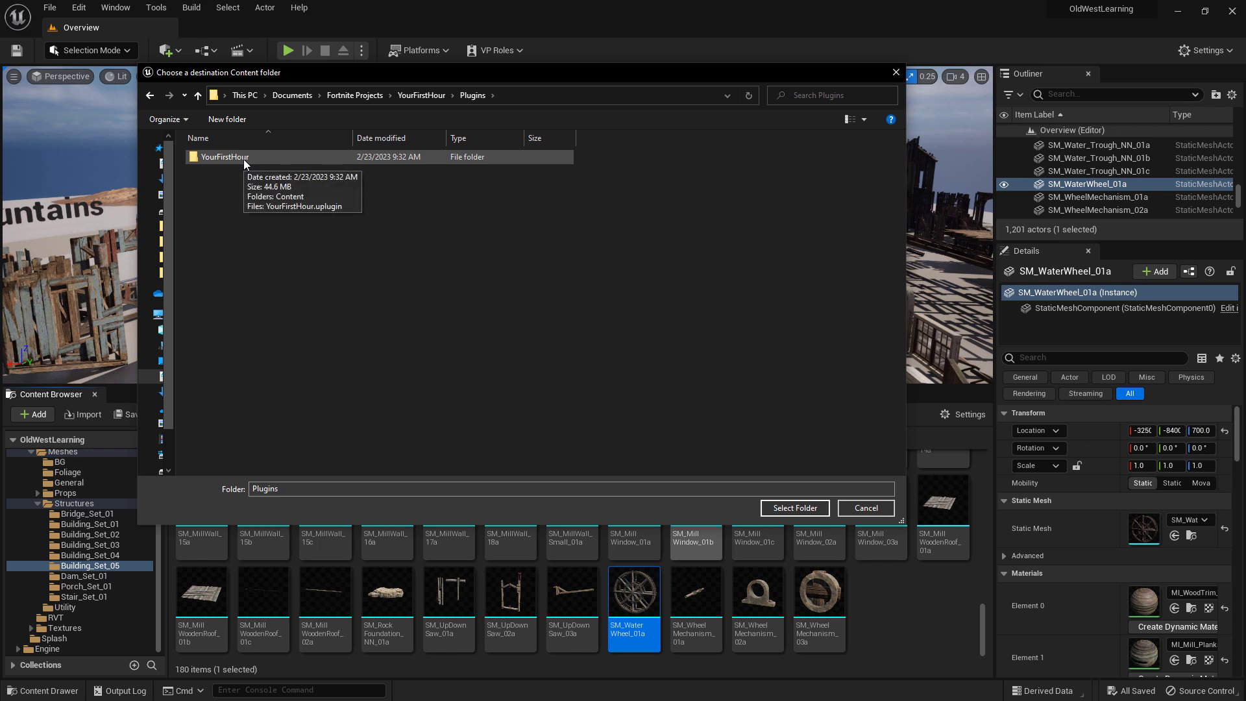
{"action": "double_click", "coordinate": [225, 157]}
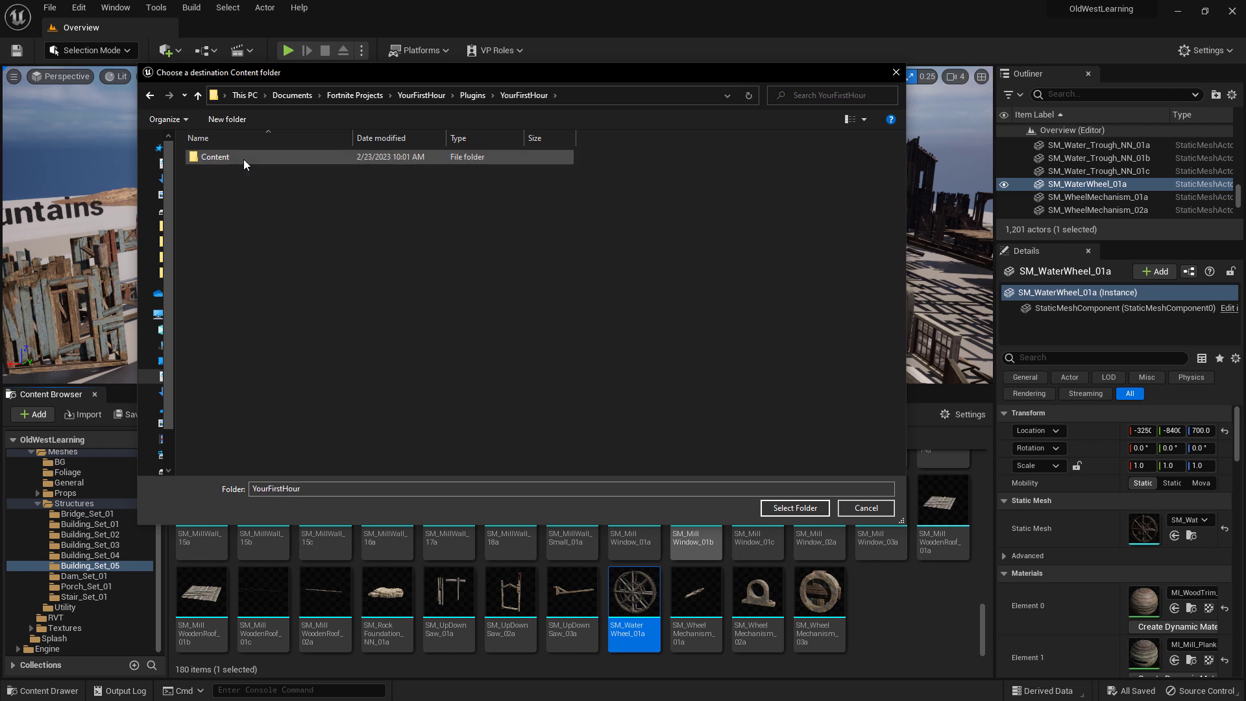
{"action": "double_click", "coordinate": [214, 157]}
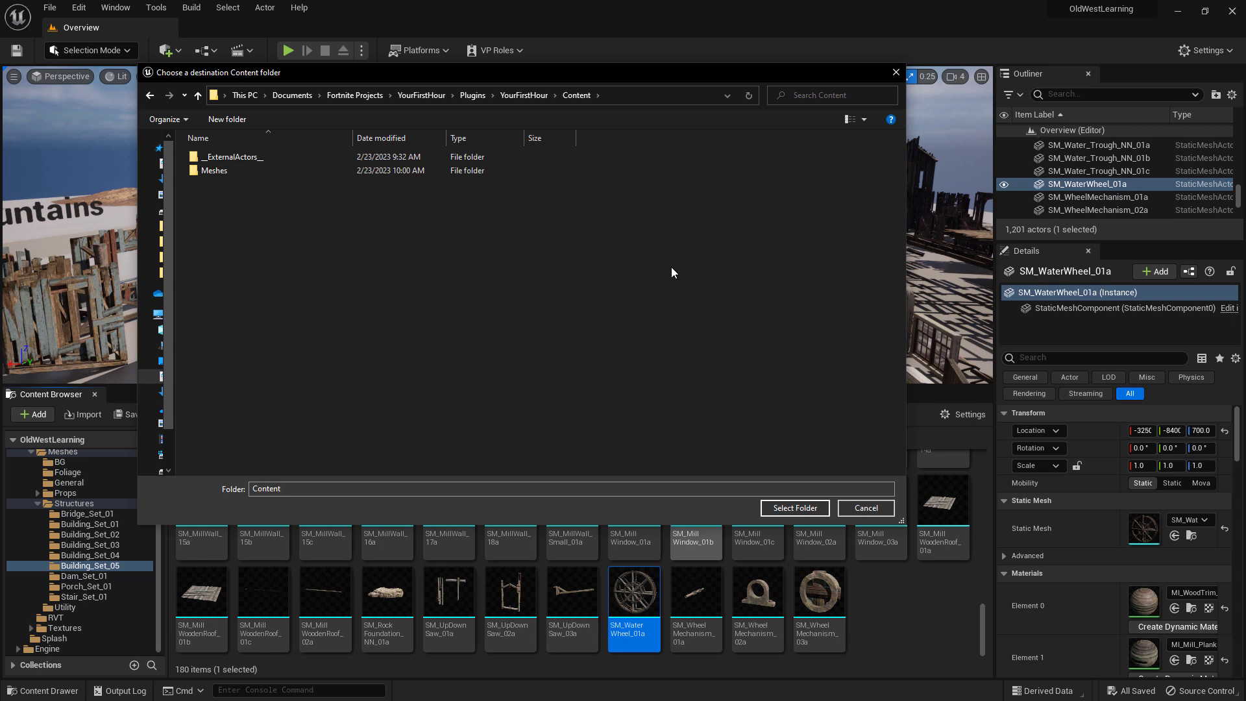
{"action": "left_click", "coordinate": [793, 508]}
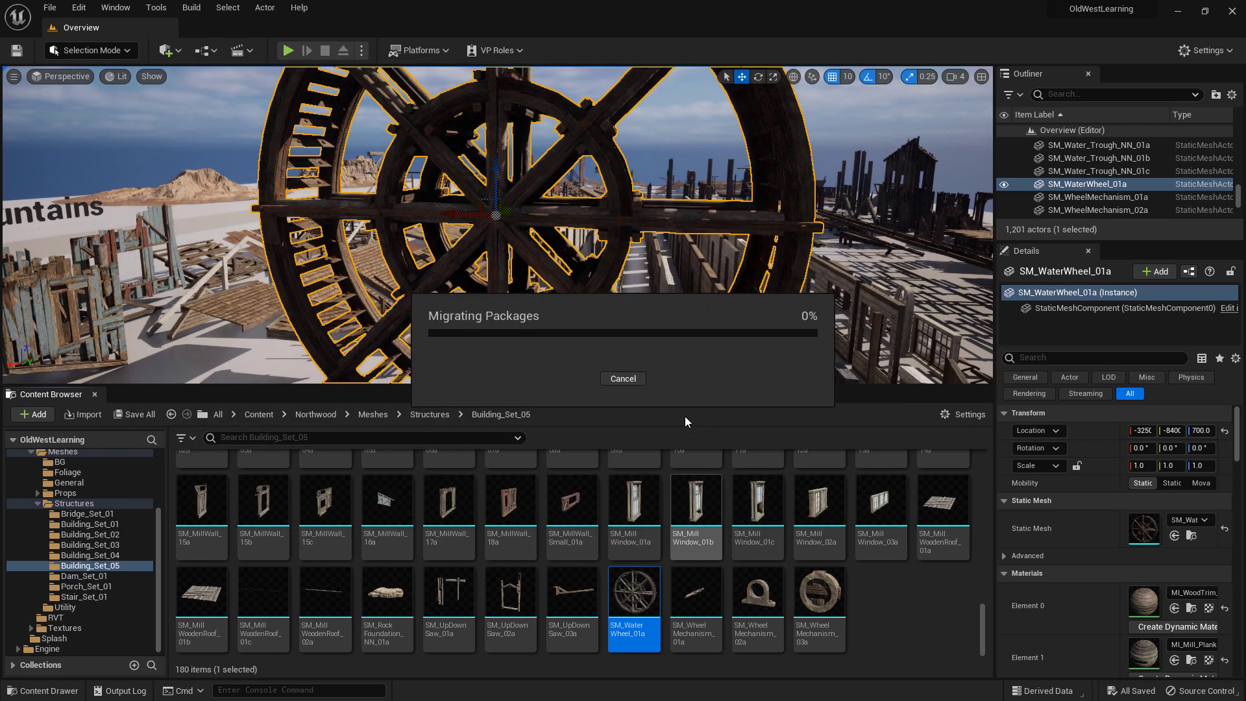
{"action": "left_click", "coordinate": [622, 377]}
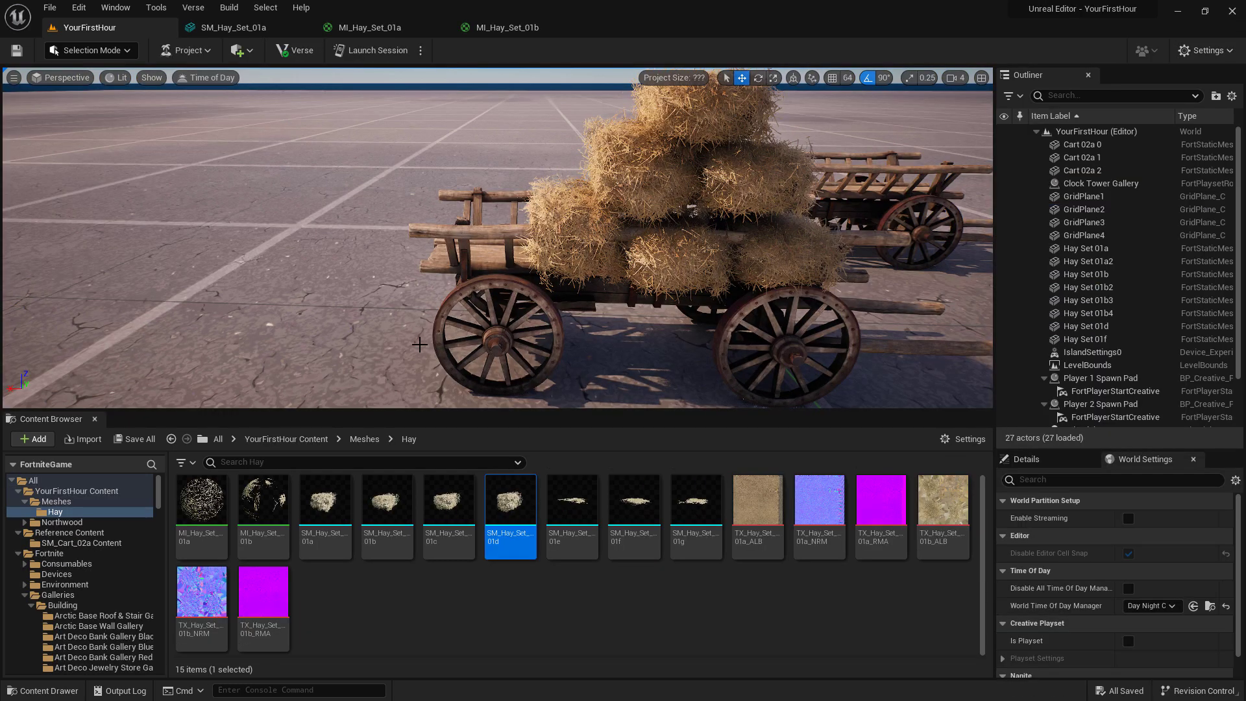
{"action": "mouse_move", "coordinate": [242, 402]}
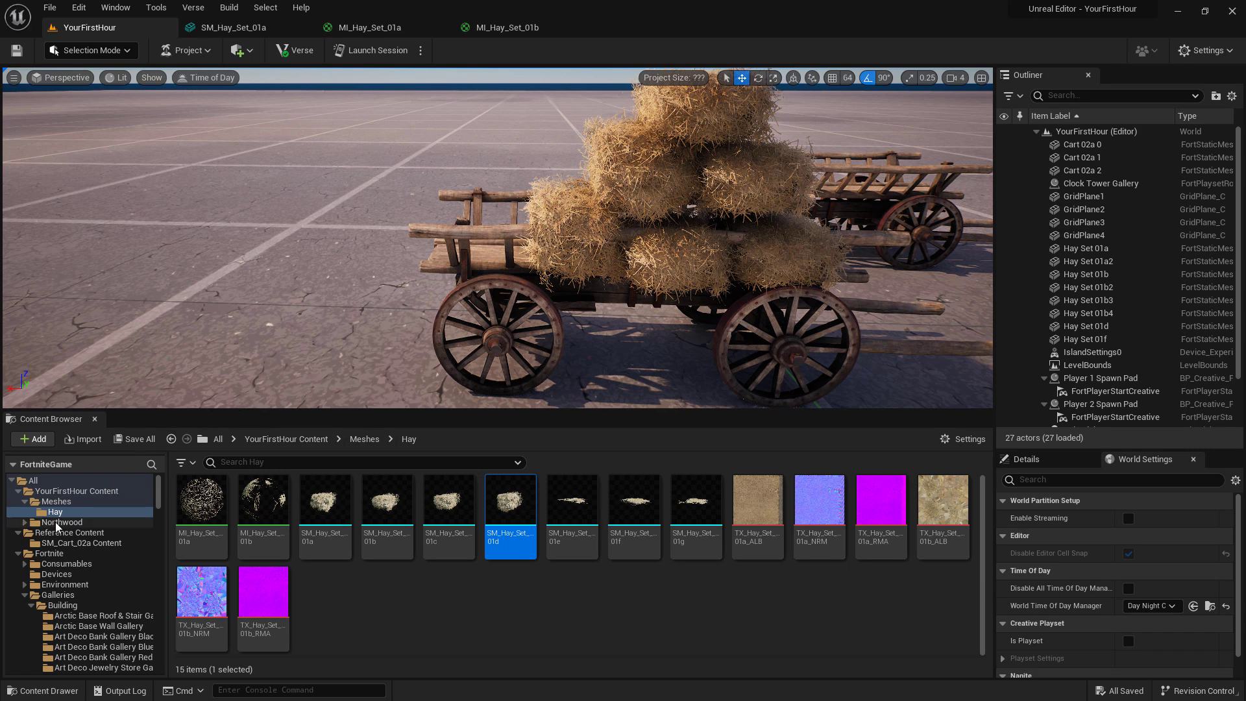
Expand the migrated Northwood folder and enter Building_Set_05 under Meshes > Structures.
{"action": "left_click", "coordinate": [65, 522]}
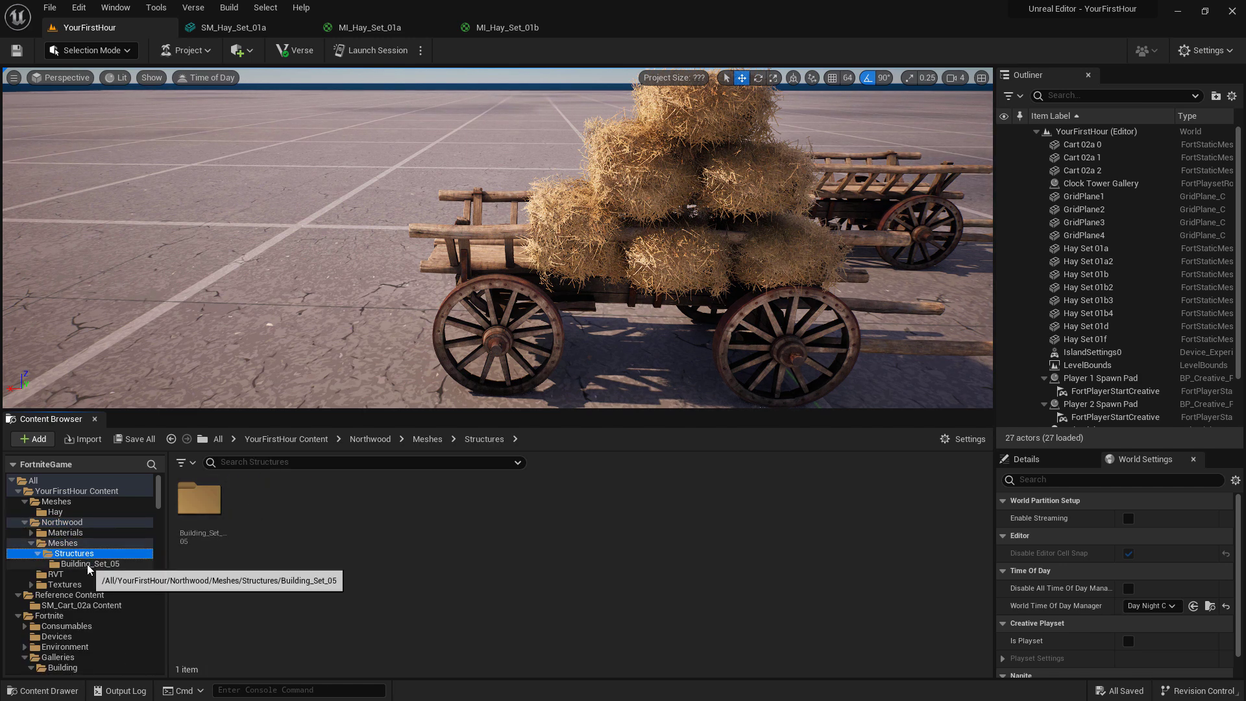
{"action": "double_click", "coordinate": [90, 562]}
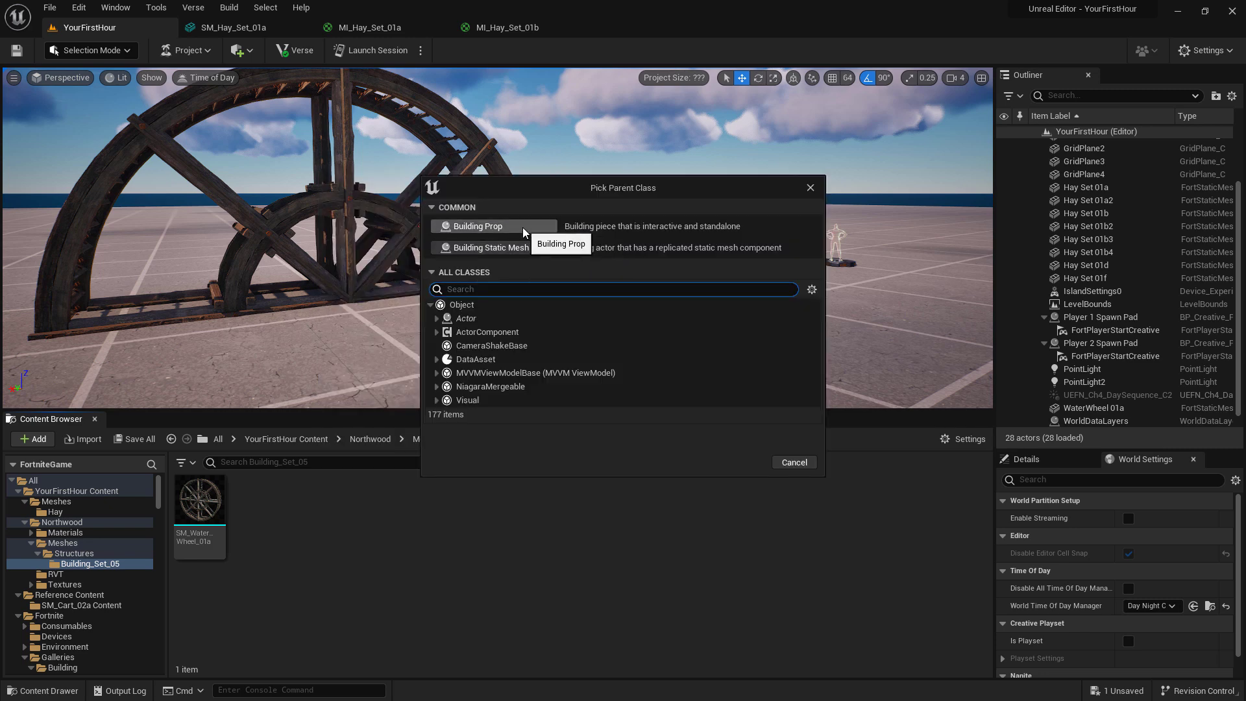
{"action": "mouse_move", "coordinate": [710, 239]}
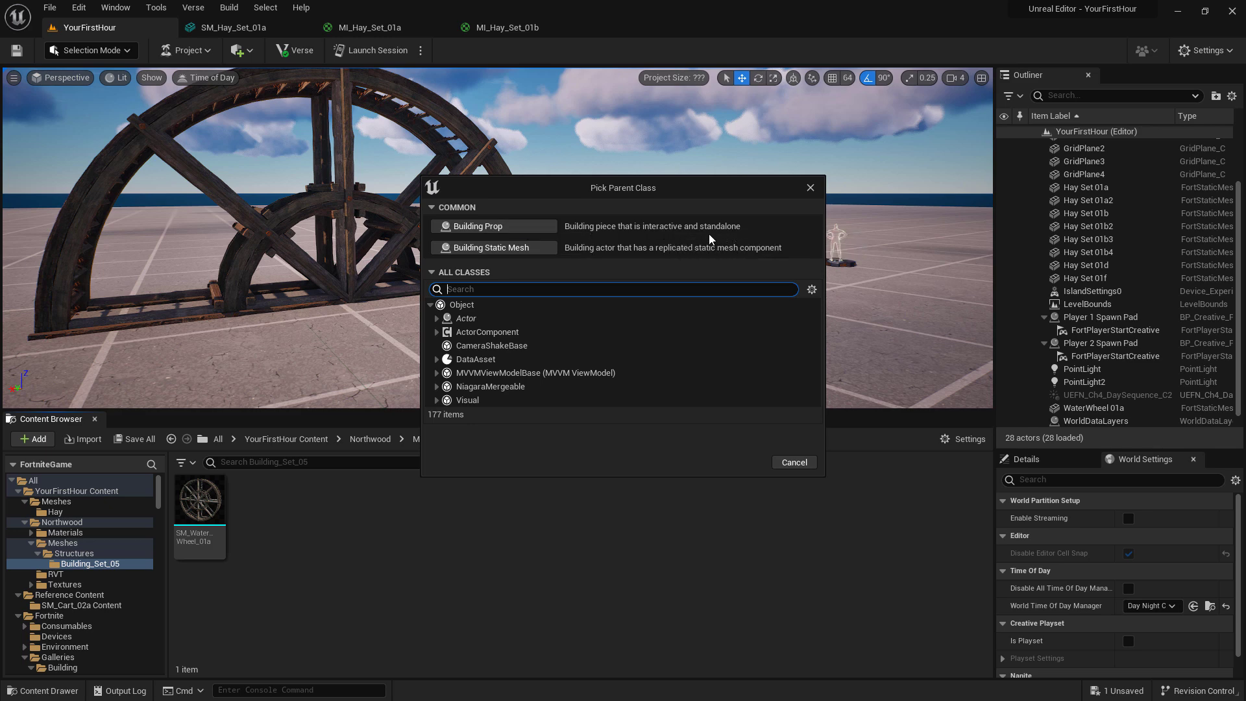
Create the Building Prop blueprint BP_Wheel and bring it up for editing.
{"action": "left_click", "coordinate": [479, 226]}
{"action": "type", "text": "BP_Wheel"}
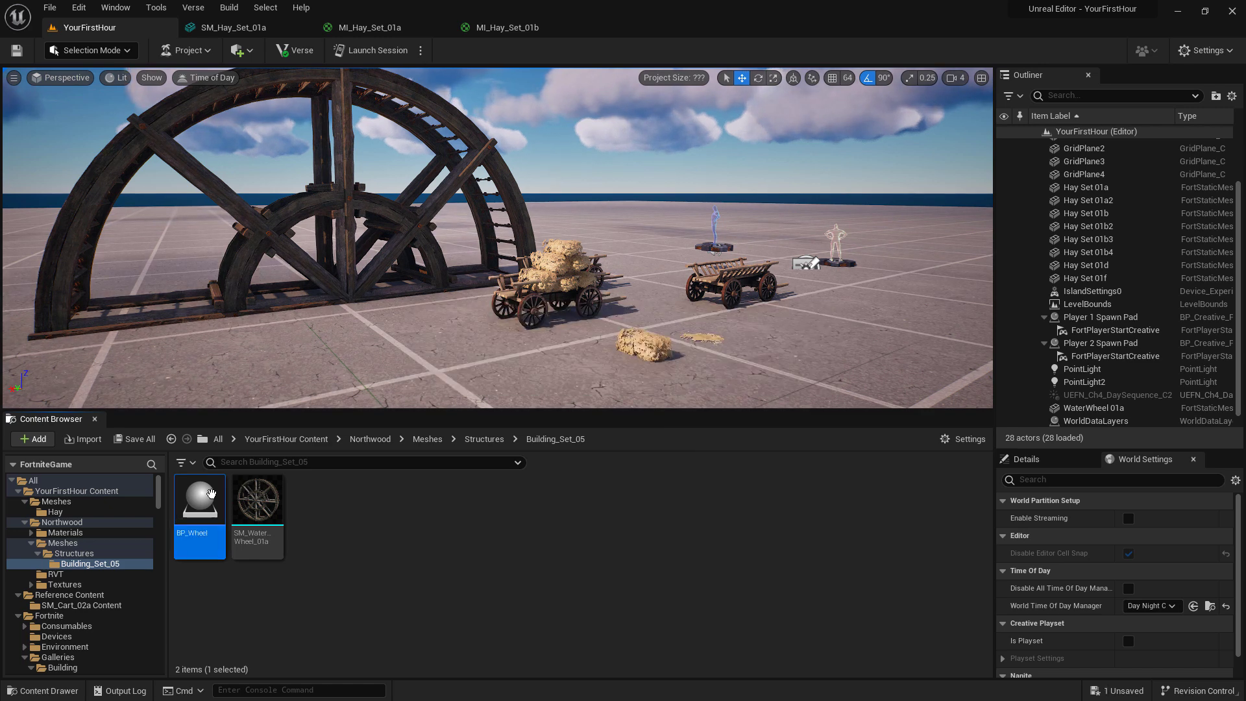
{"action": "double_click", "coordinate": [200, 498]}
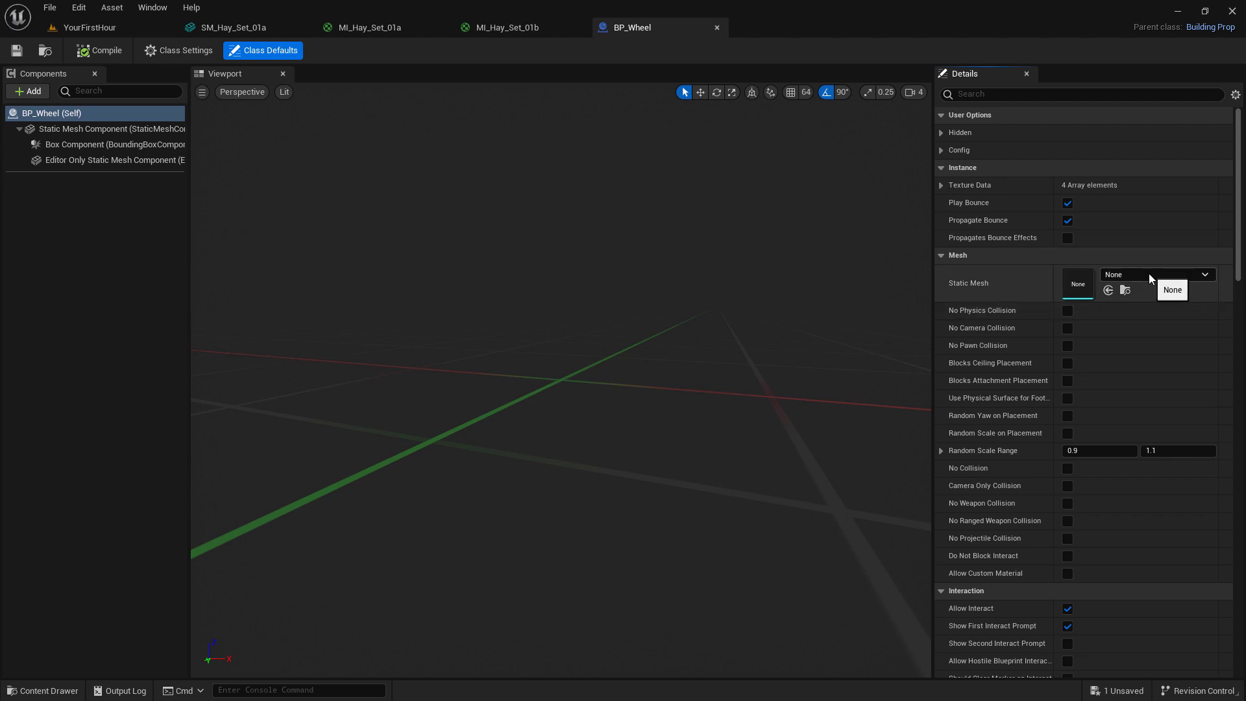
Set BP_Wheel's Static Mesh to SM_WaterWheel_01a in Class Defaults.
{"action": "left_click", "coordinate": [1204, 274]}
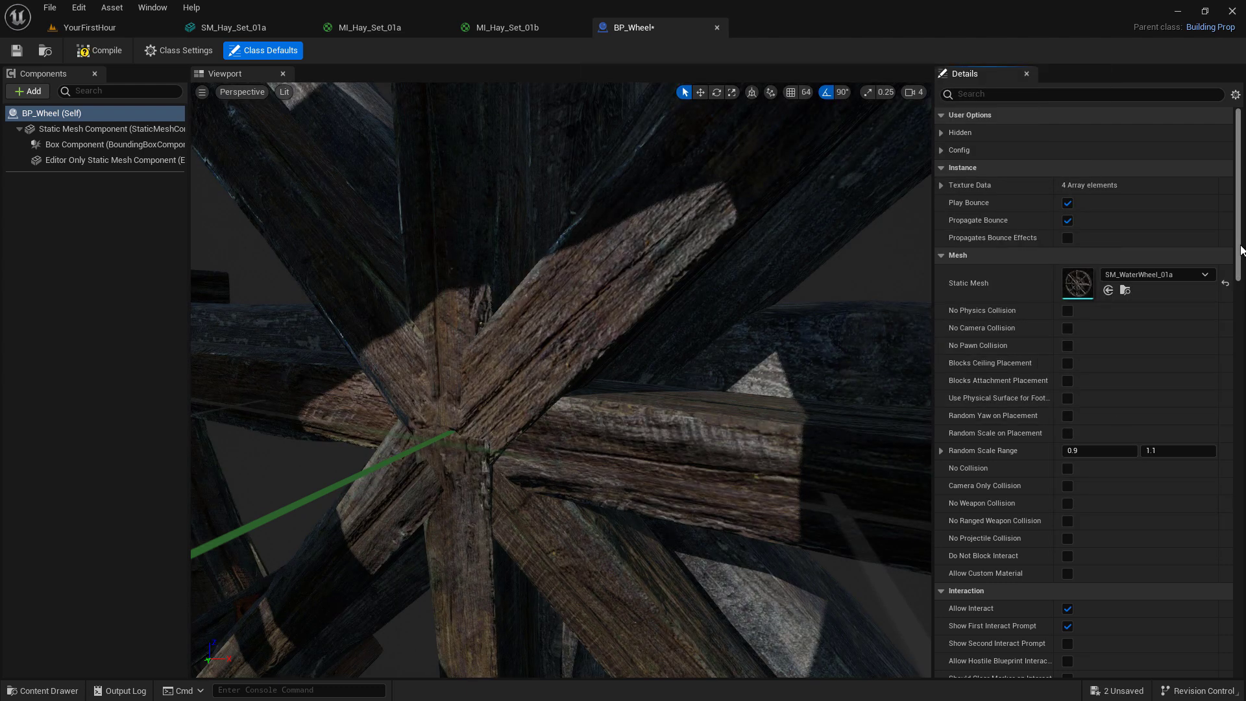
{"action": "scroll", "scroll_direction": "down", "scroll_amount": 3}
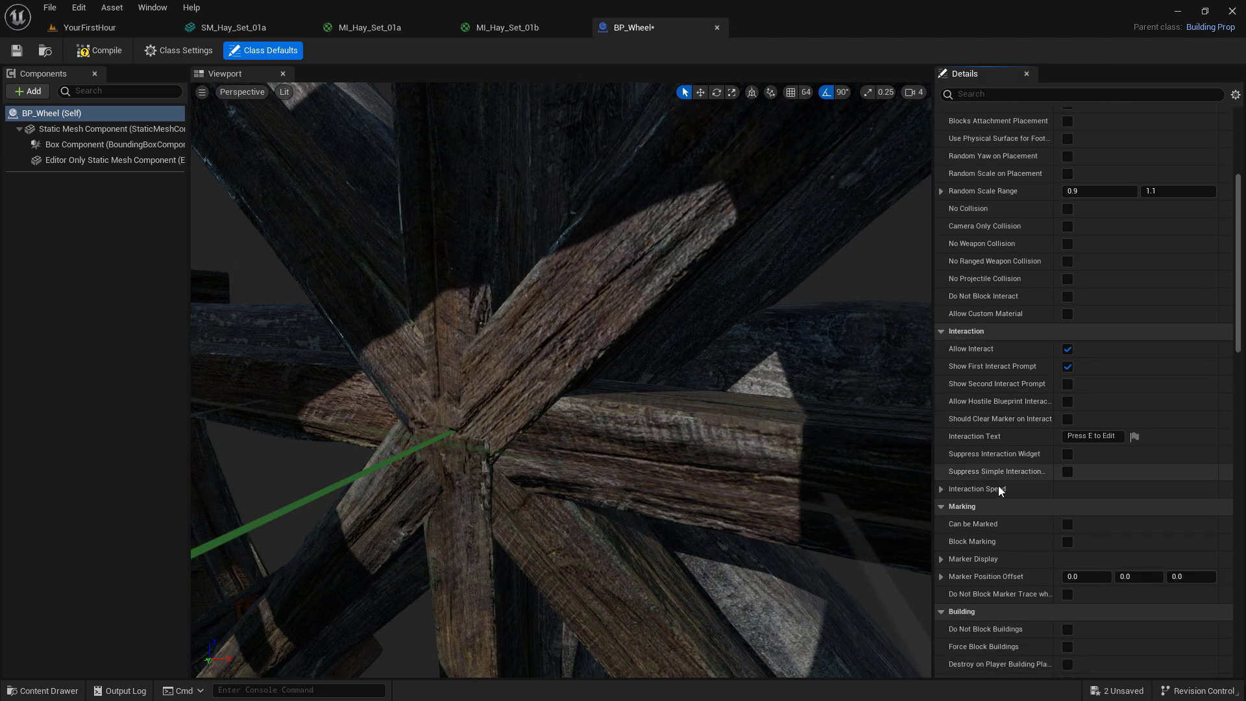